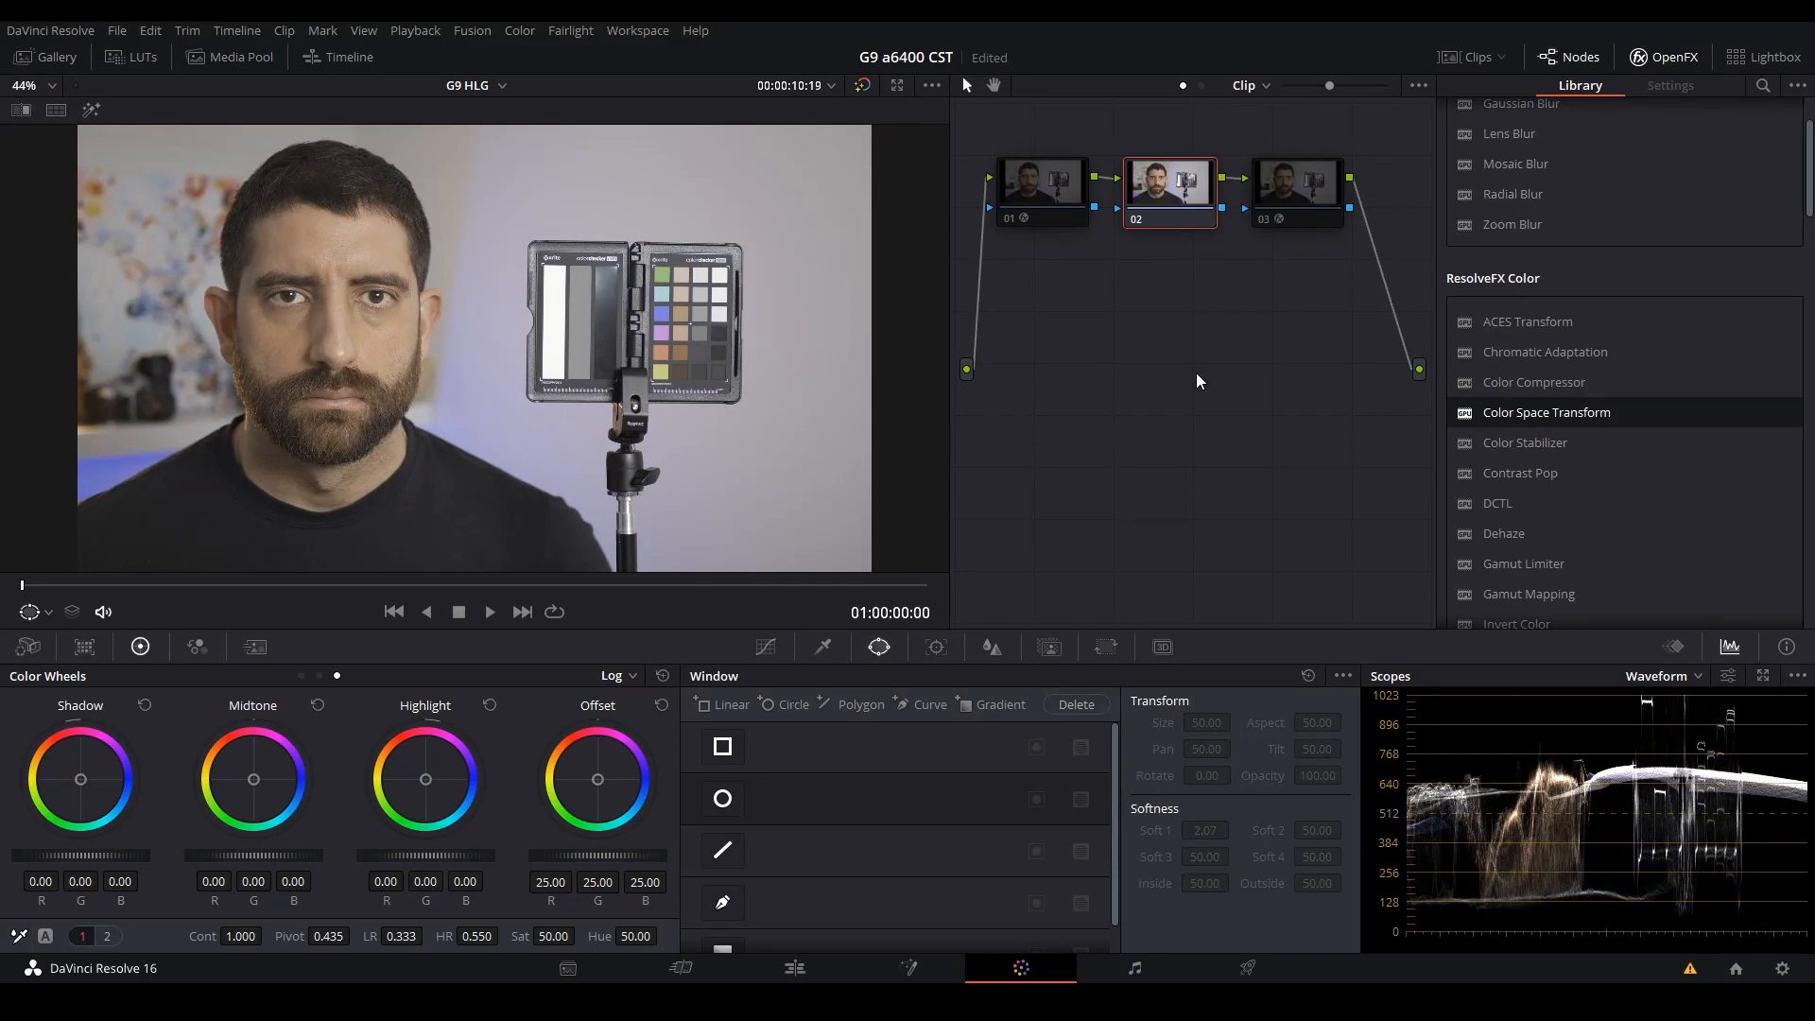
mouse_move(1162, 452)
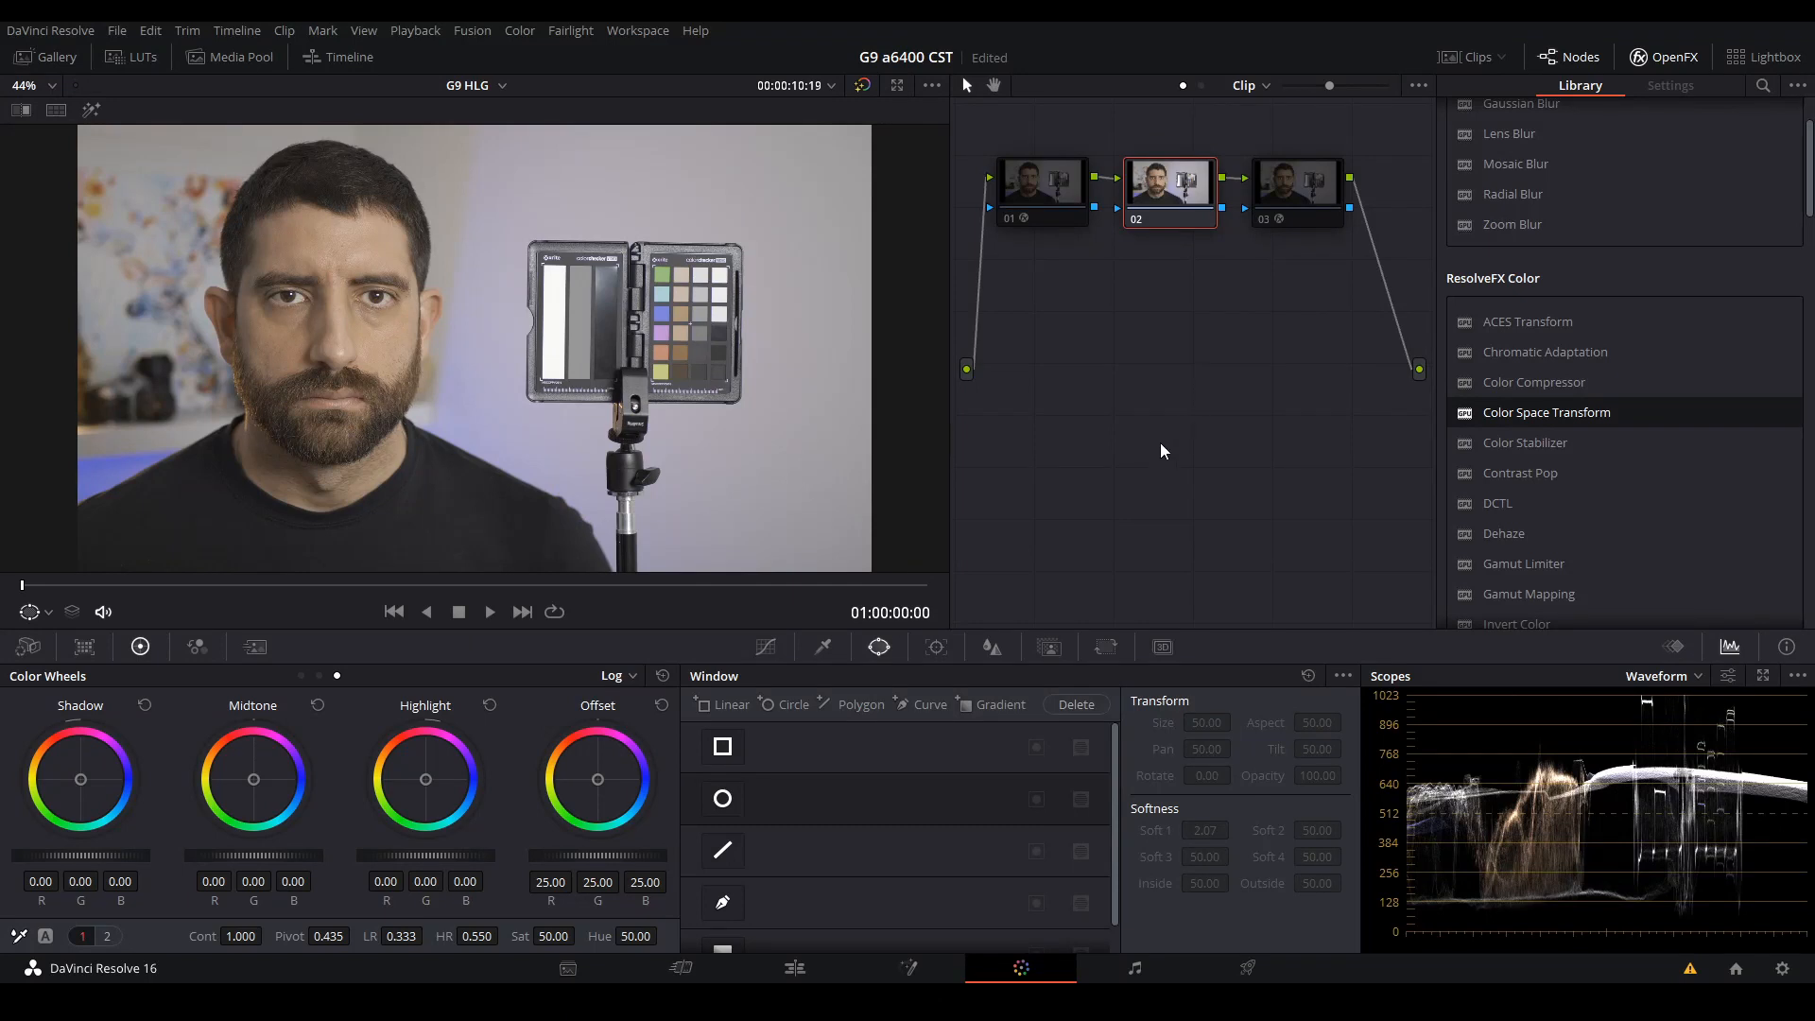
mouse_move(750, 499)
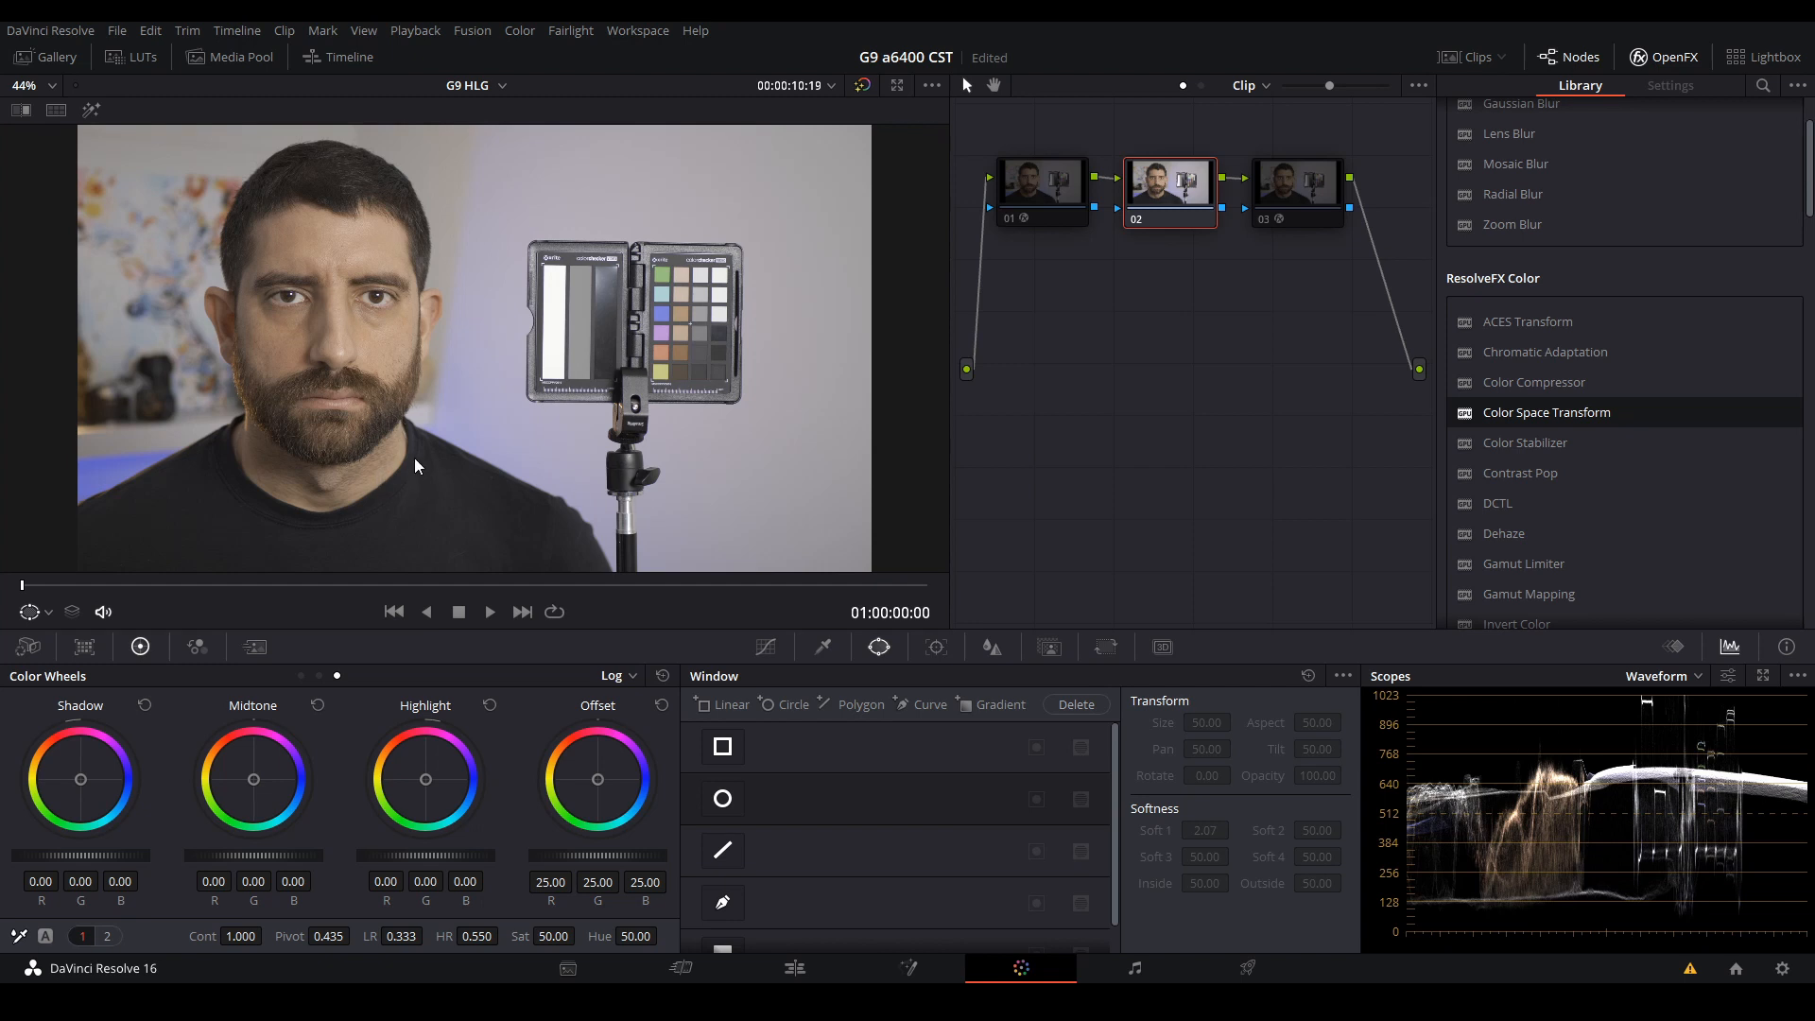
mouse_move(333, 257)
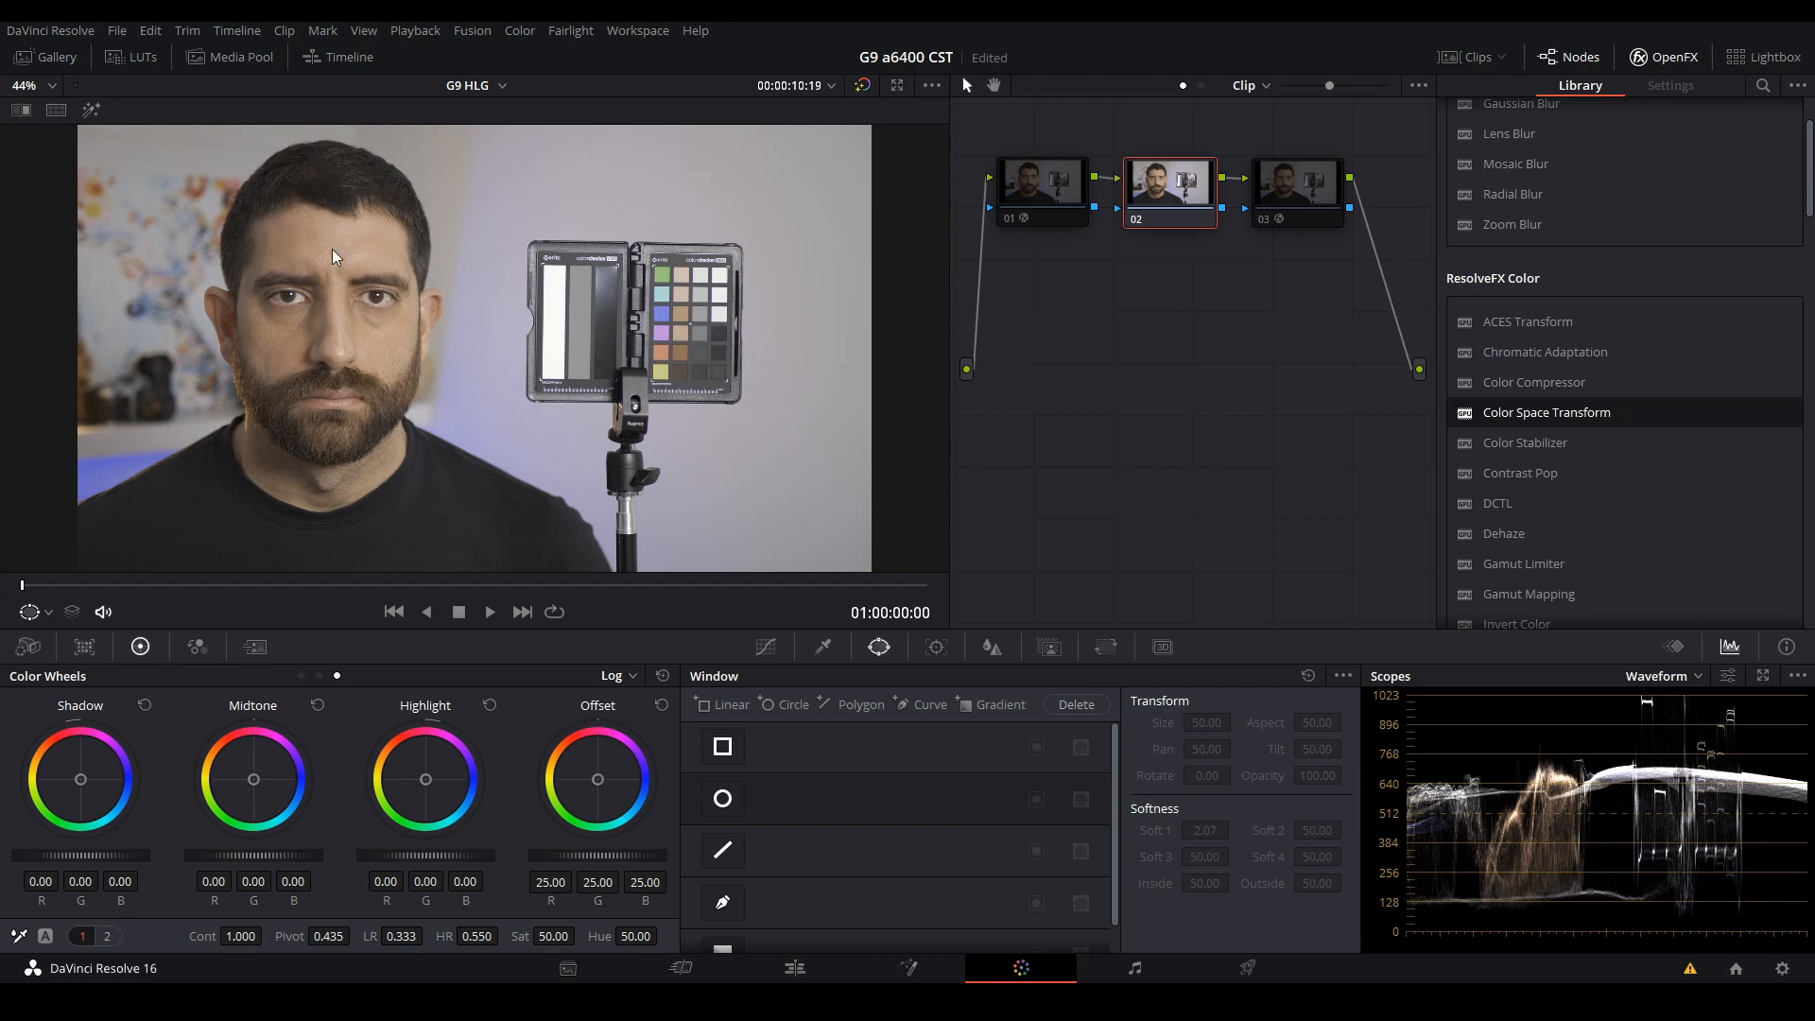
mouse_move(353, 297)
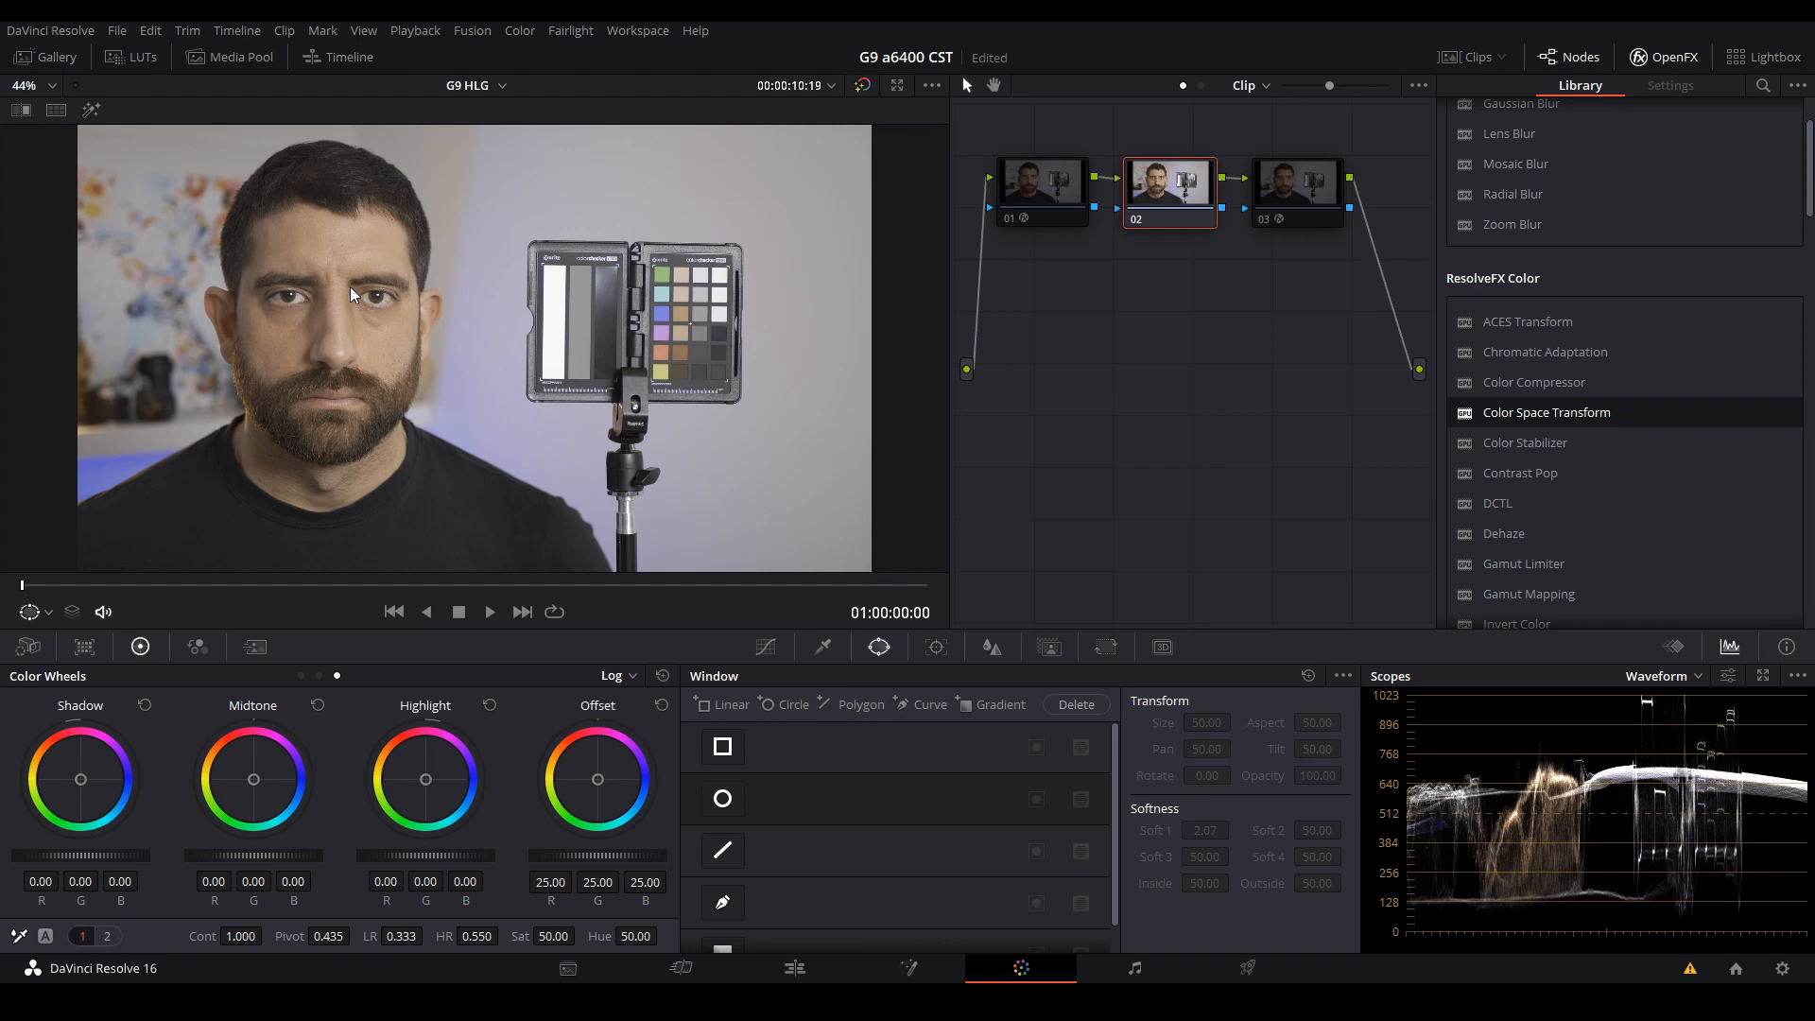
- Select node 01 to review its Rec.2020 HLG to ARRI Alexa LogC transform
left_click(1040, 186)
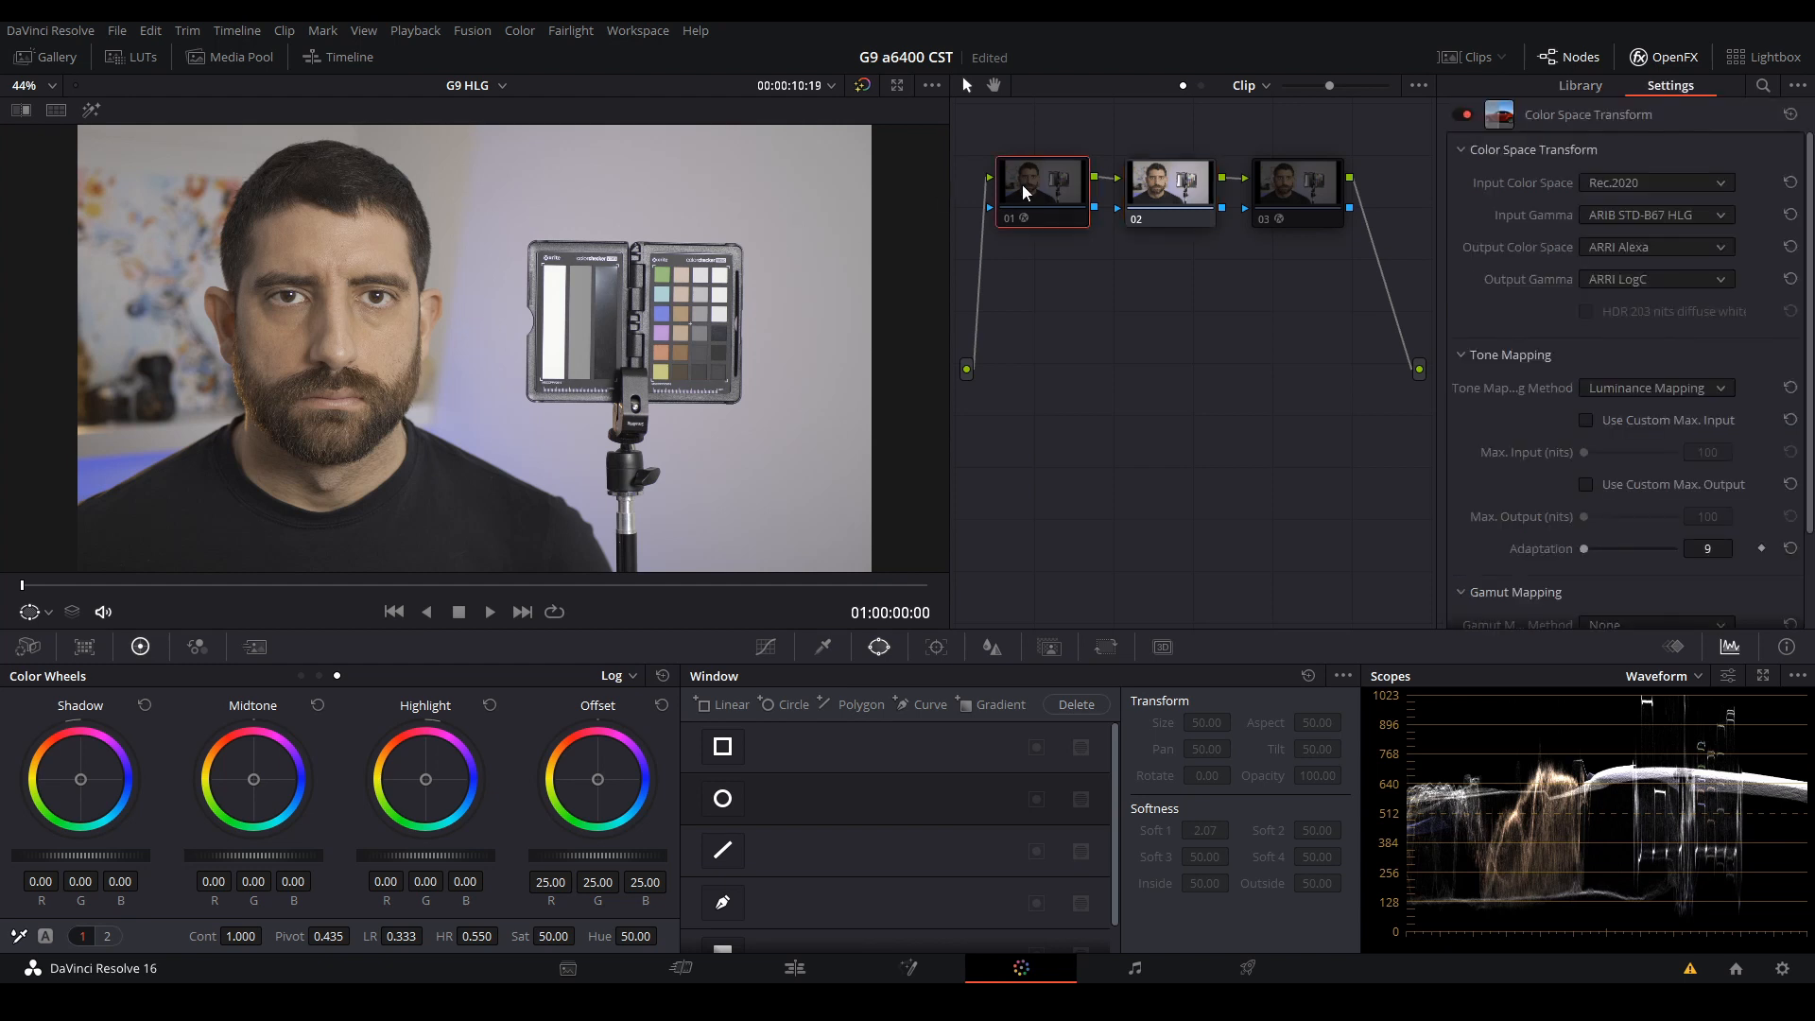
mouse_move(1522, 181)
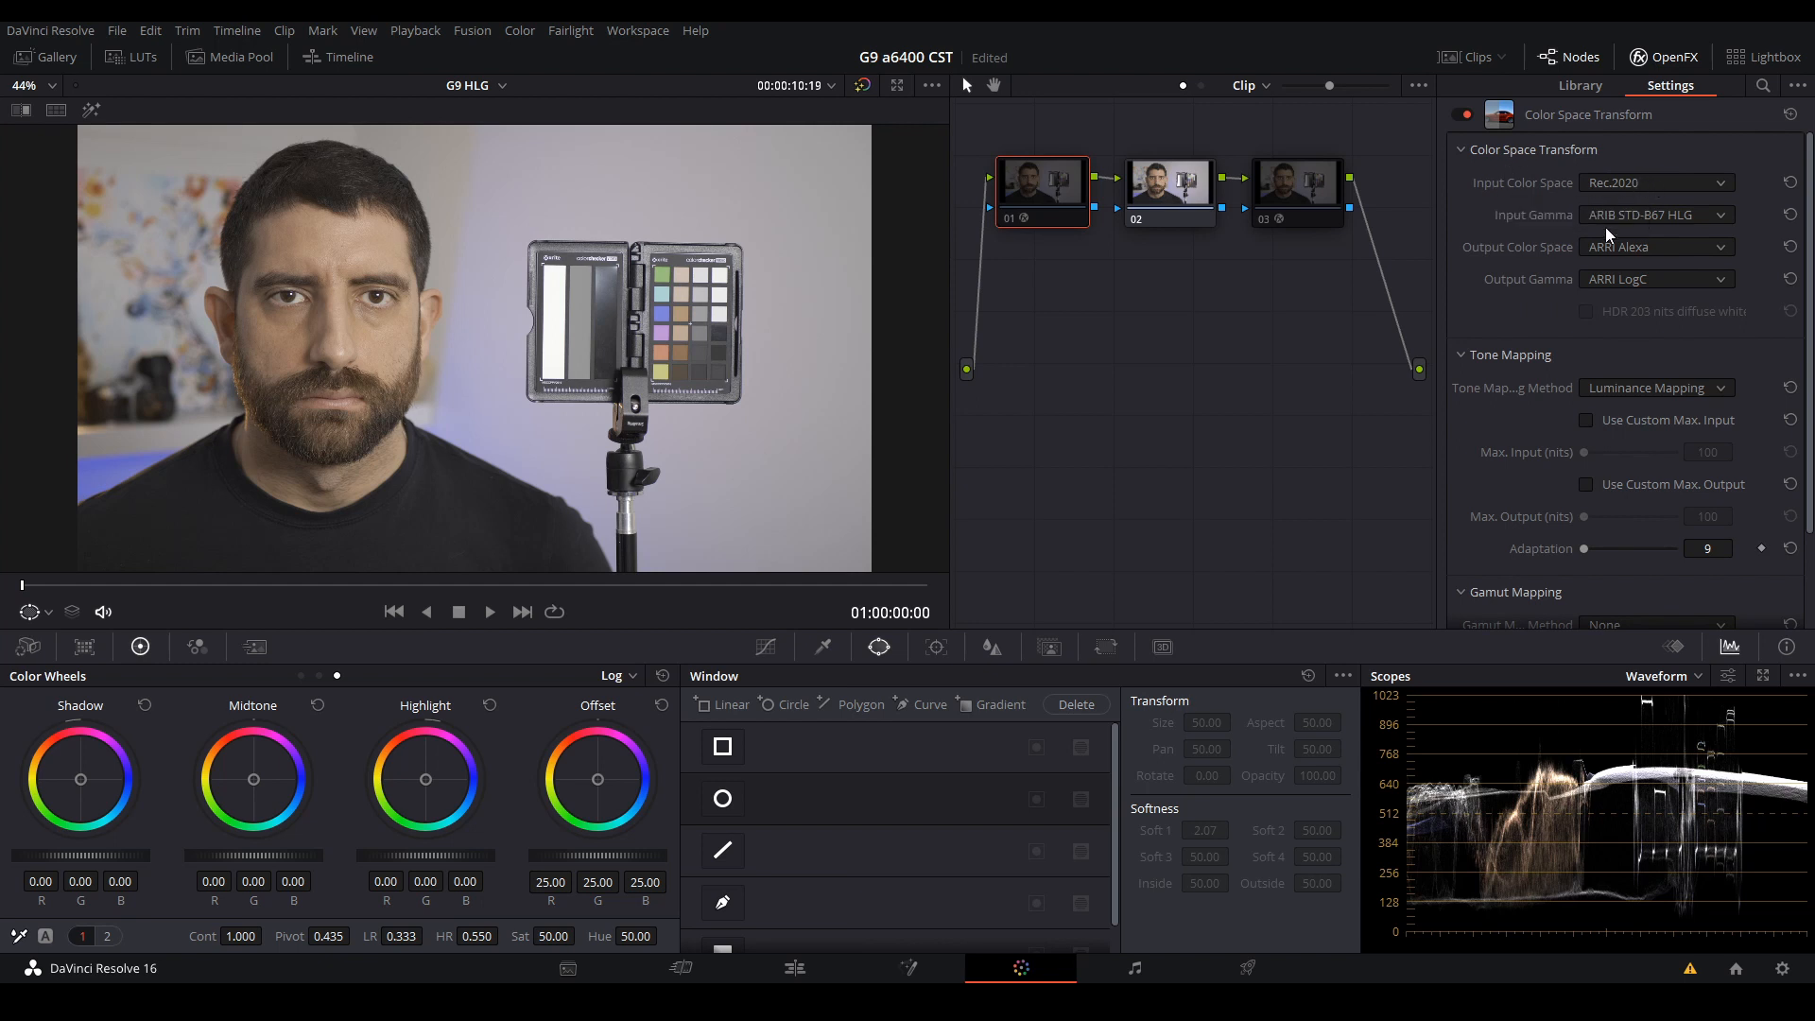
mouse_move(1652, 225)
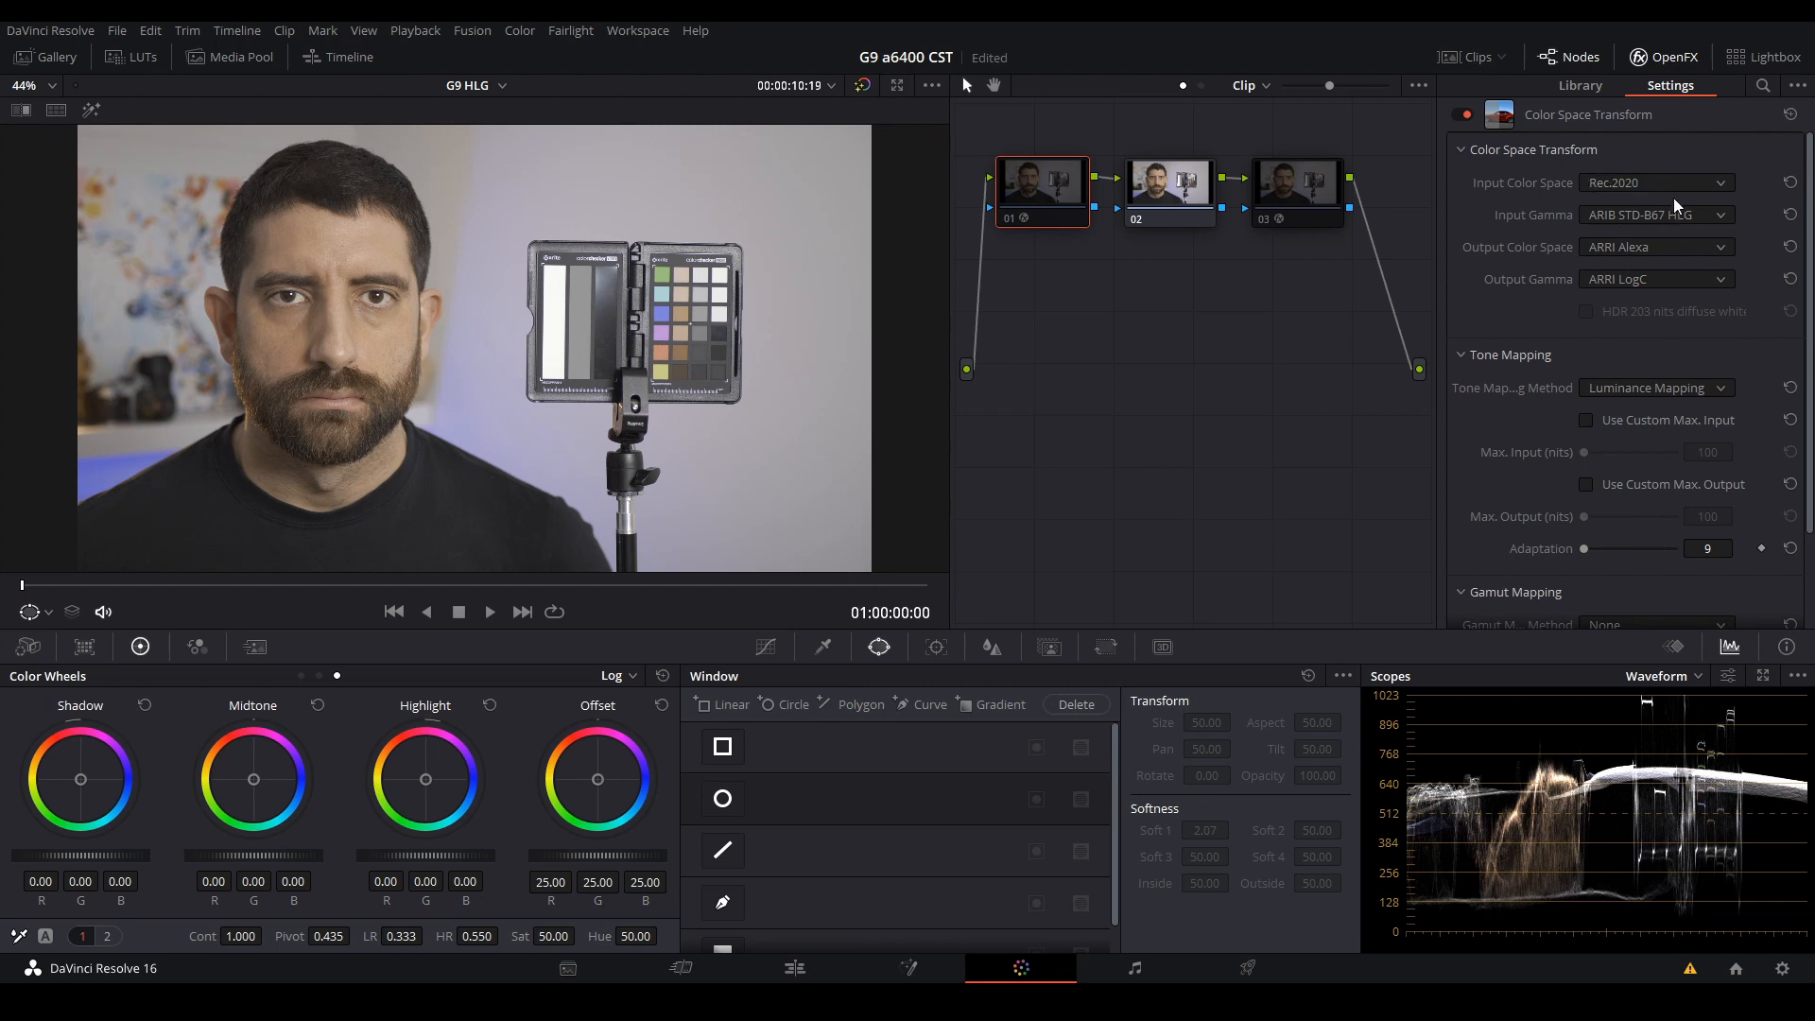
mouse_move(1658, 180)
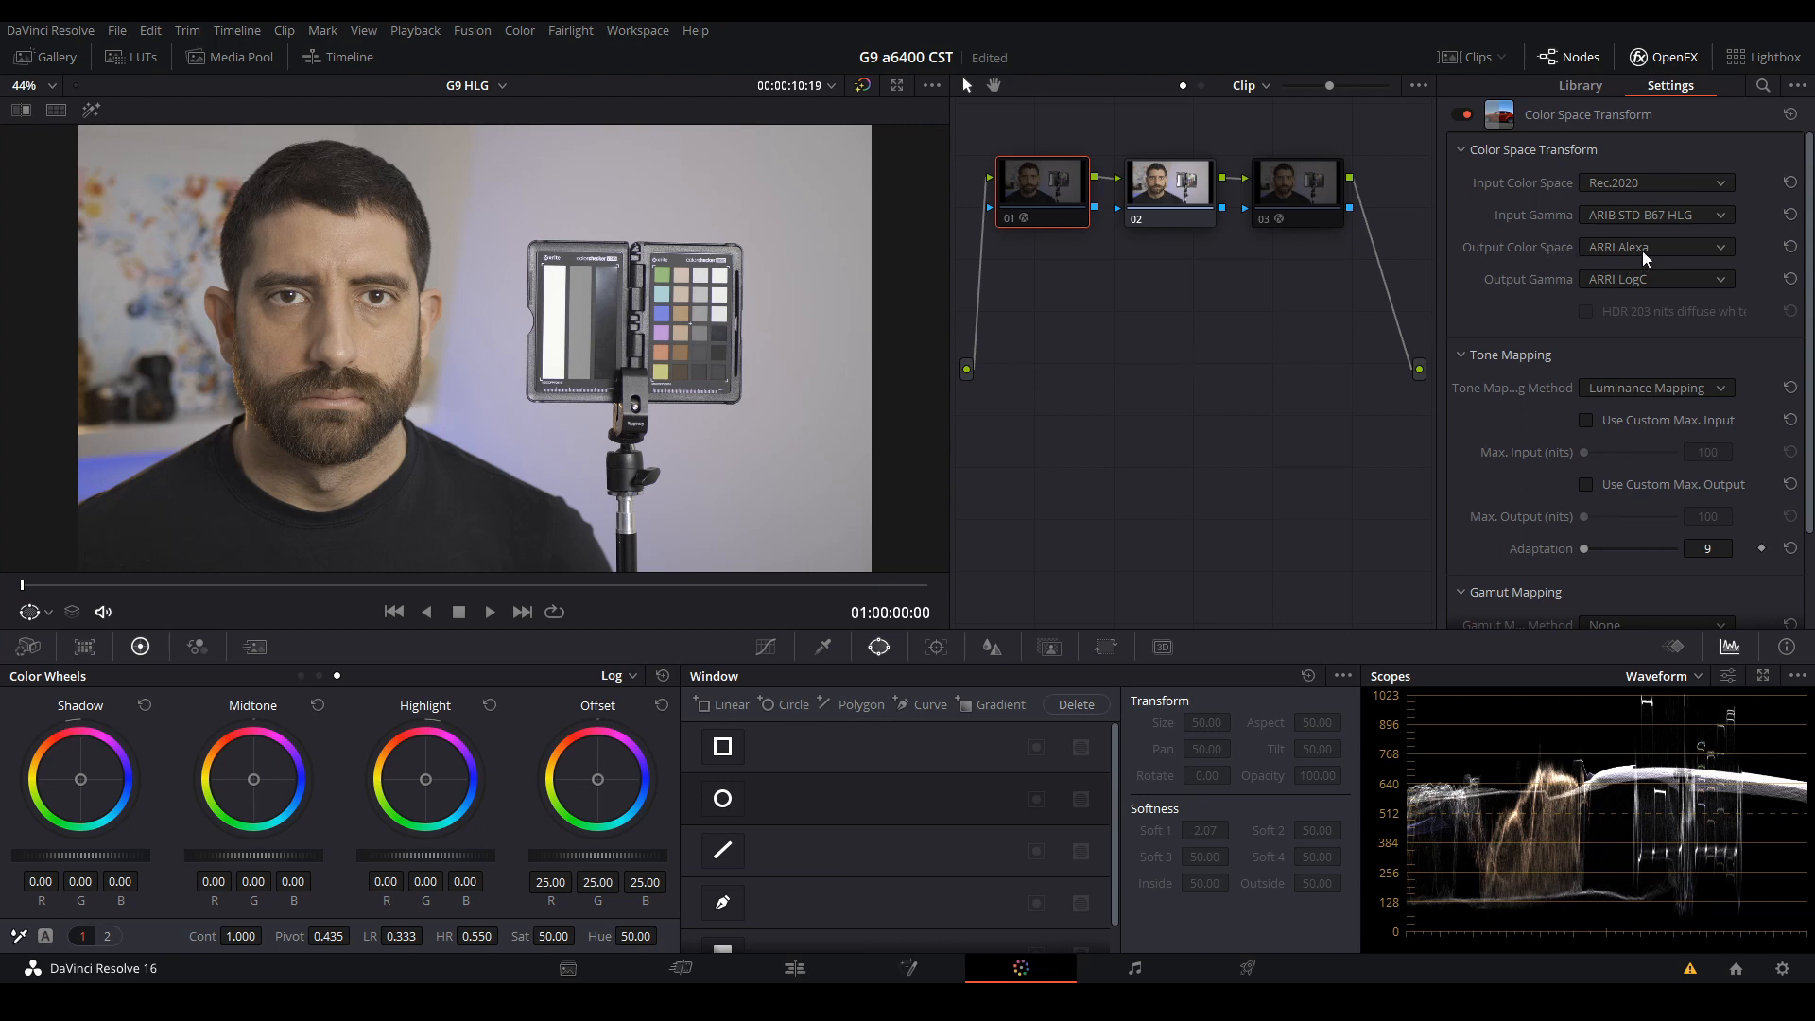
mouse_move(1652, 414)
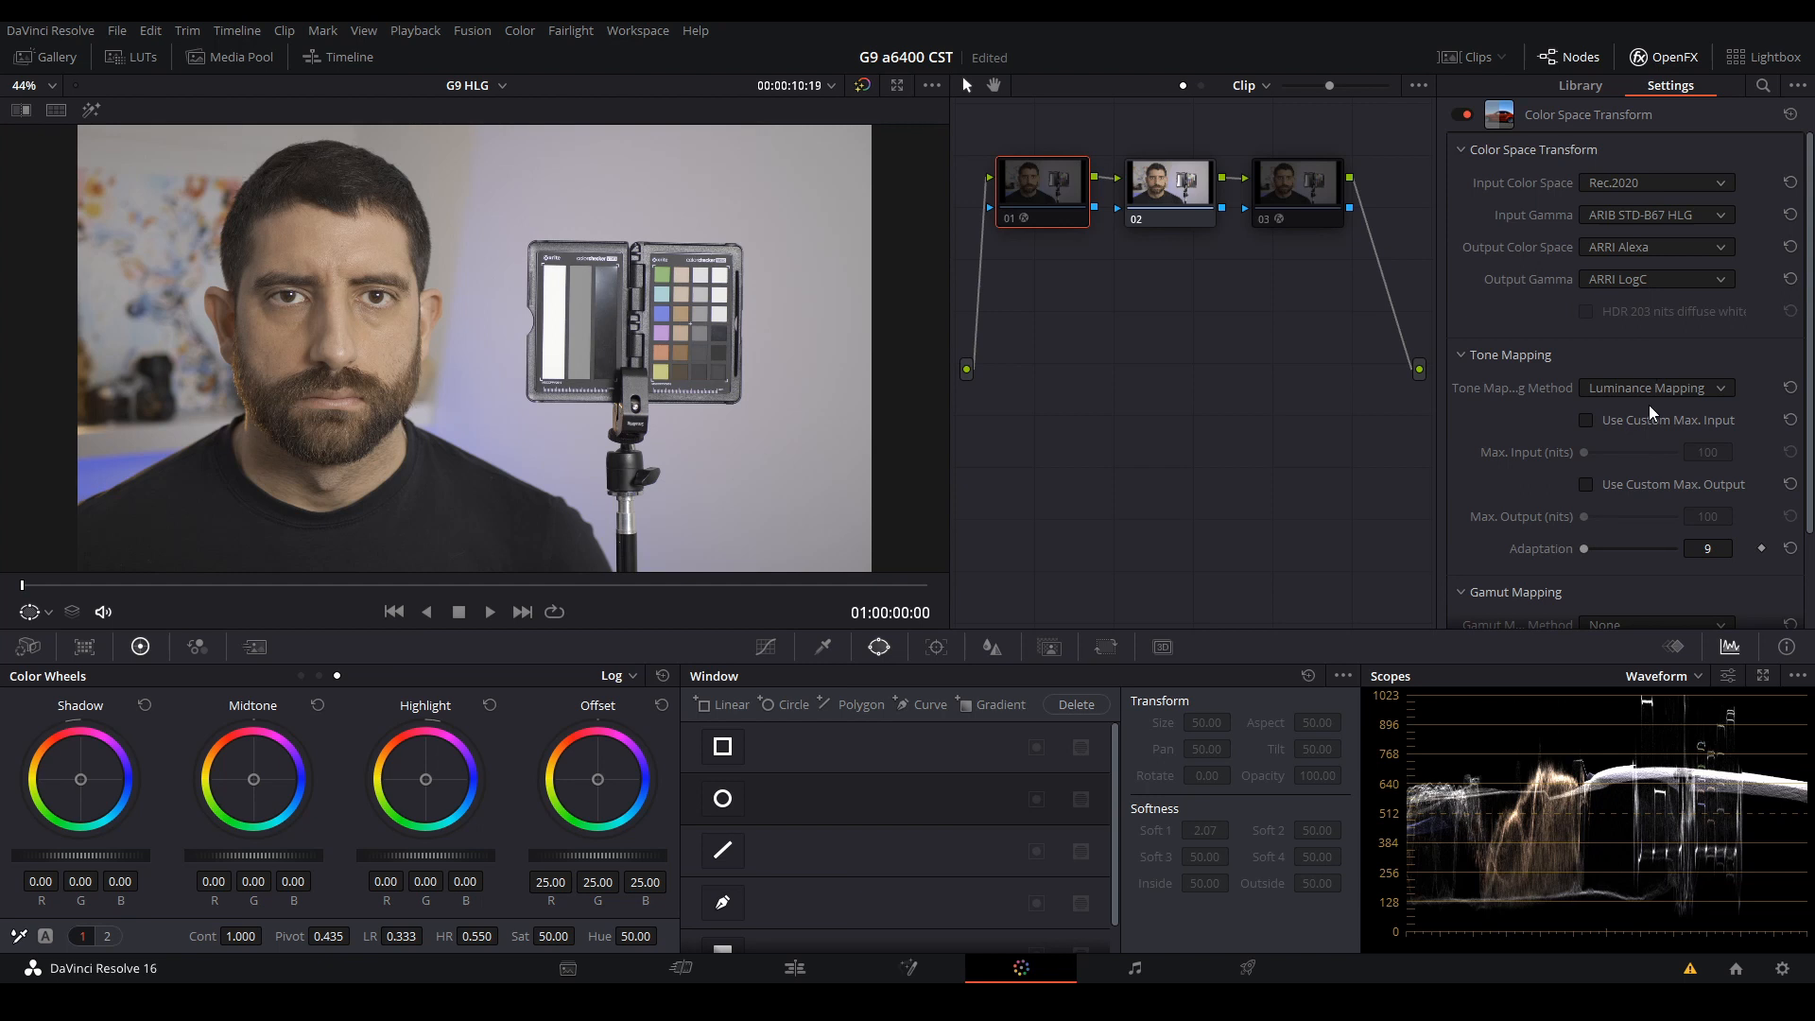
mouse_move(1646, 403)
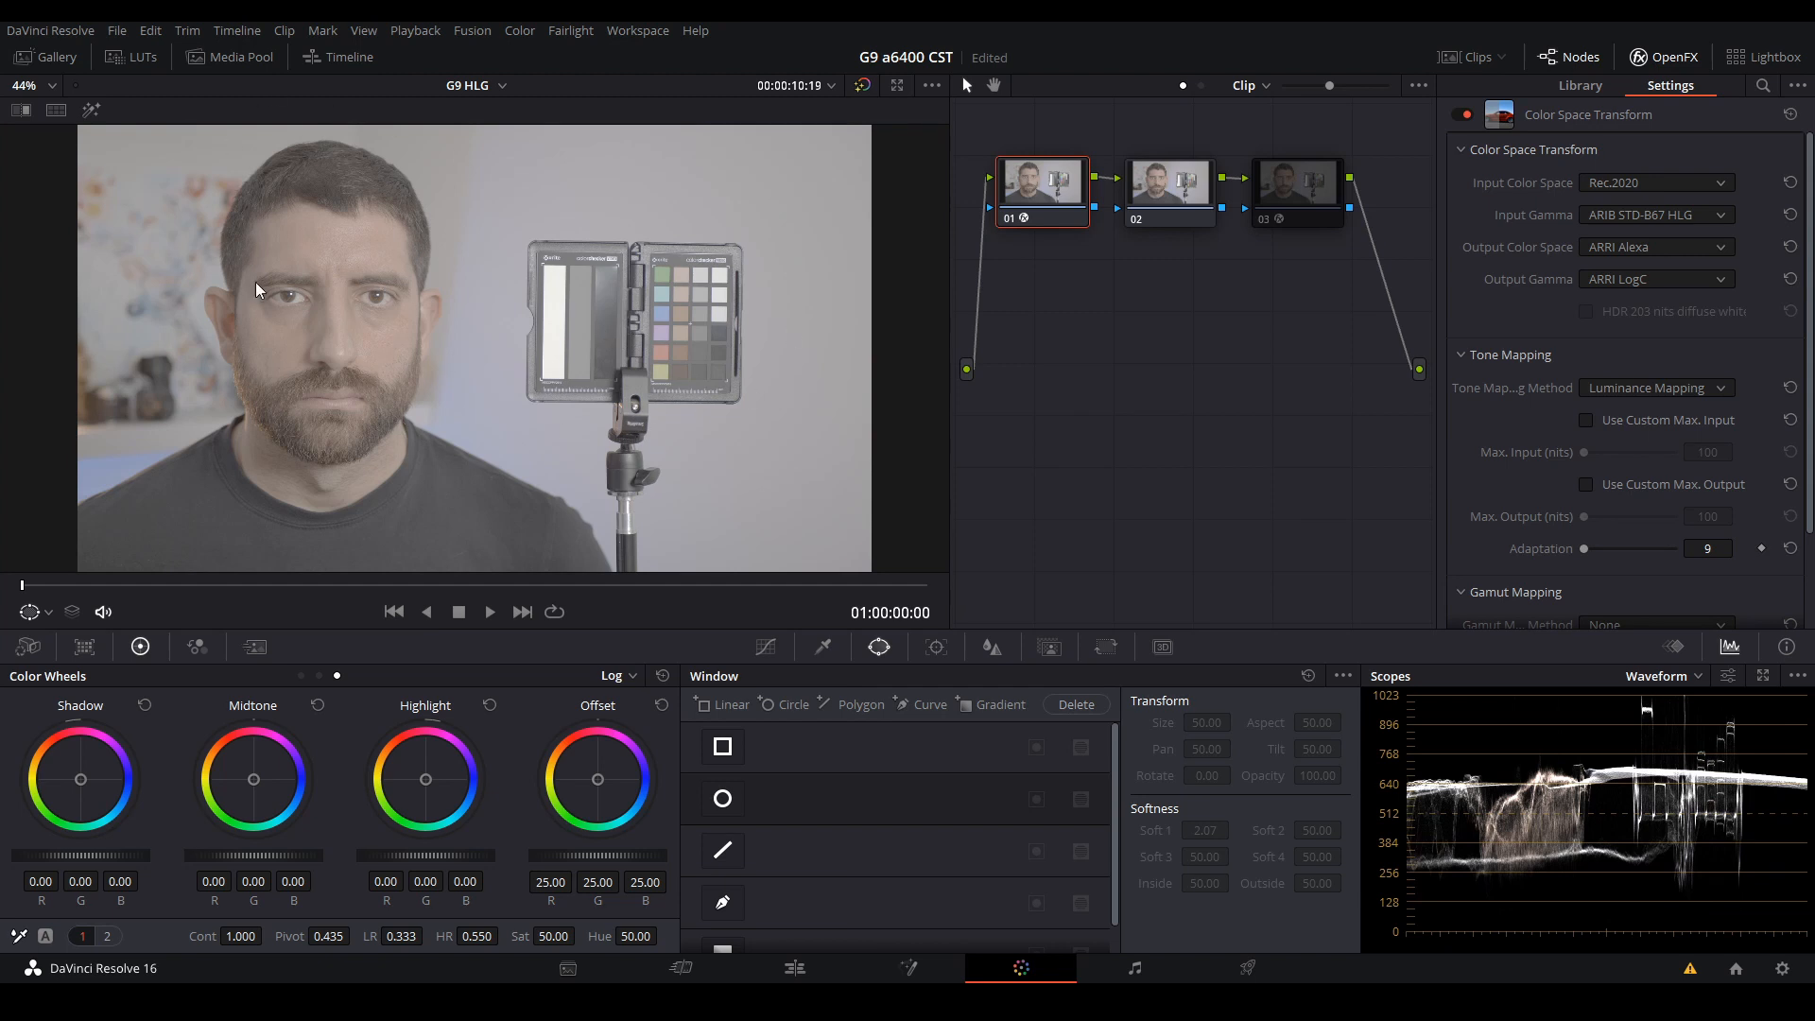
mouse_move(537, 486)
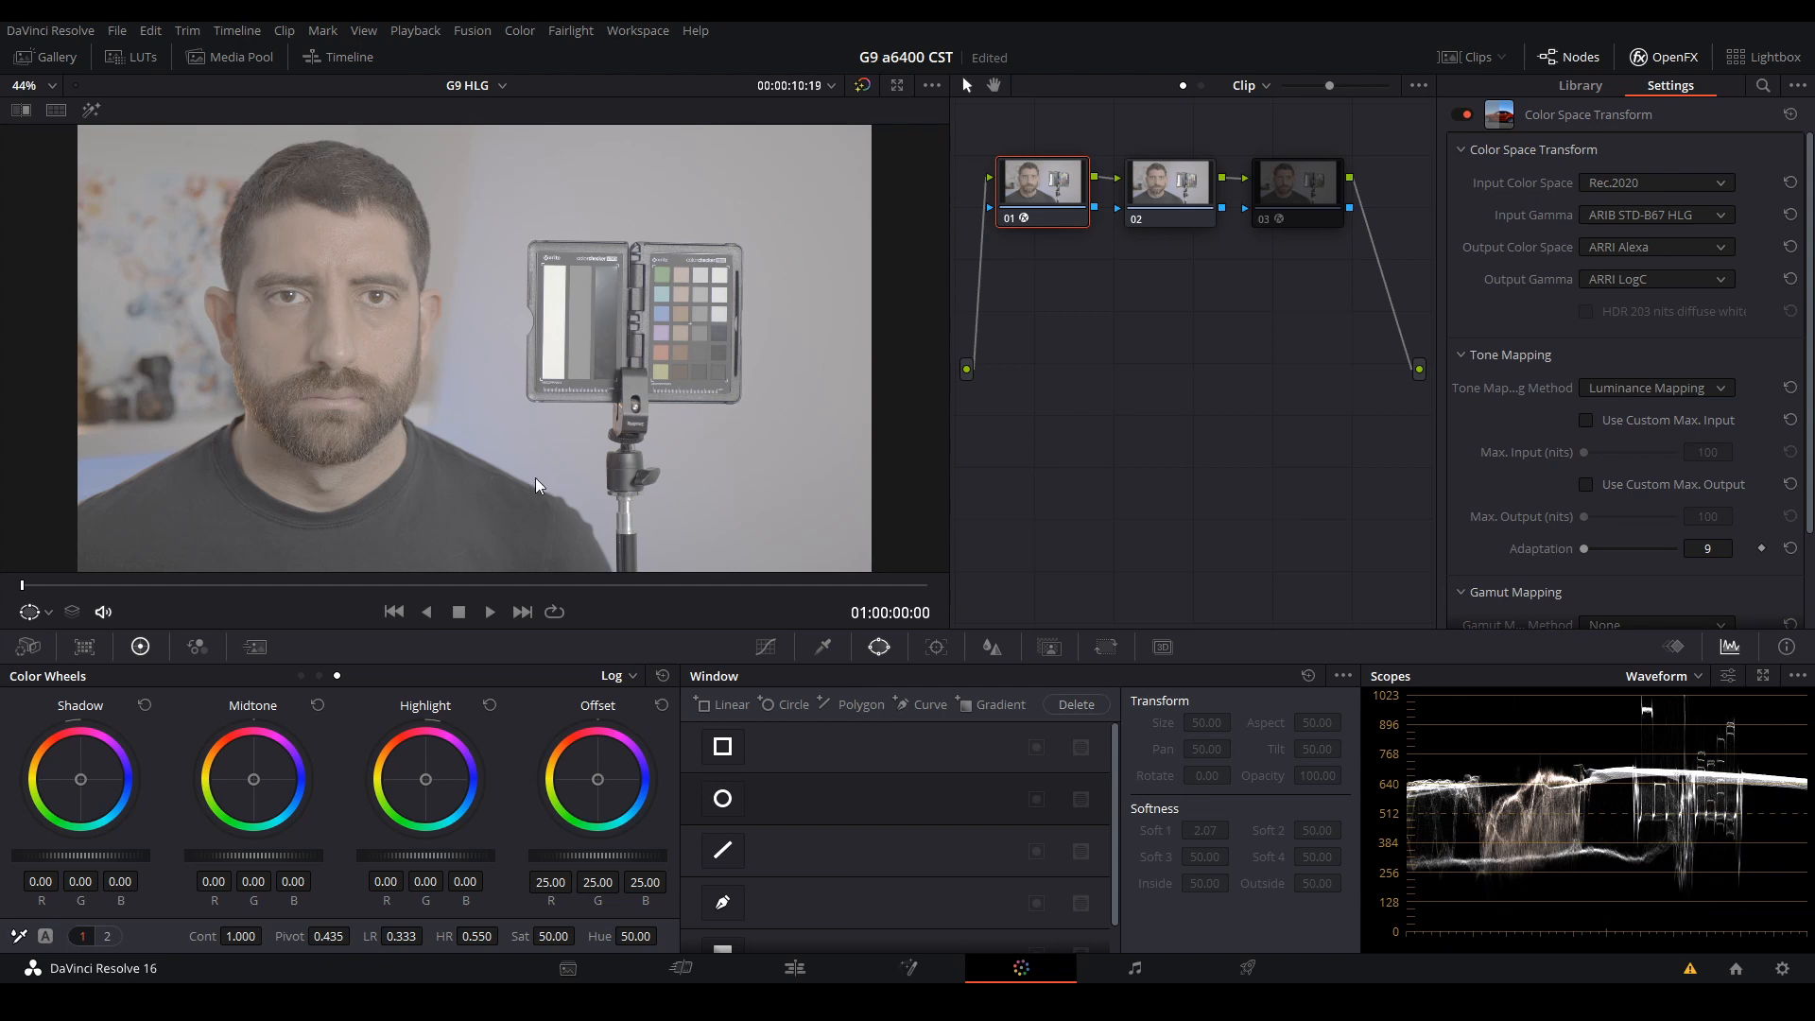
- Enable node 03's ARRI LogC to Rec.709 transform so the image regains contrast
left_click(1297, 185)
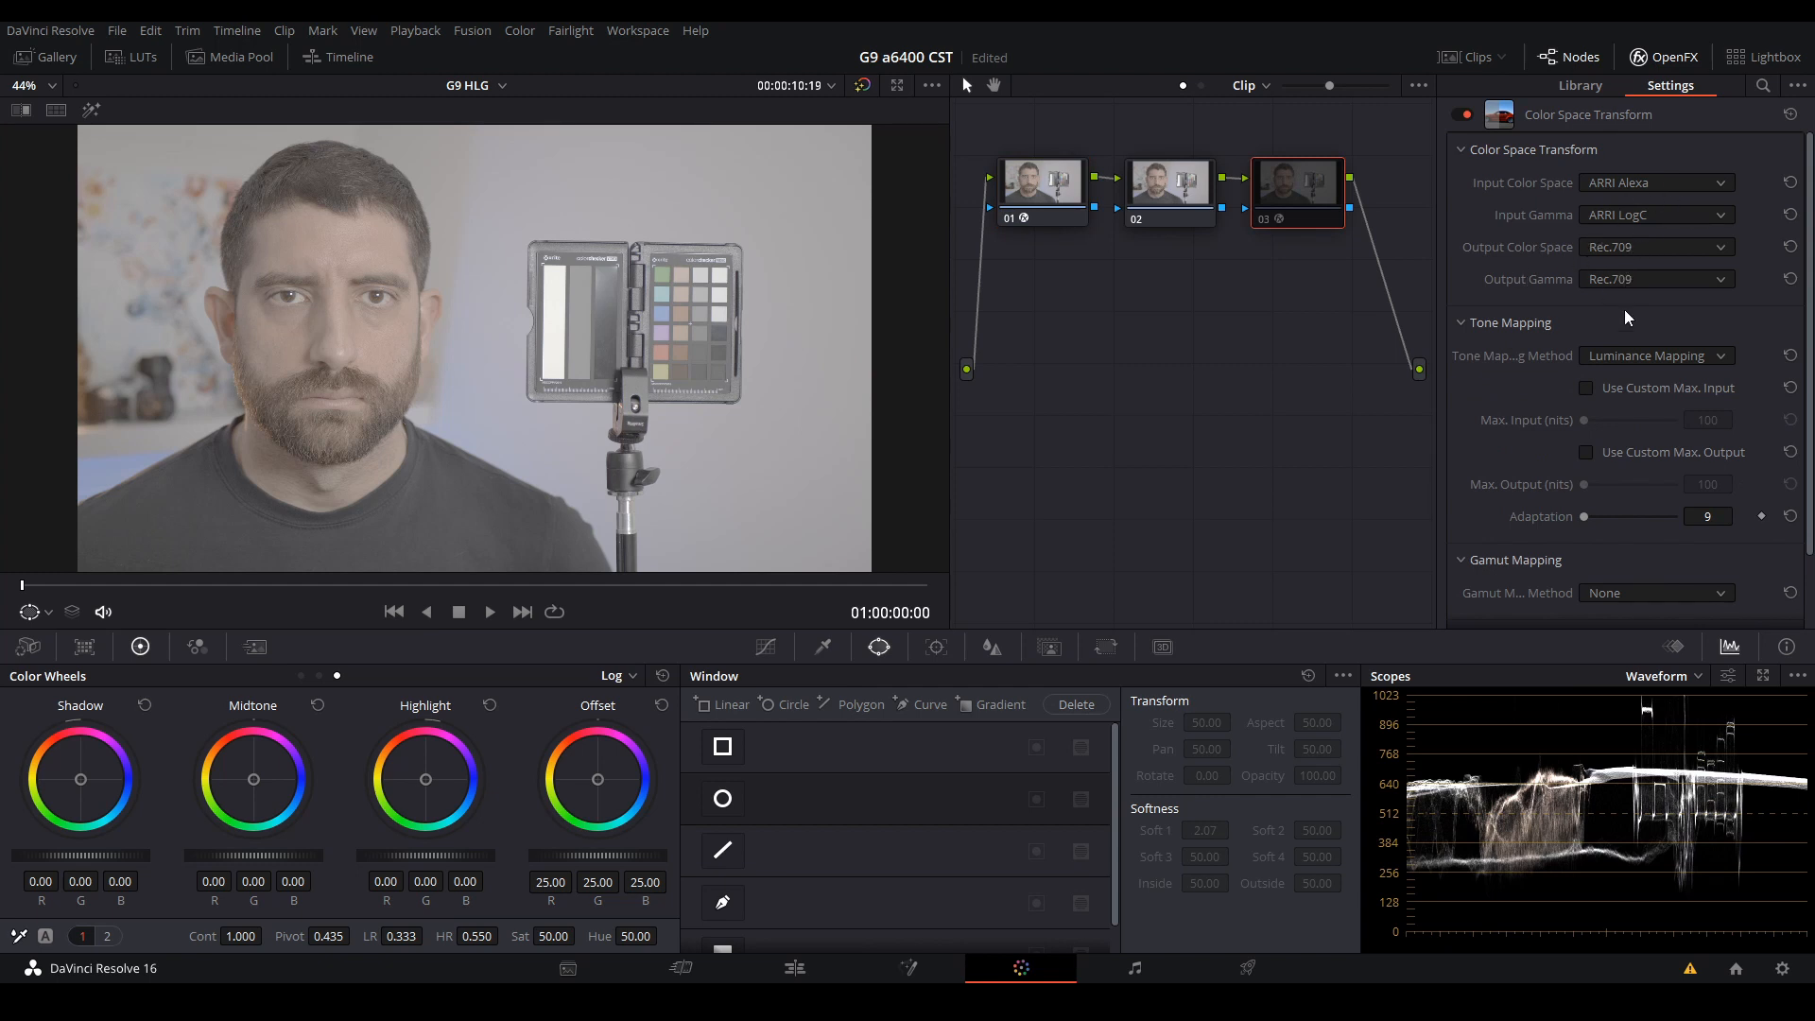
left_click(1297, 193)
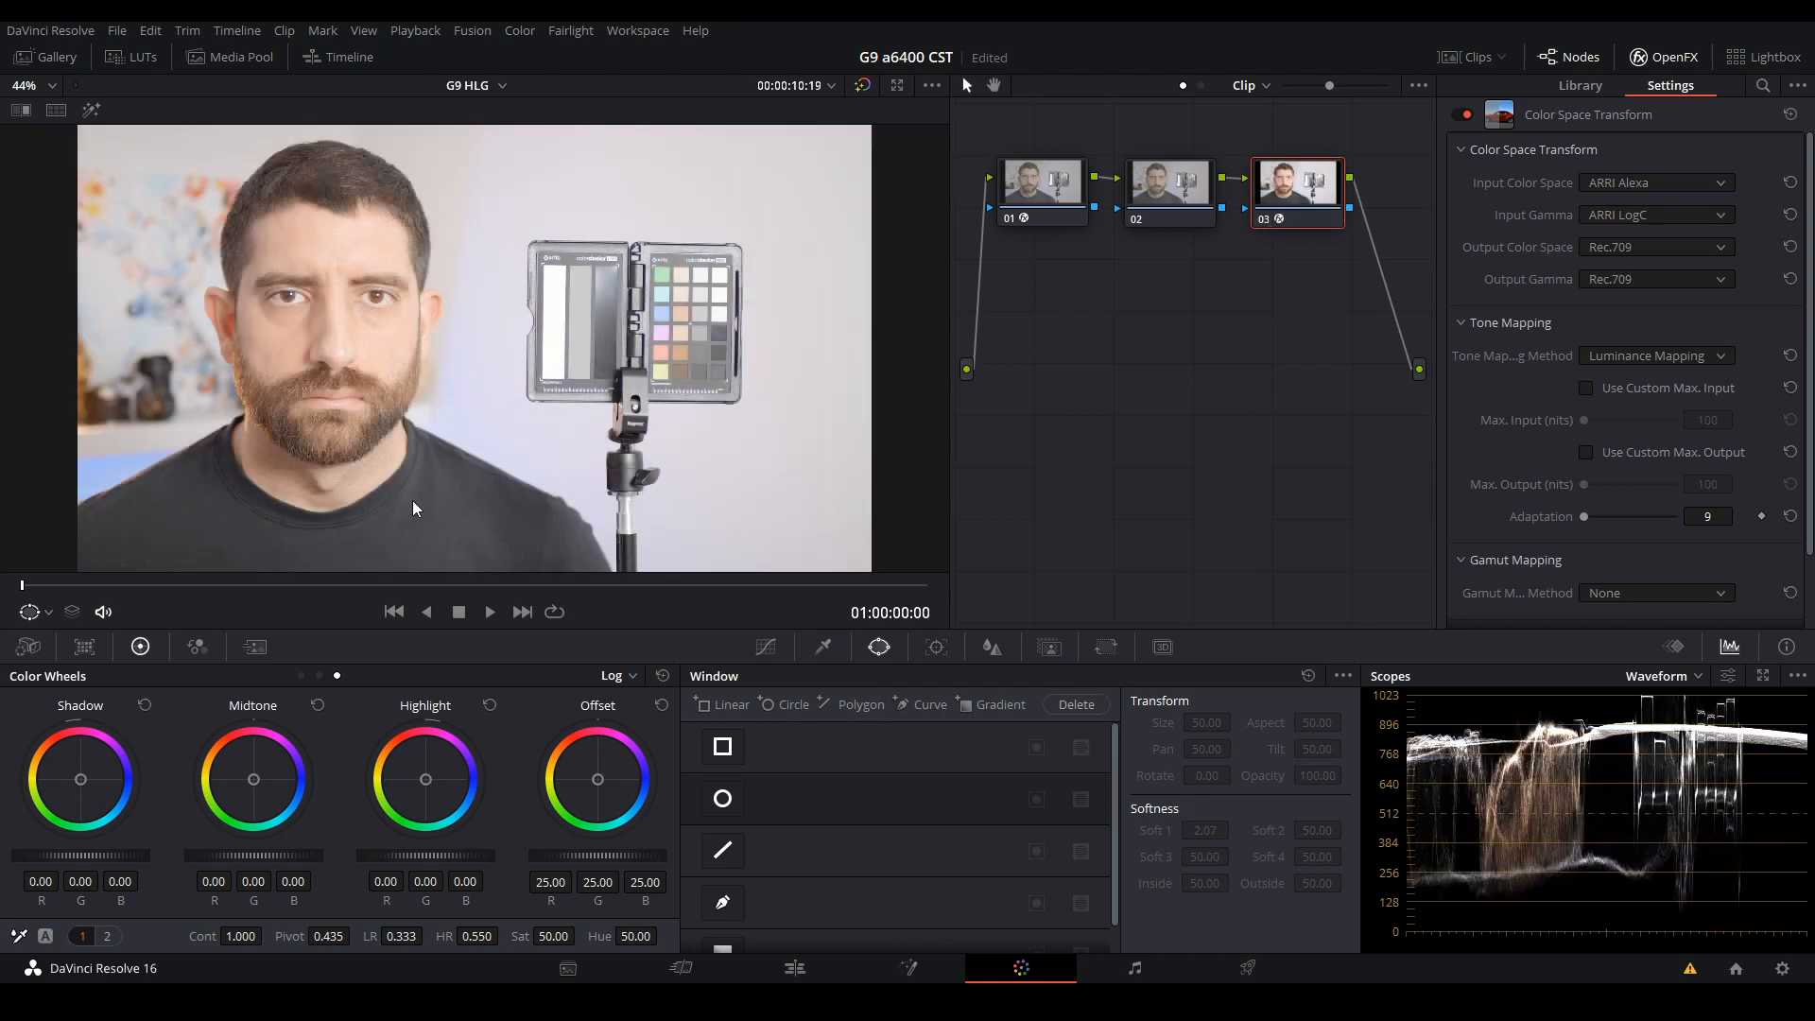
mouse_move(282, 414)
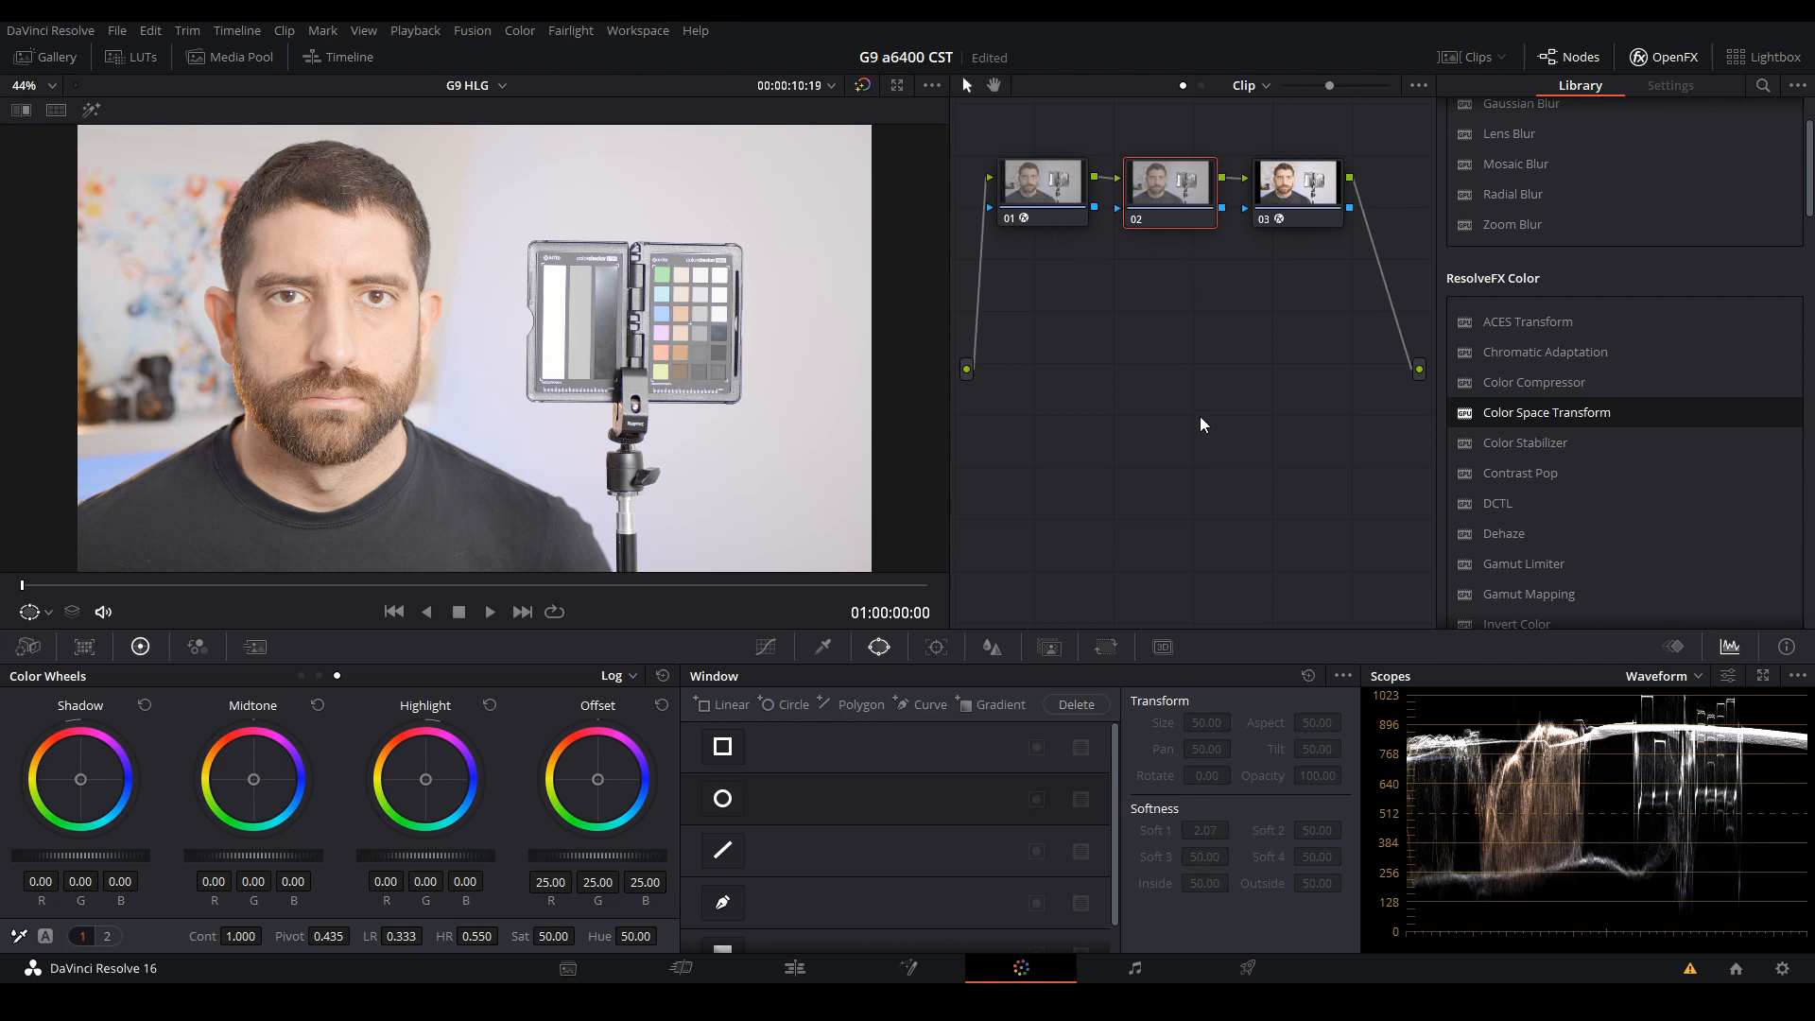
mouse_move(1063, 503)
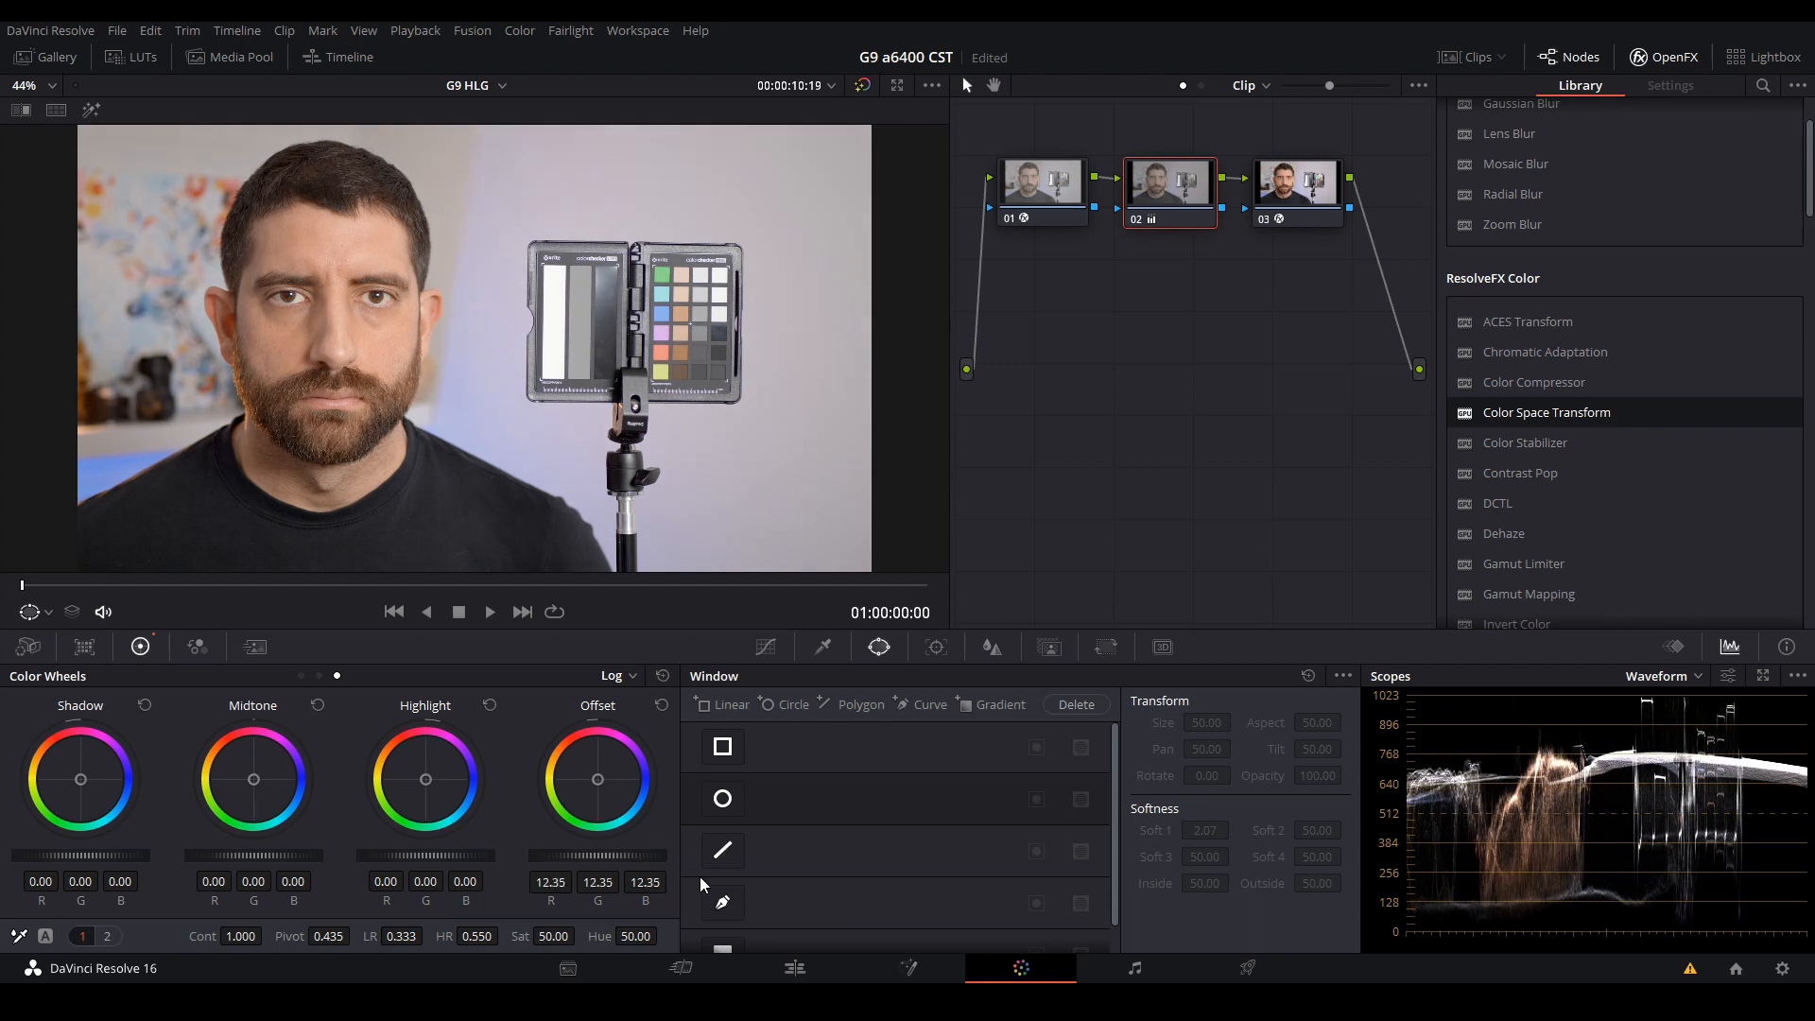
mouse_move(264, 747)
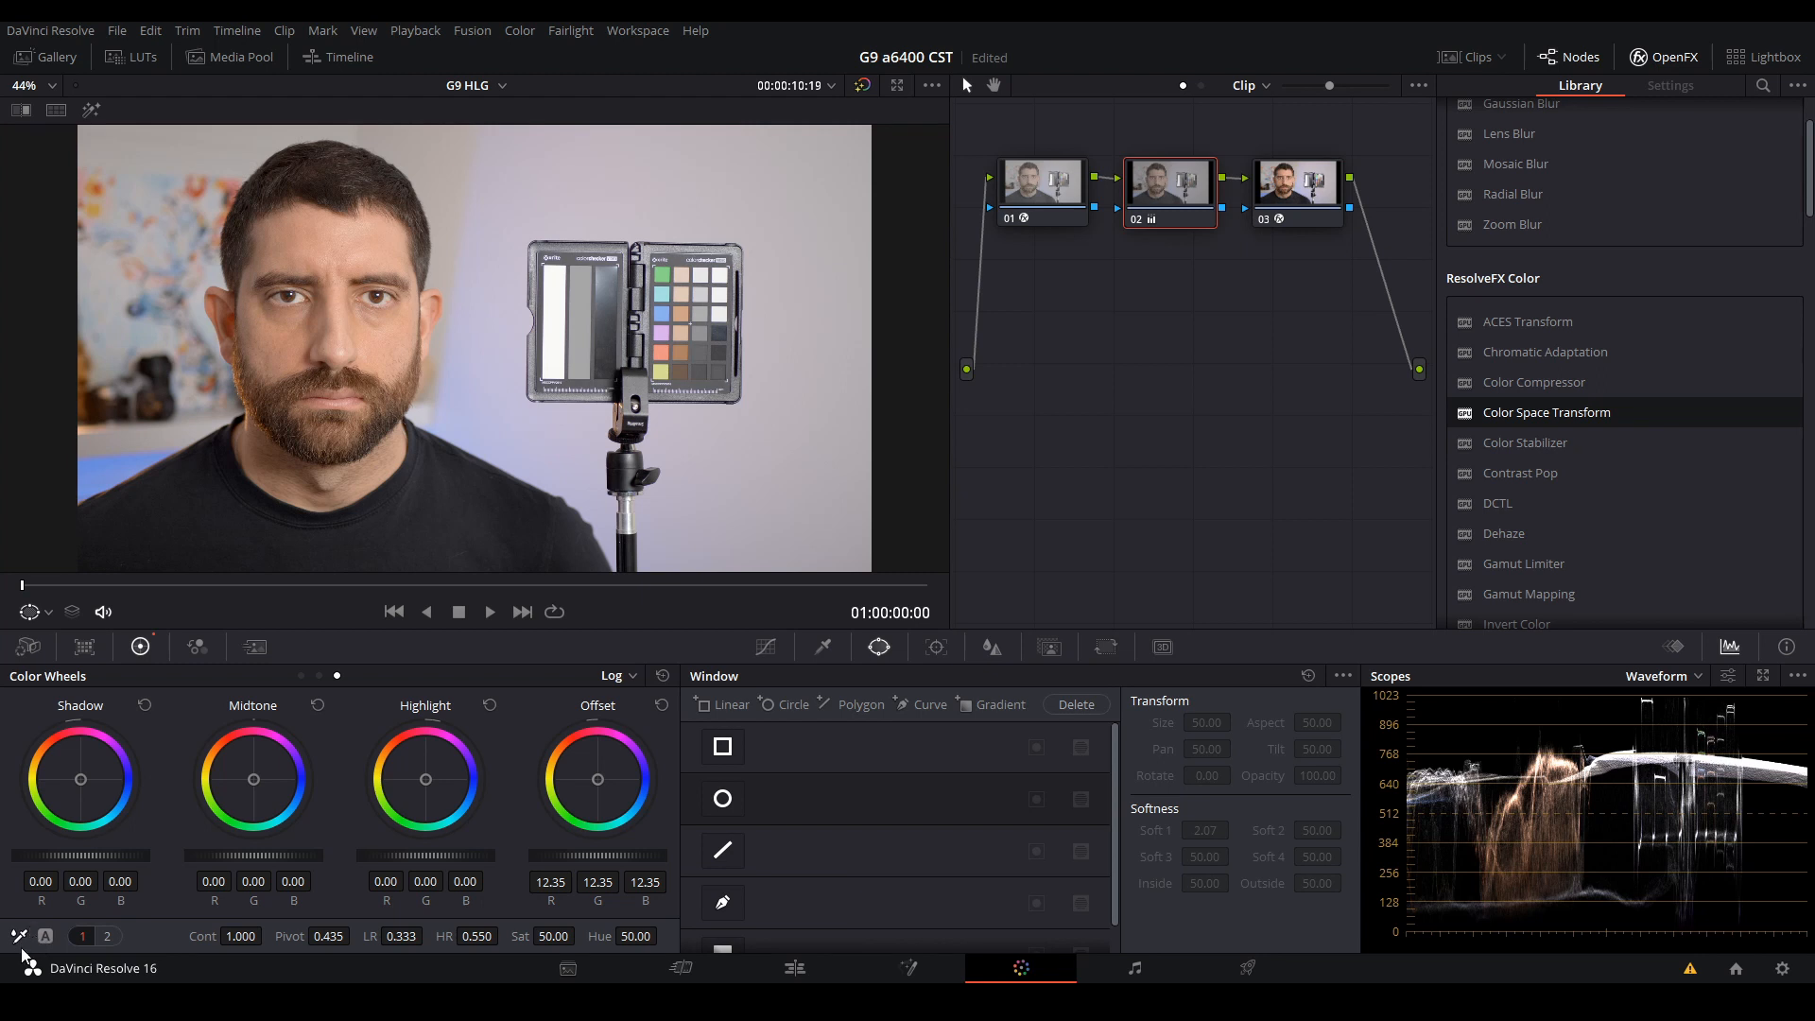
- Select node 03 and switch the scopes from Waveform to Vectorscope for skin tones
left_click(1295, 186)
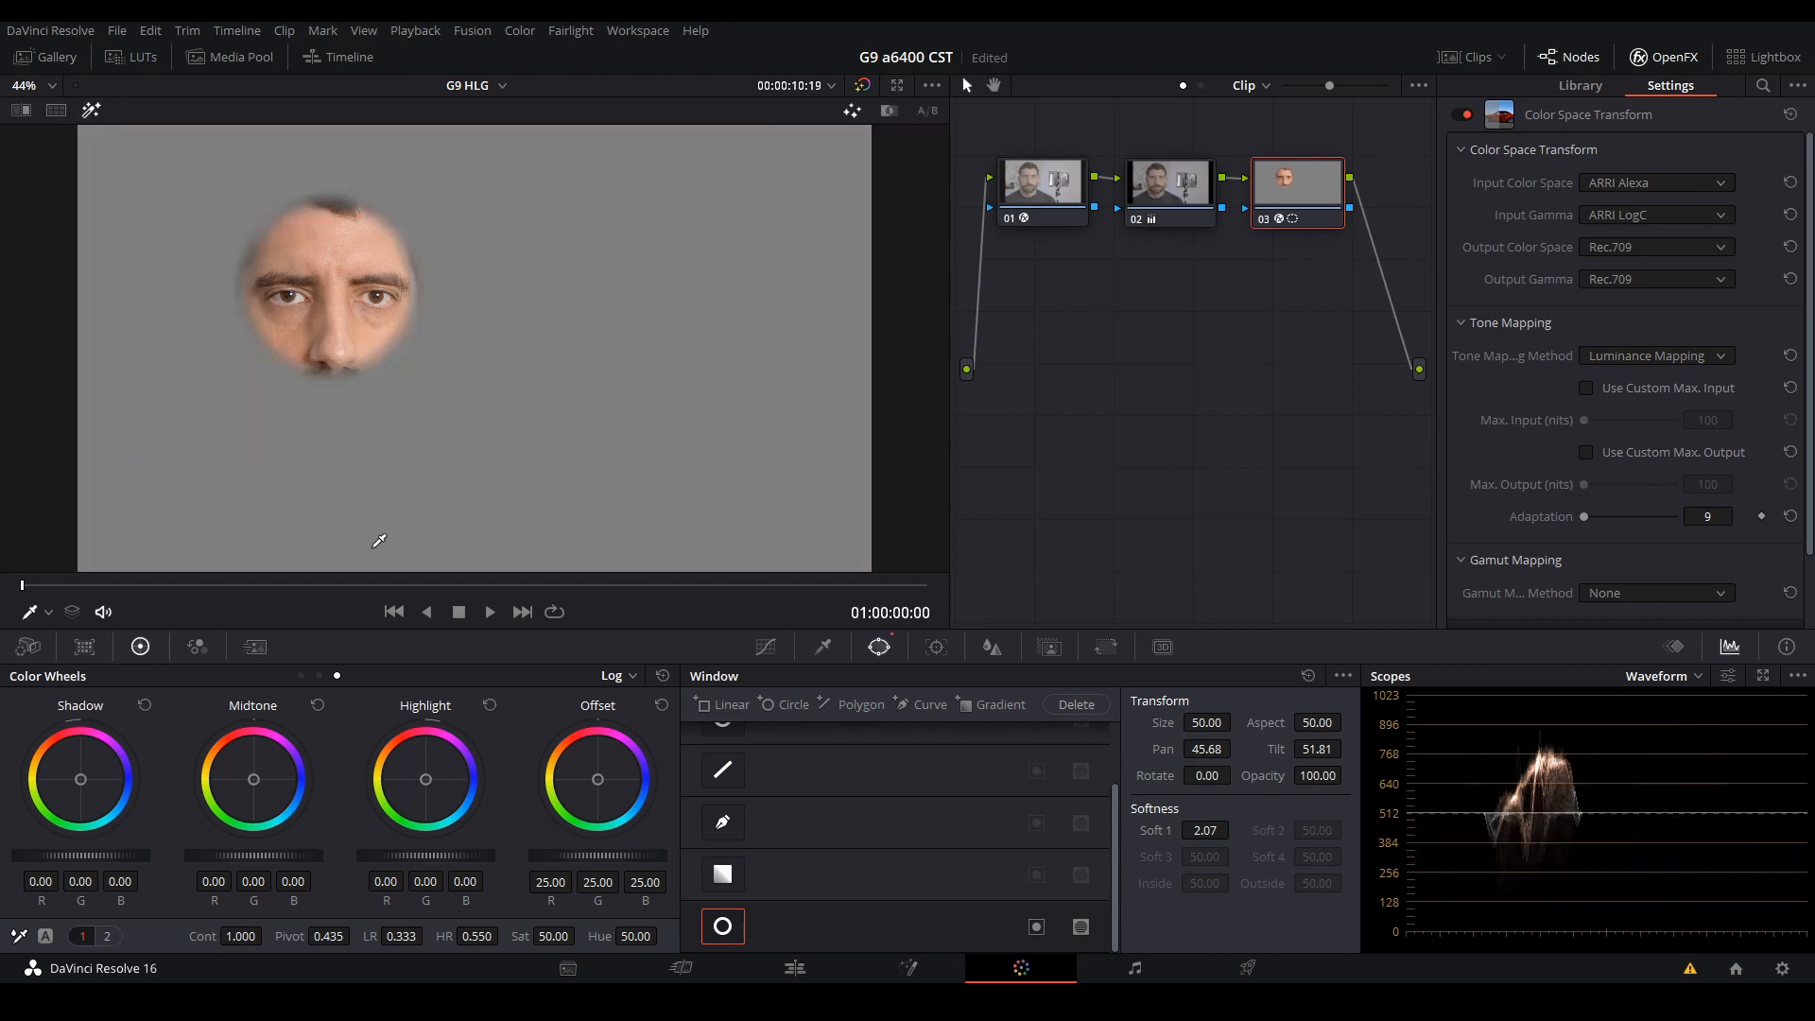
left_click(1664, 676)
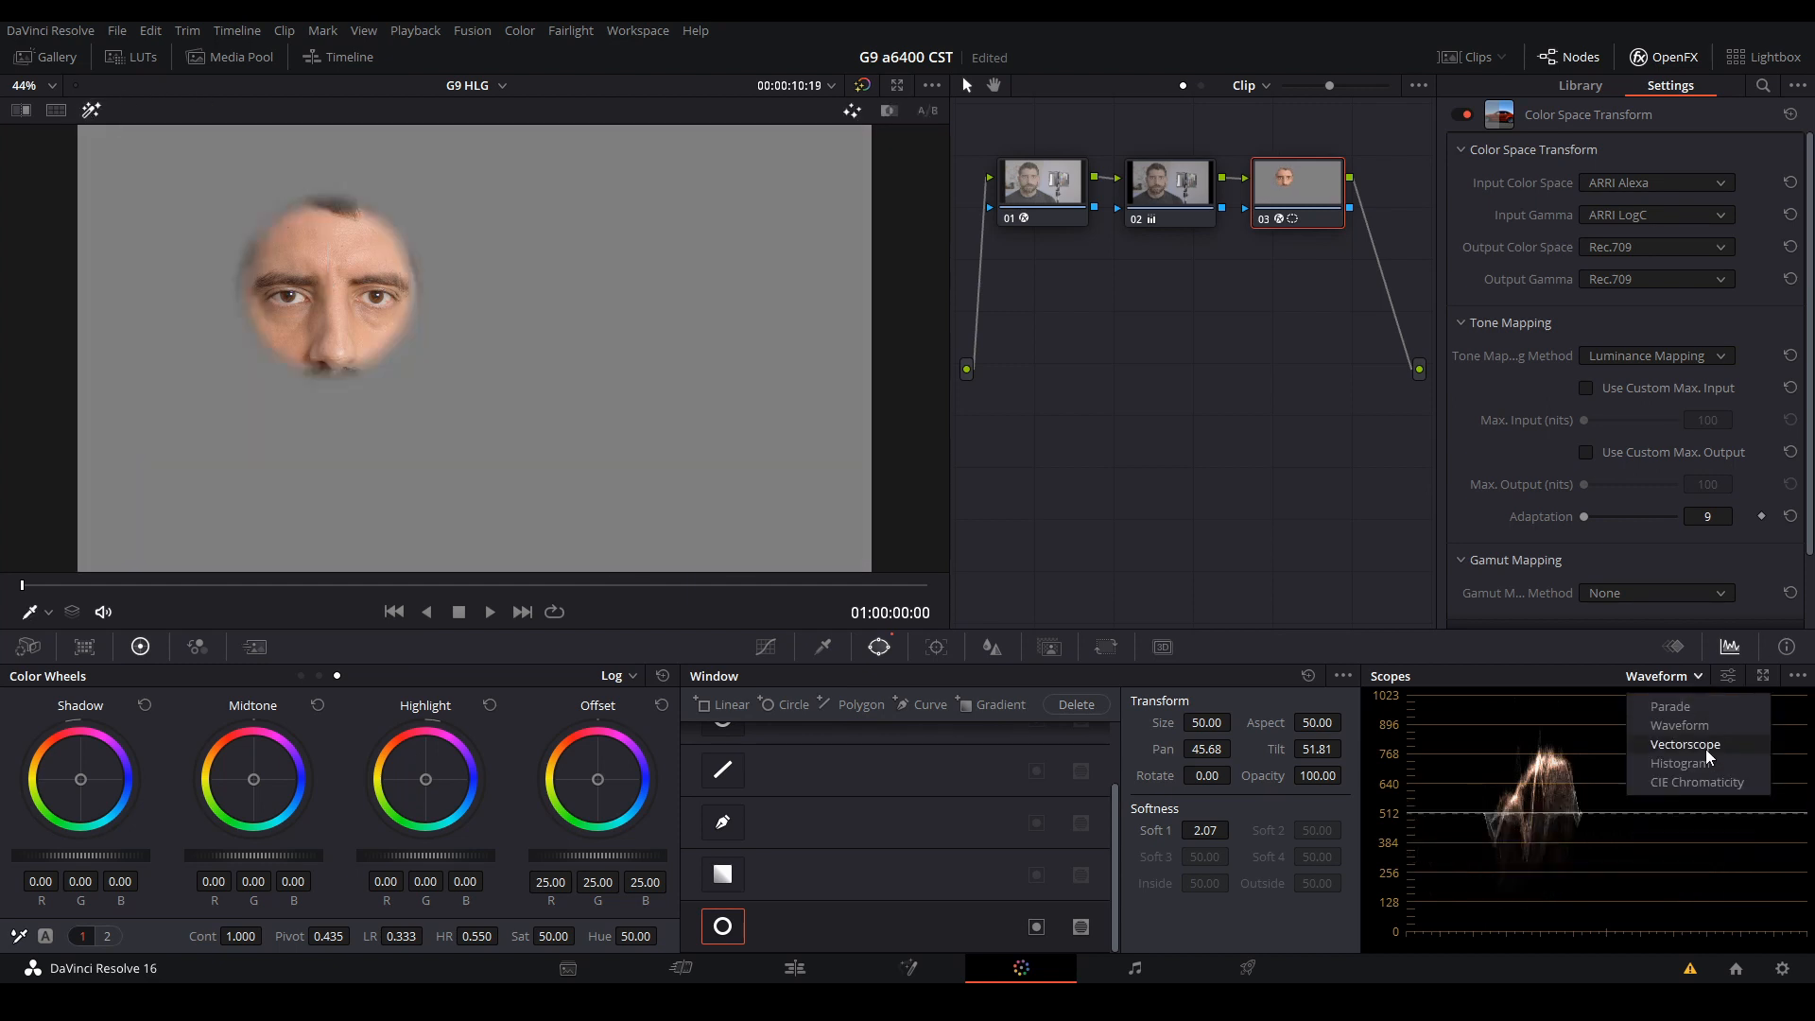
left_click(1684, 743)
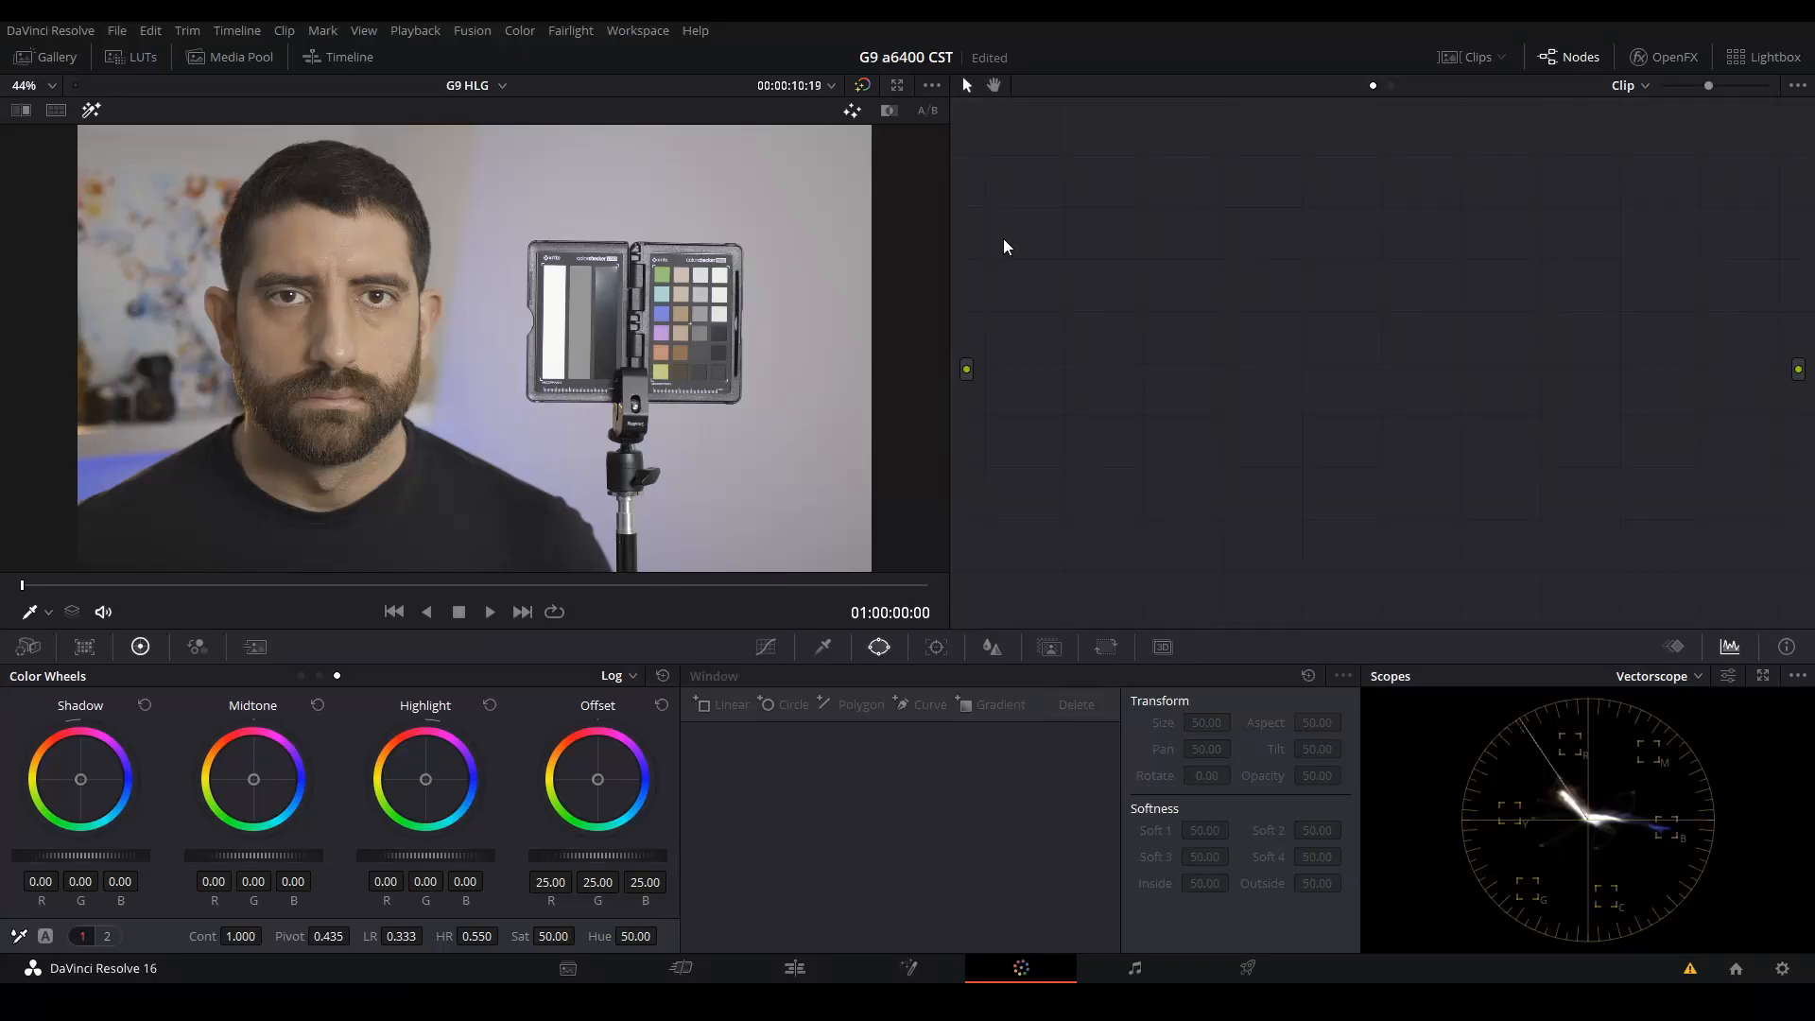
mouse_move(1203, 491)
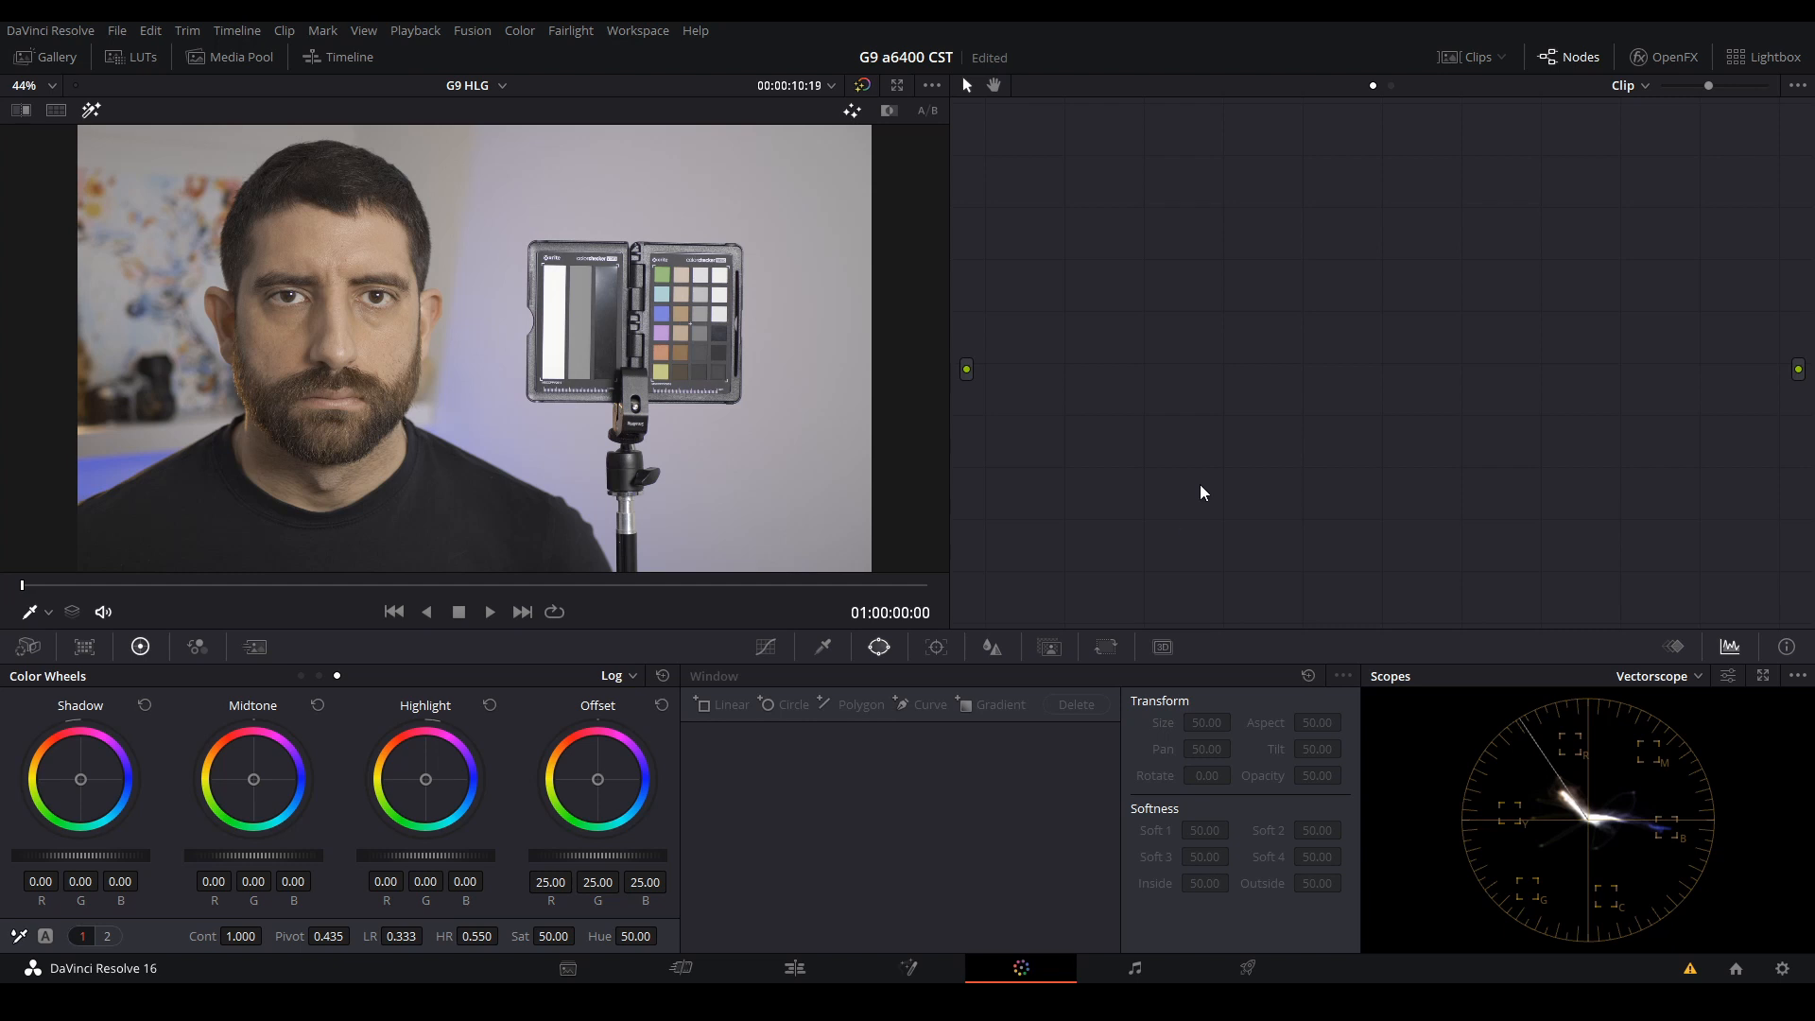
- Set the scopes to Waveform, select node 01 and bring up the OpenFX Library
left_click(1657, 676)
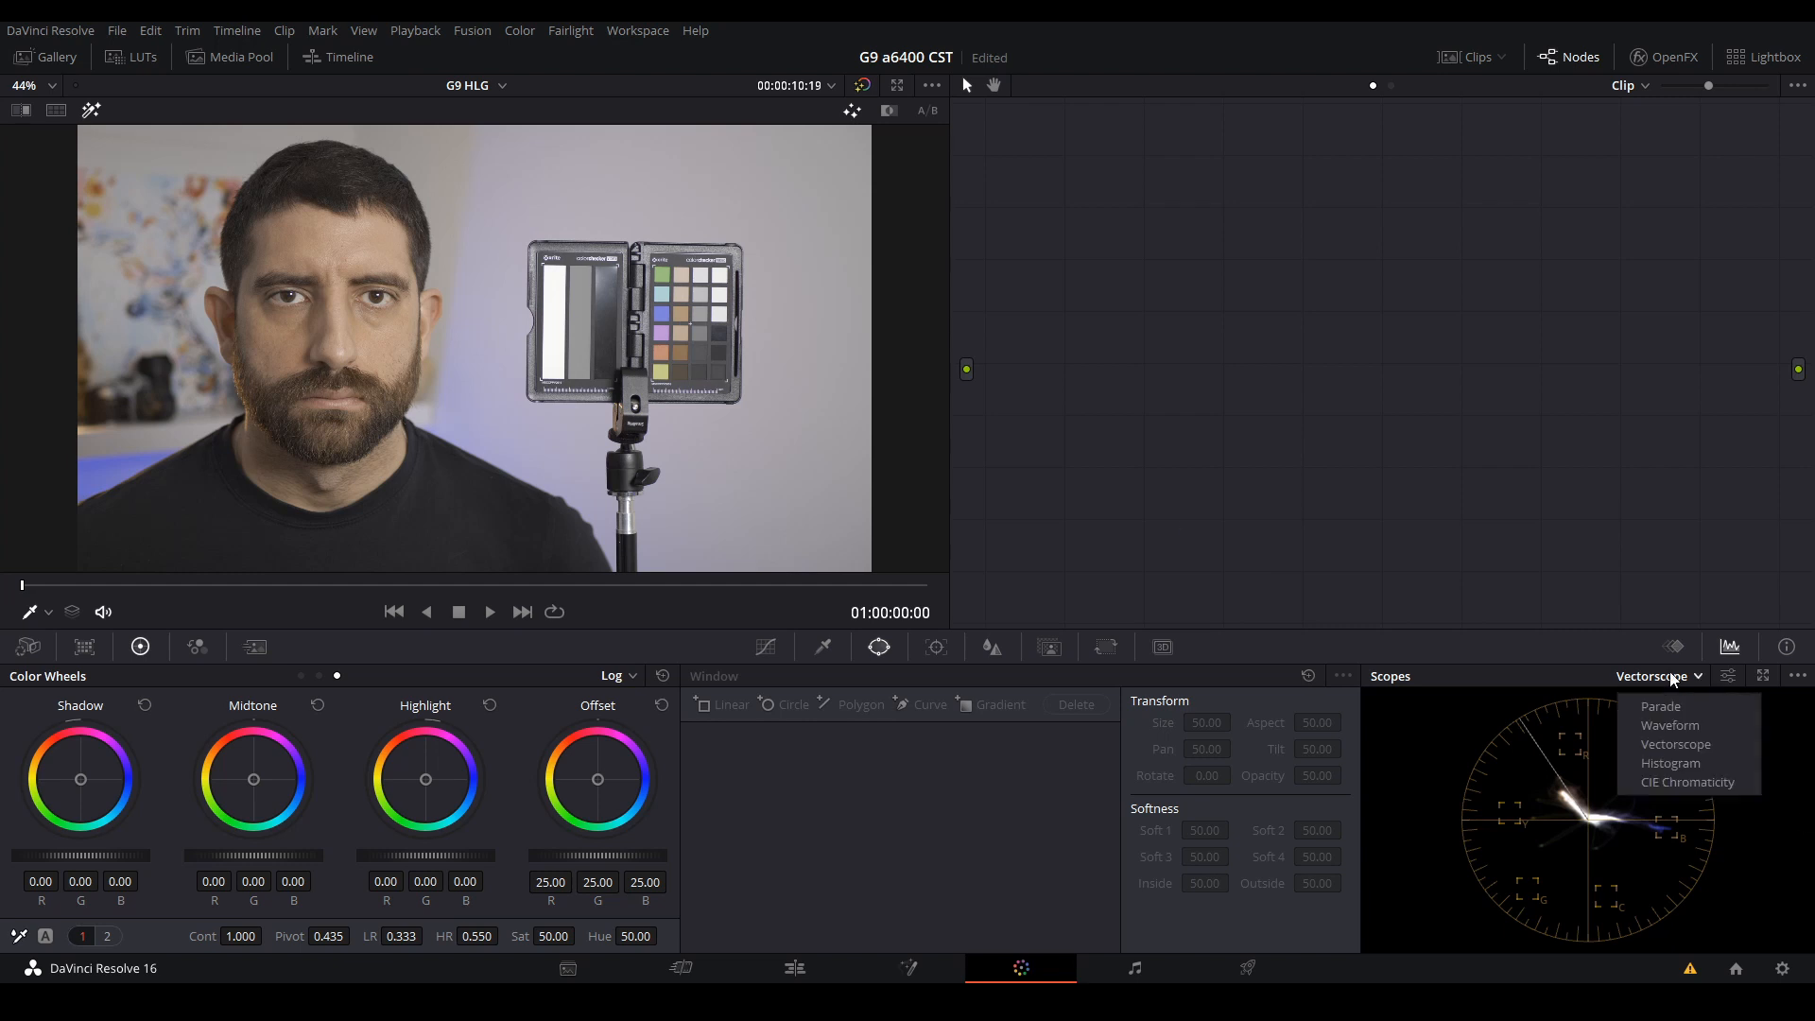
mouse_move(1669, 726)
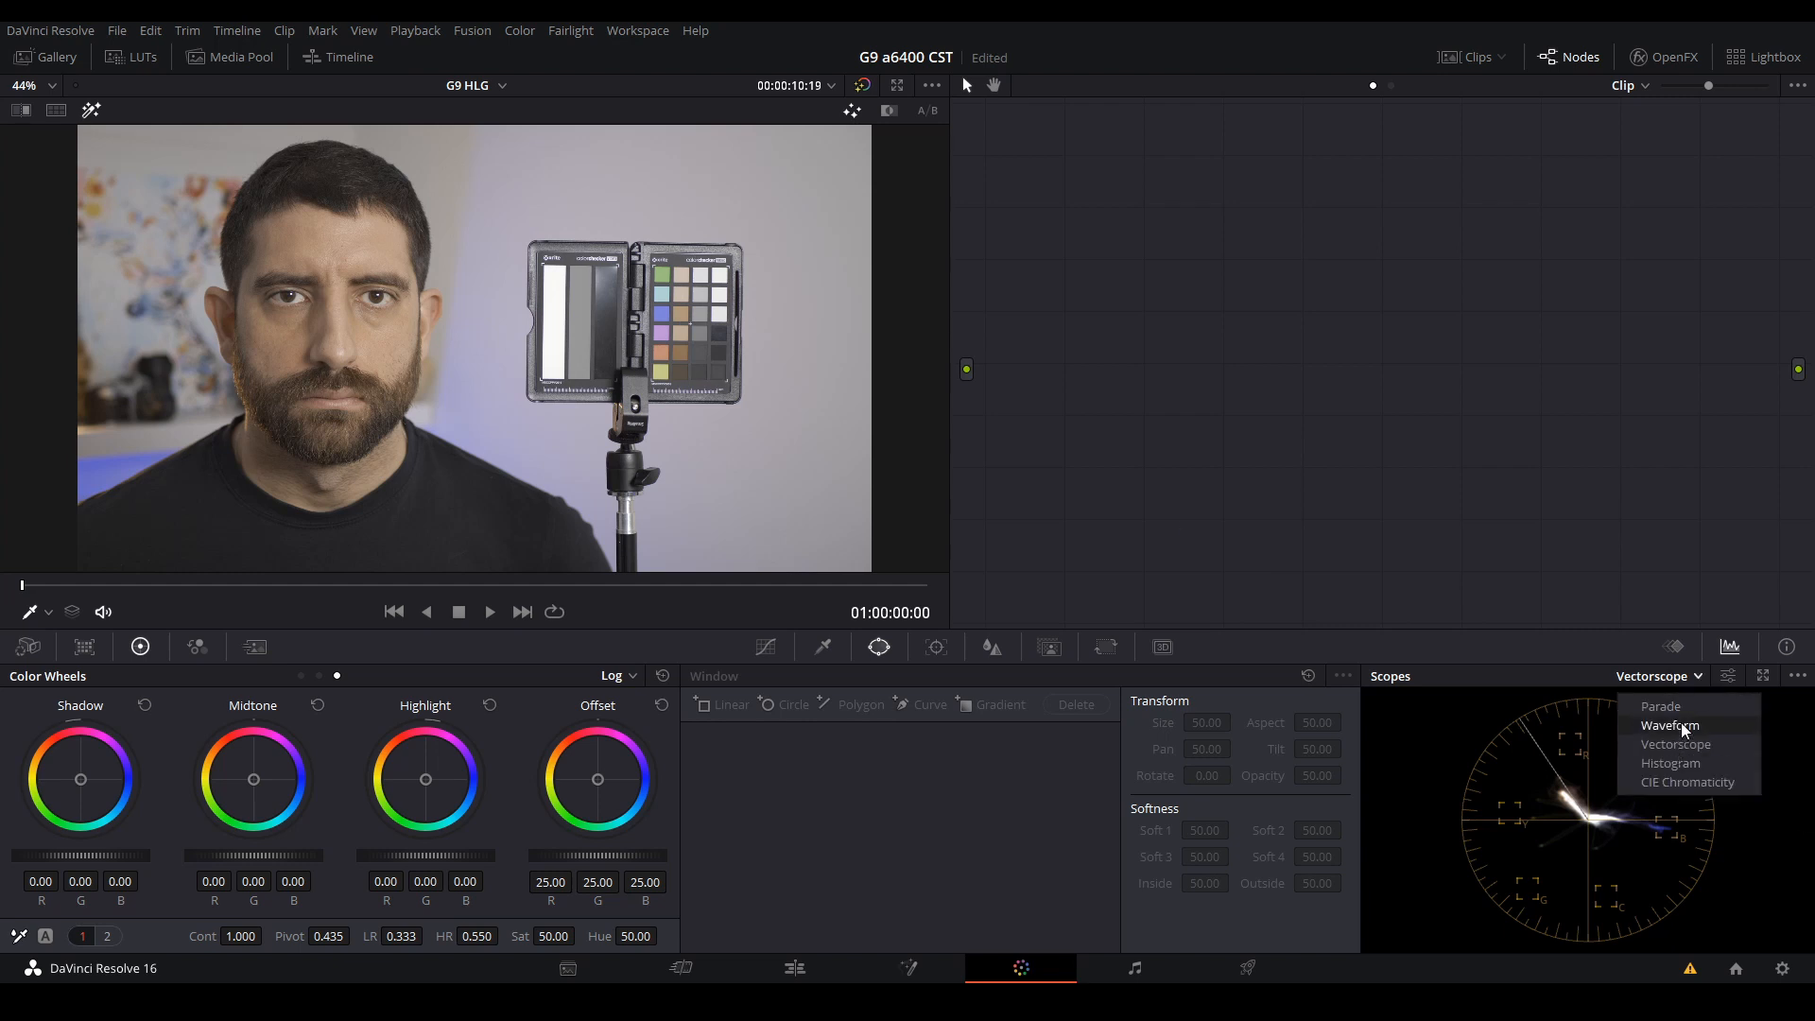
left_click(1670, 726)
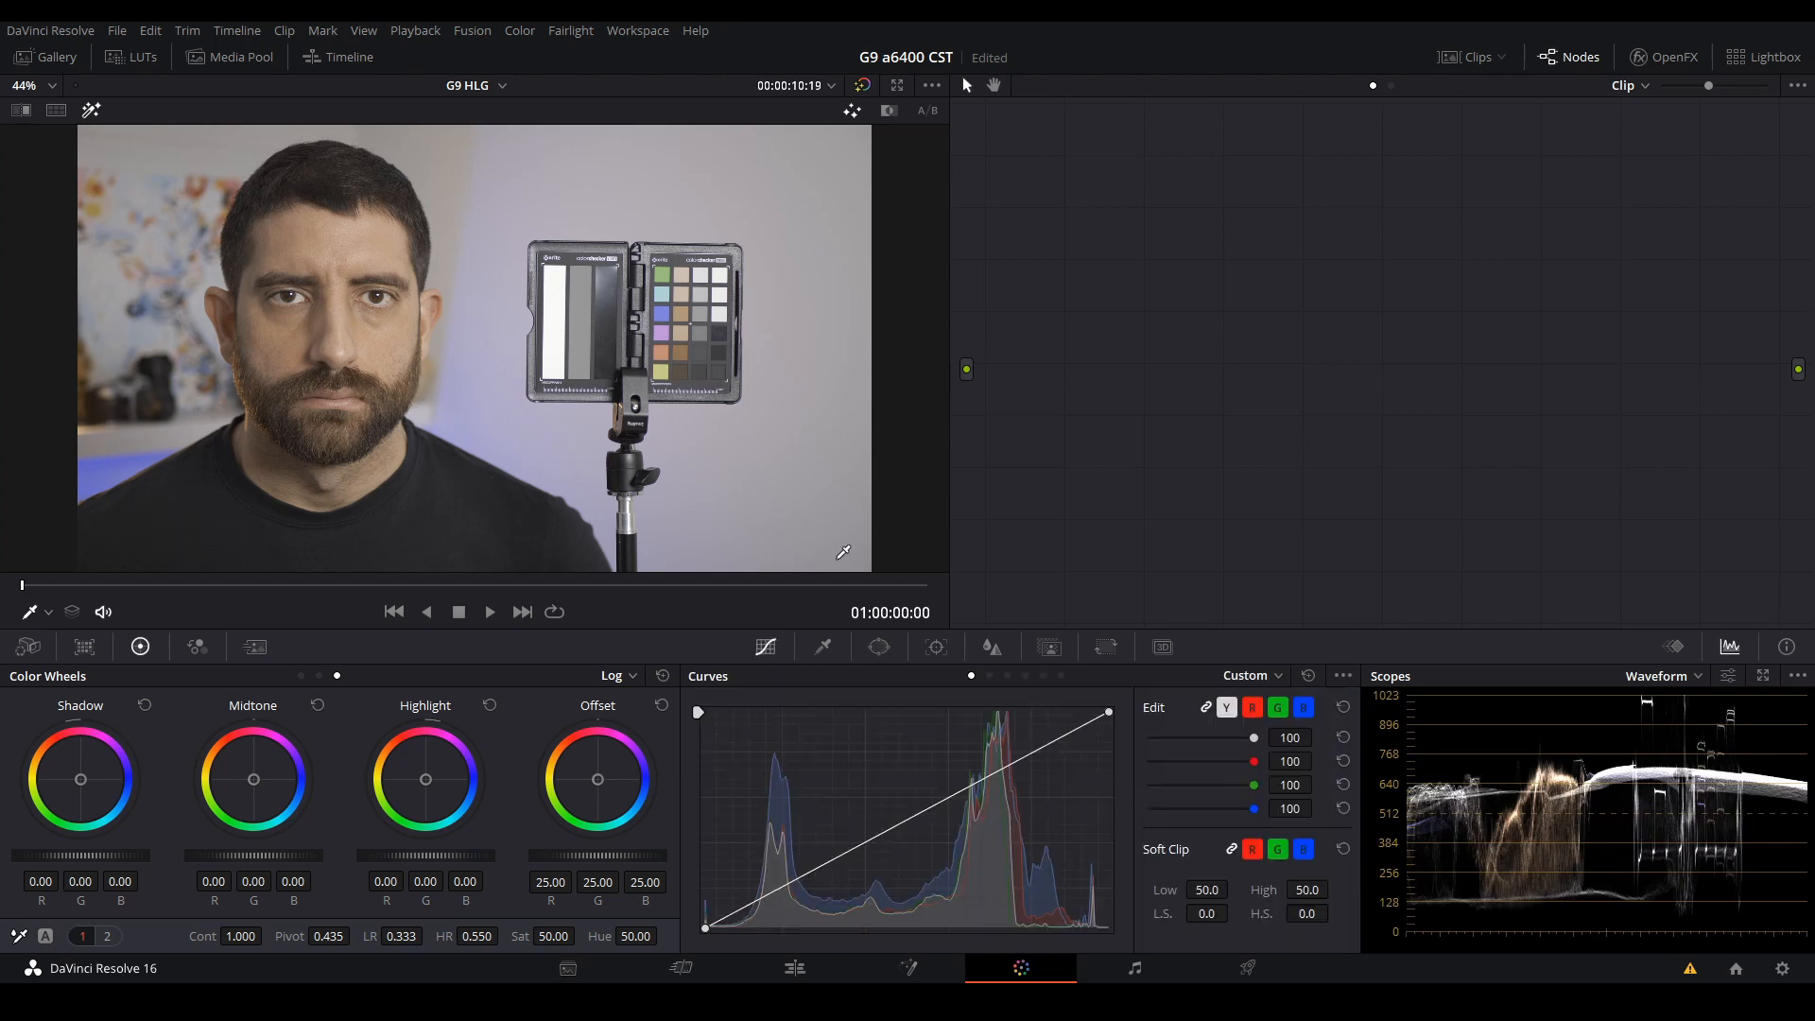
mouse_move(1055, 466)
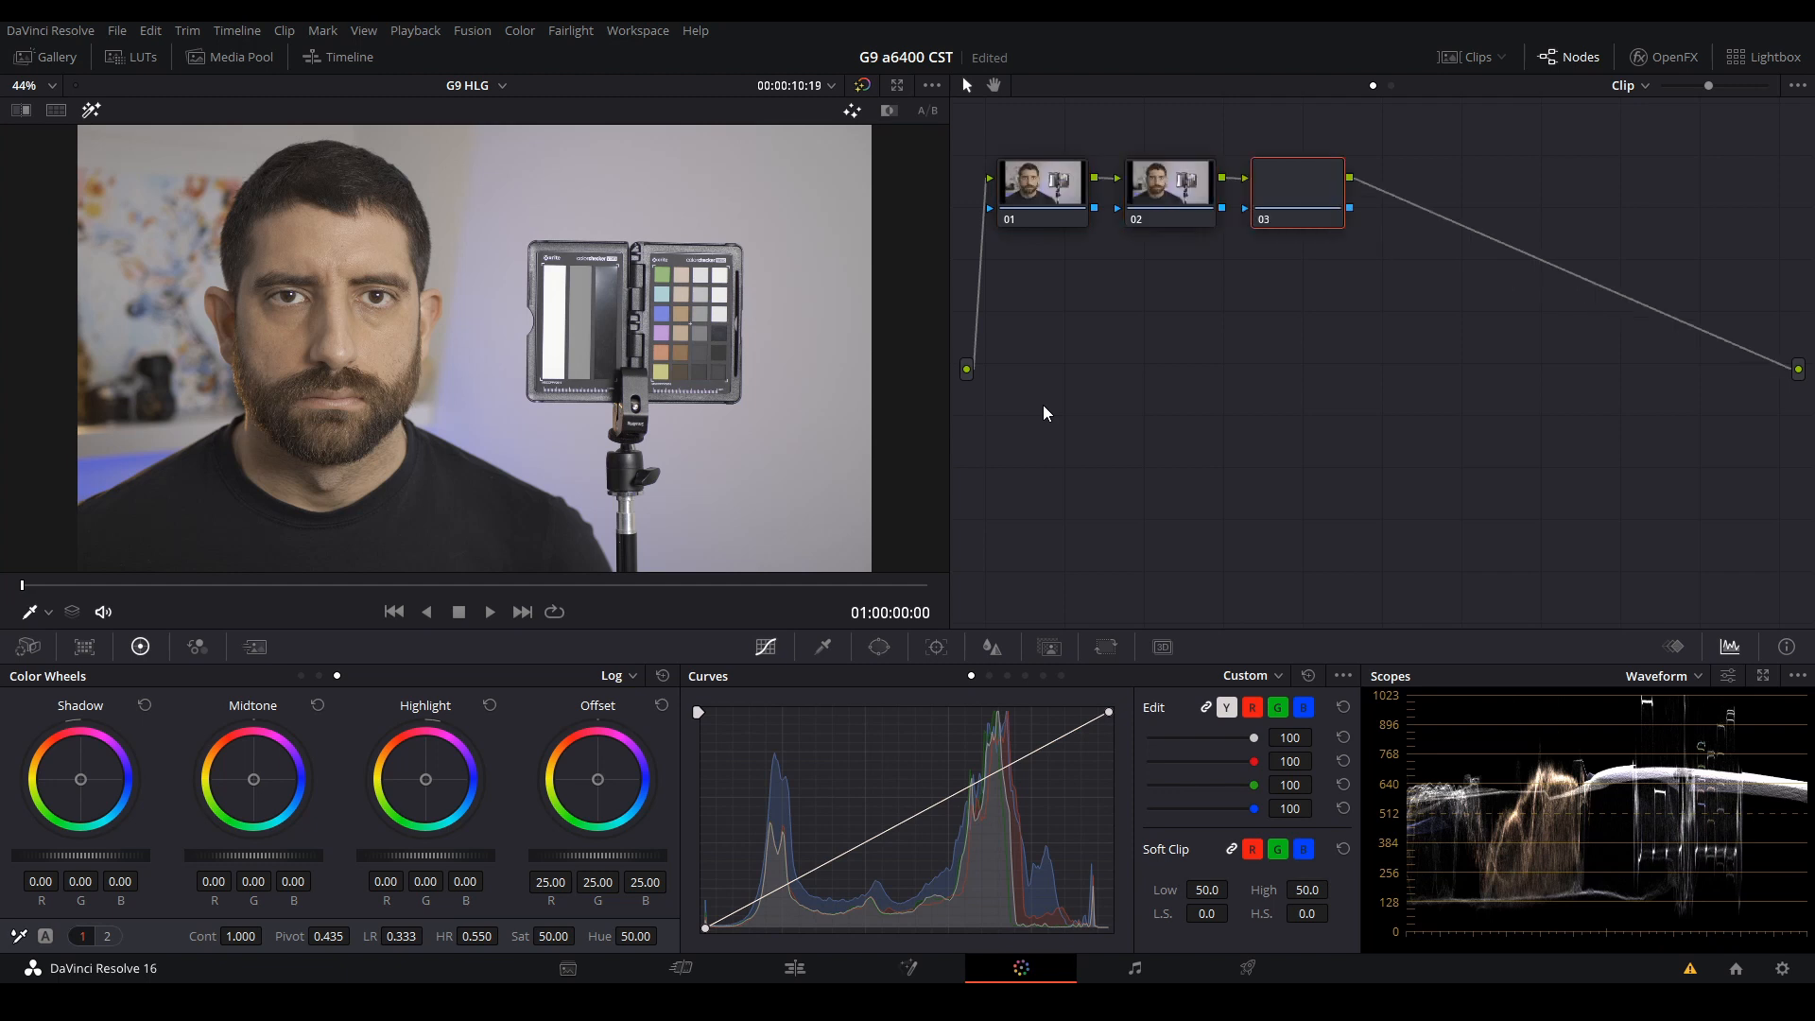
left_click(1038, 182)
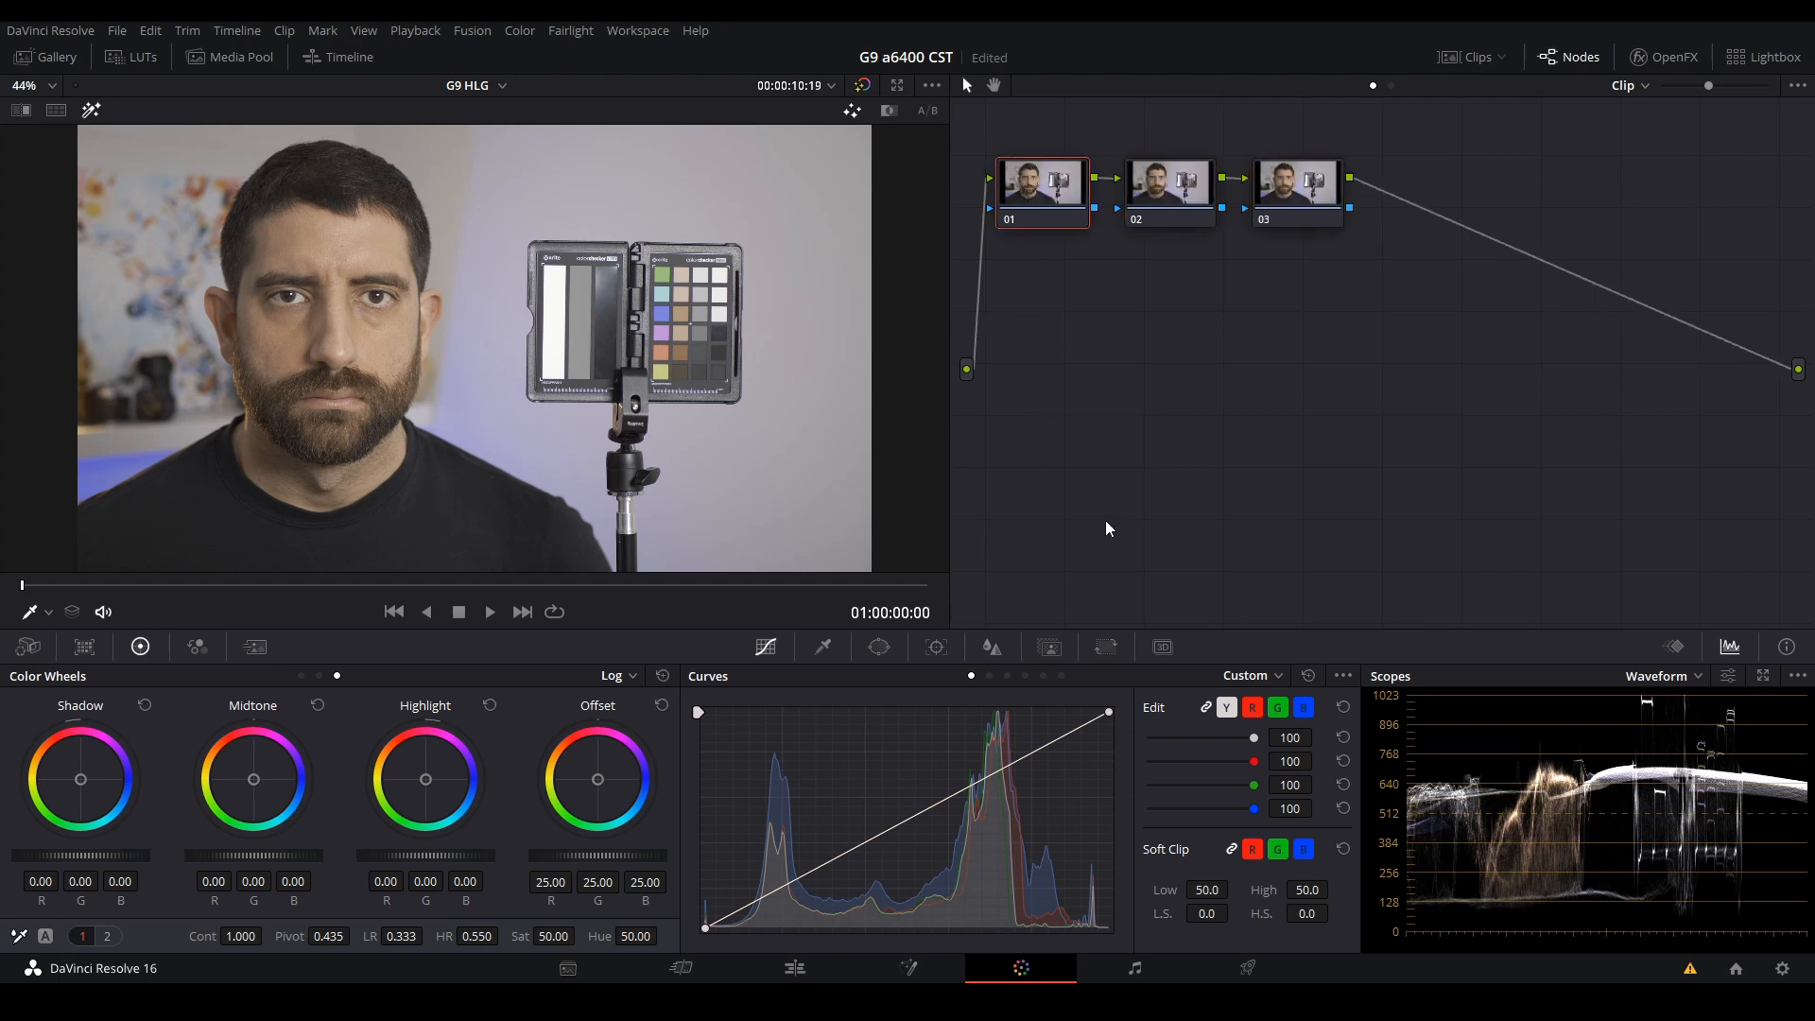
mouse_move(1680, 125)
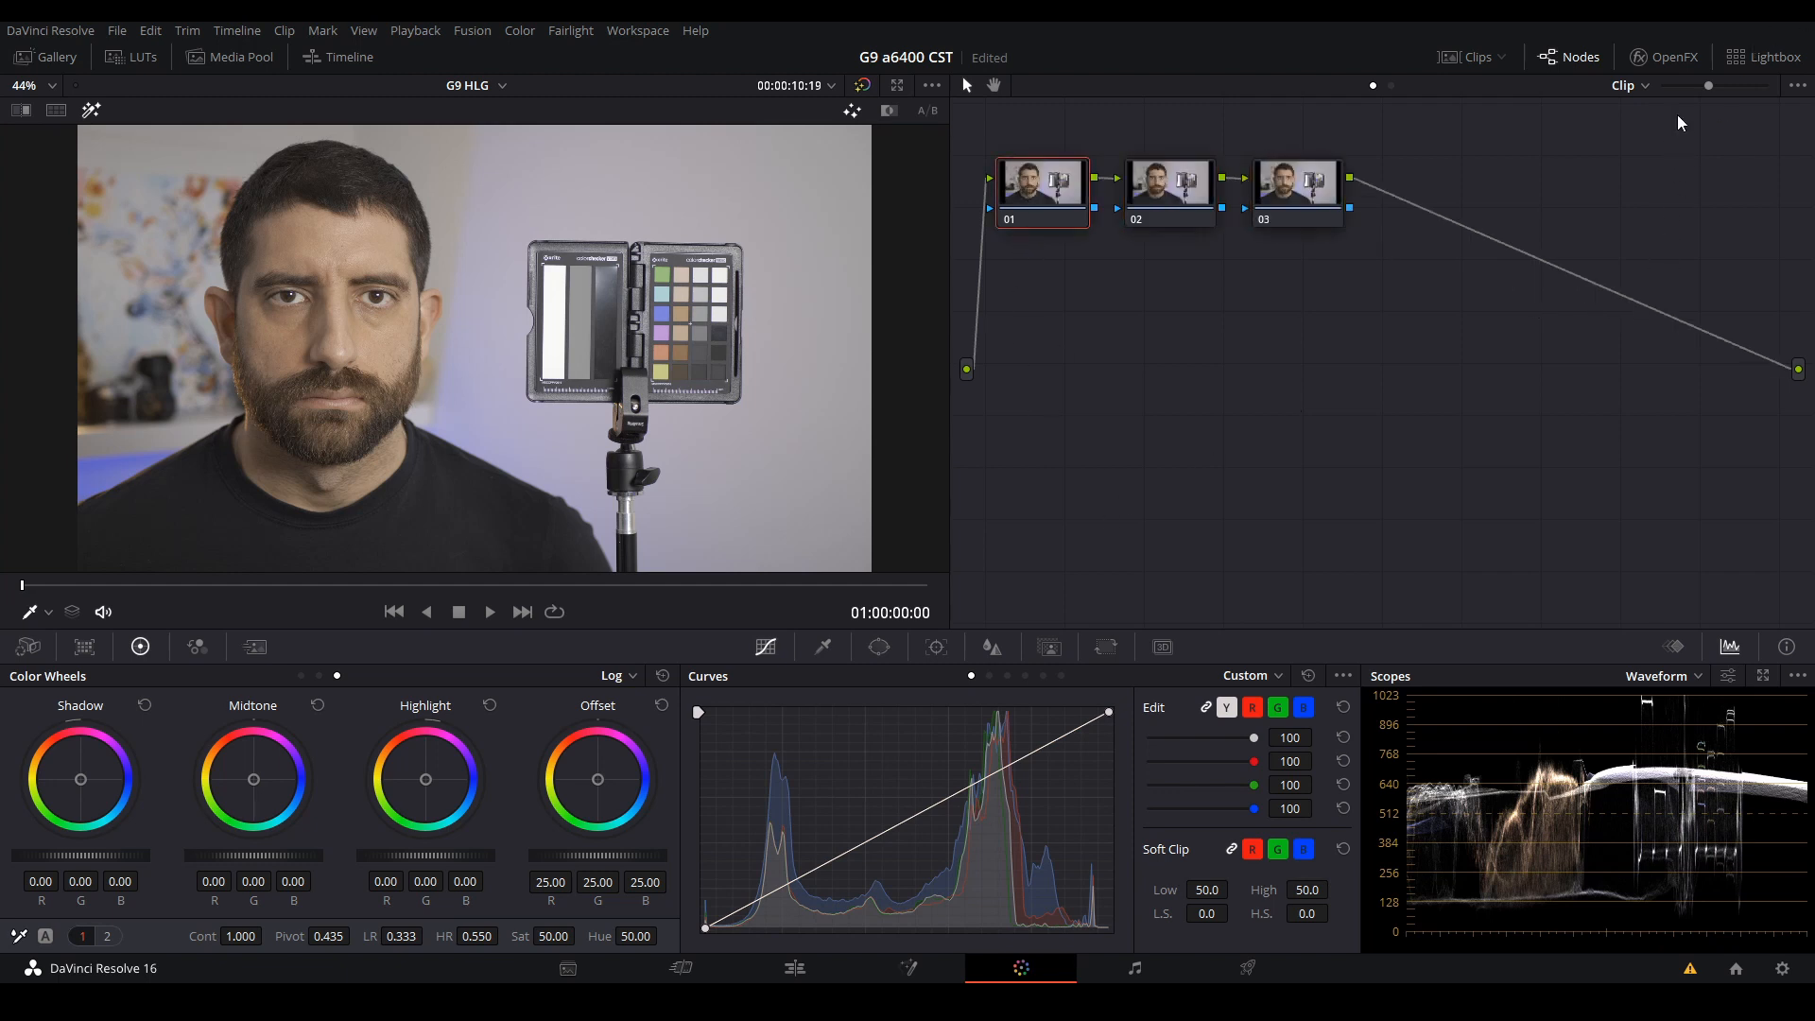
left_click(1664, 55)
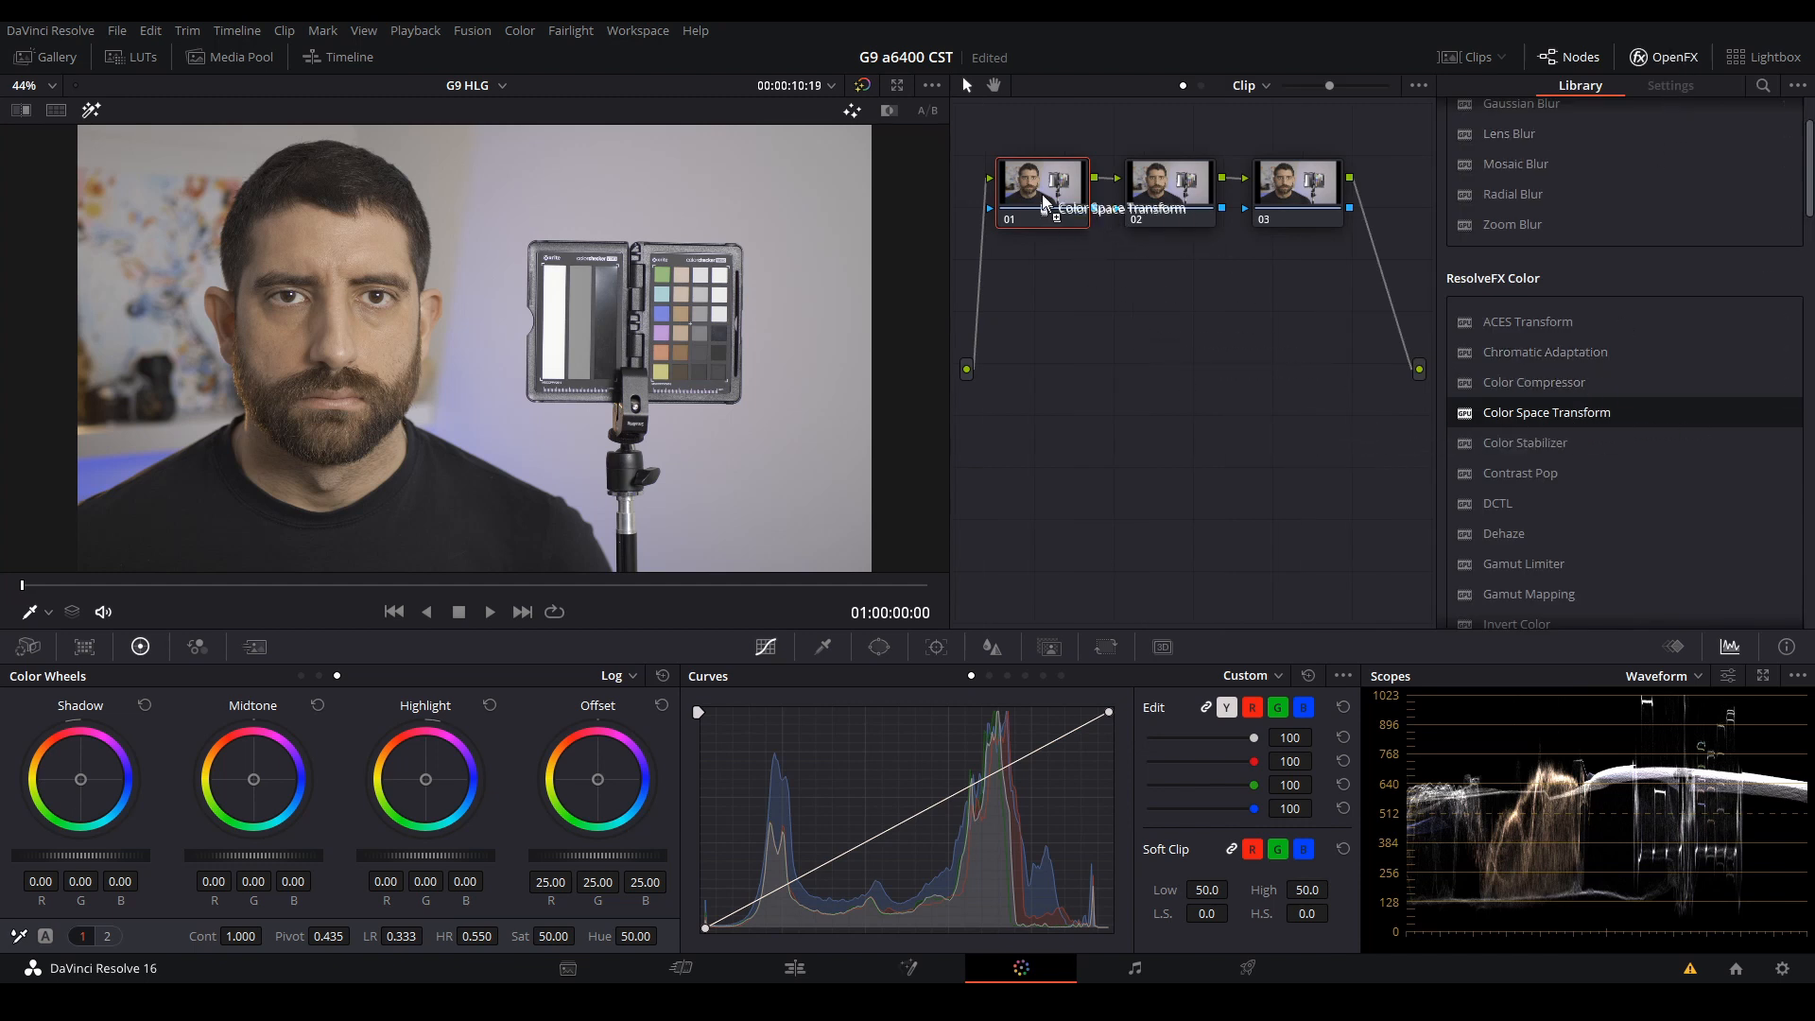
- Set the CST to input Rec.2020 / ARIB STD-B67 HLG, output ARRI Alexa, tone mapping Simple
left_click(1656, 184)
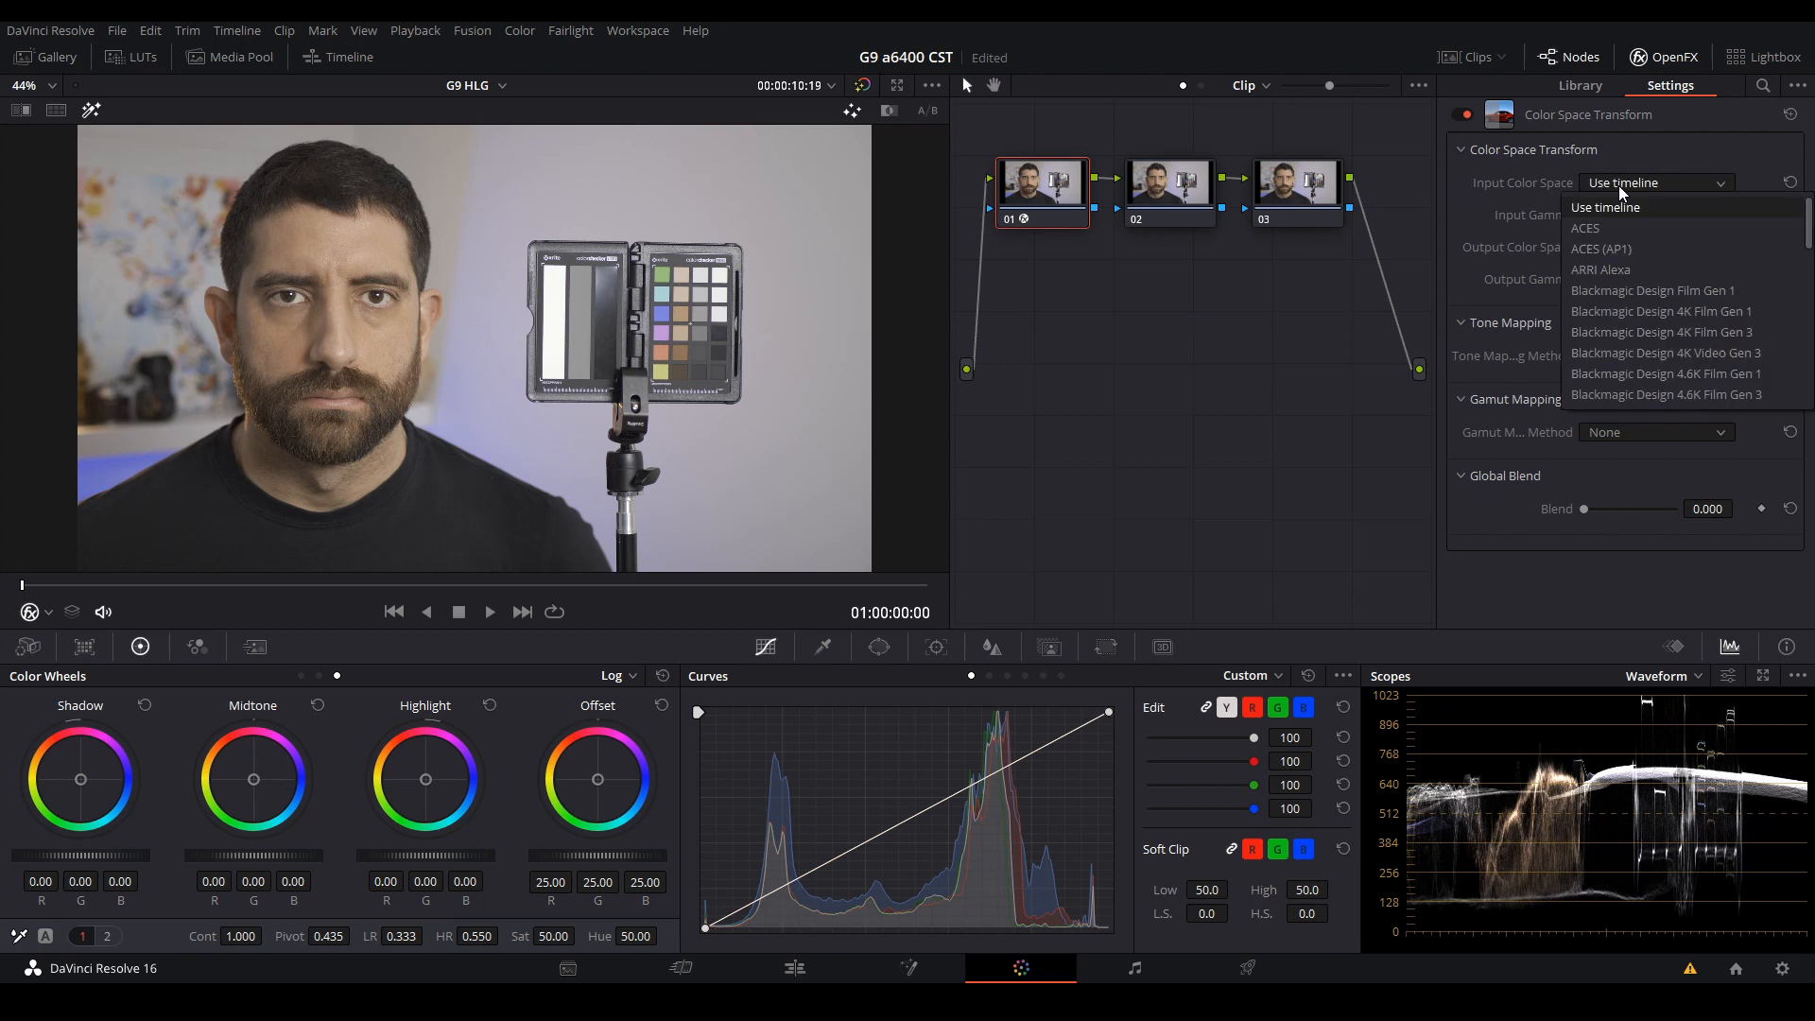
mouse_move(1649, 250)
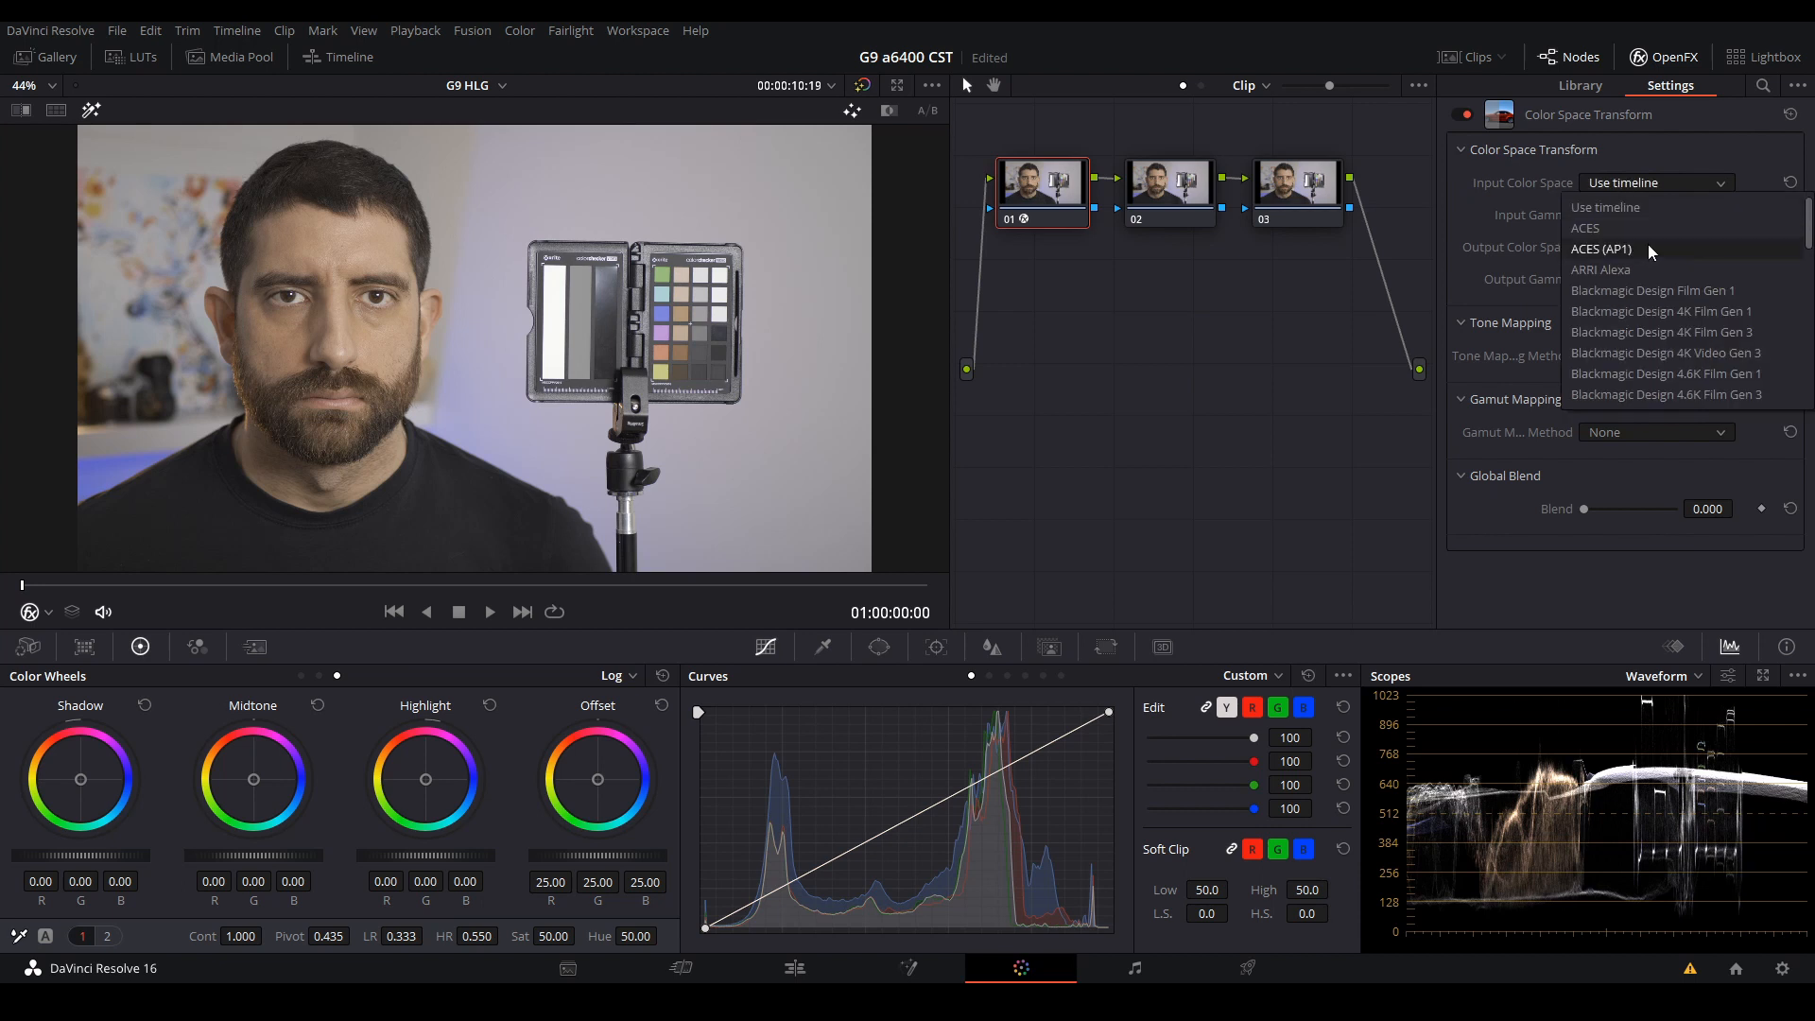
scroll("down", 3)
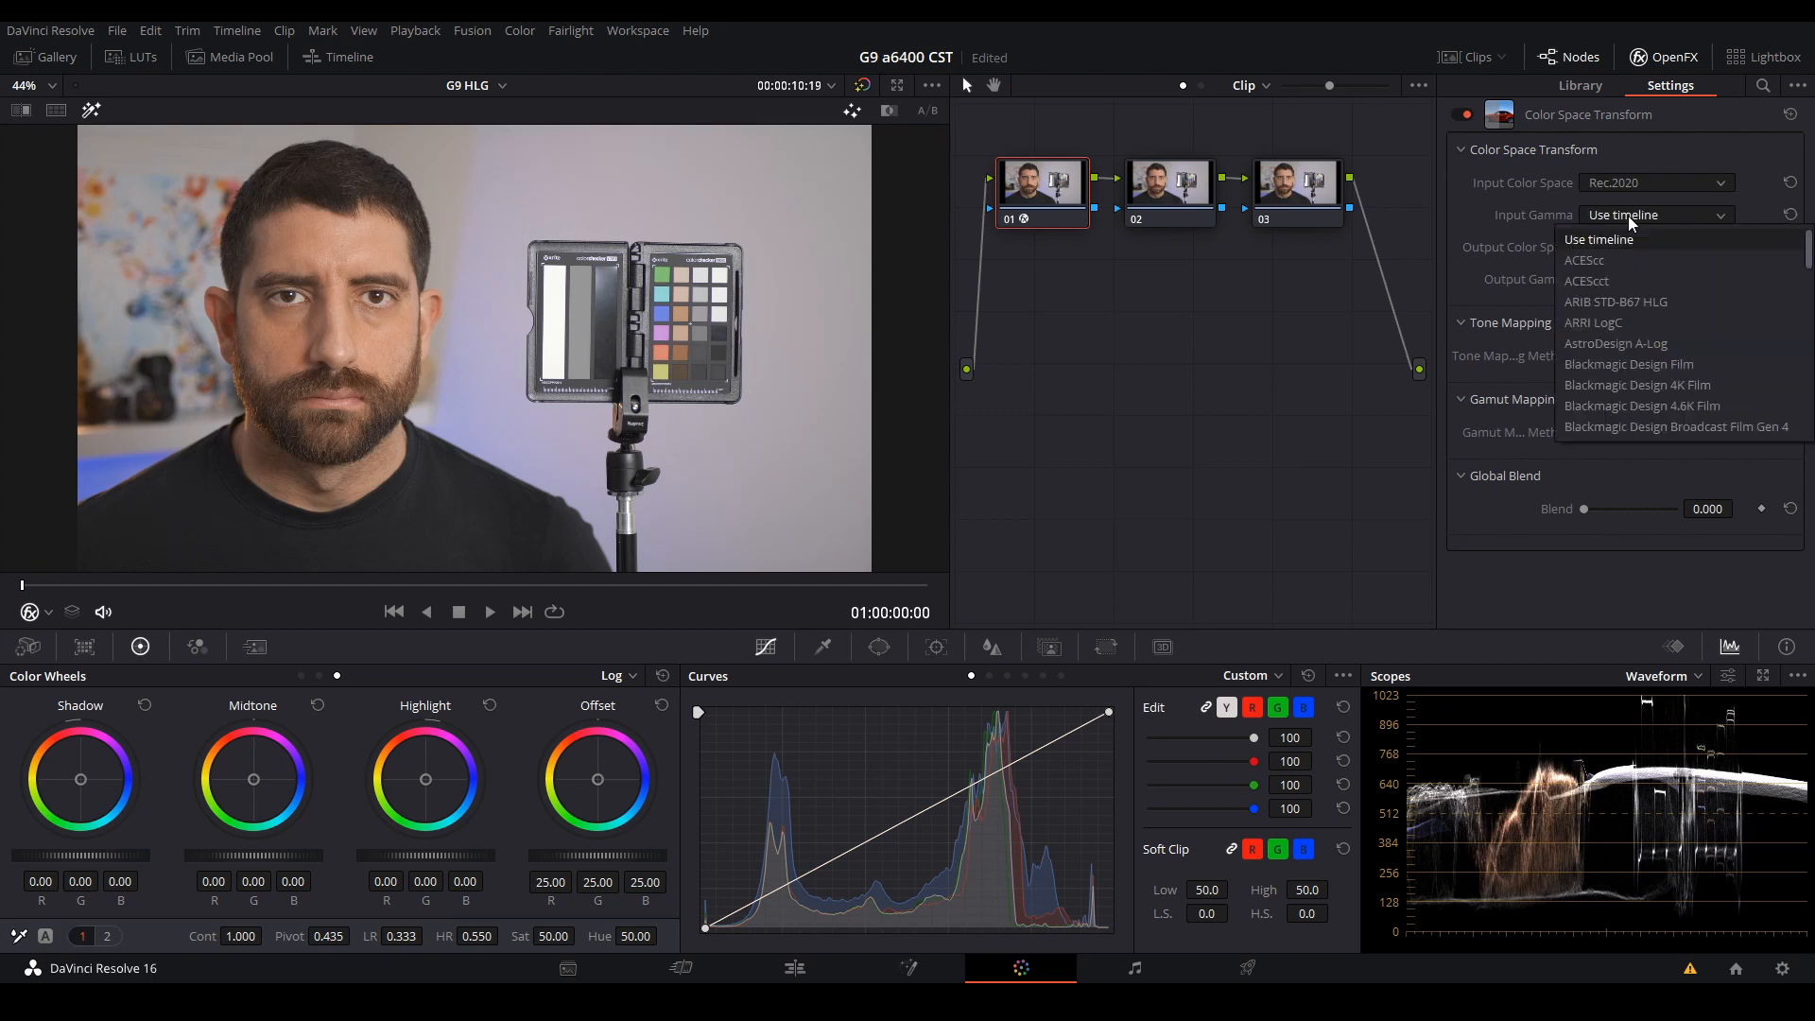
mouse_move(1637, 303)
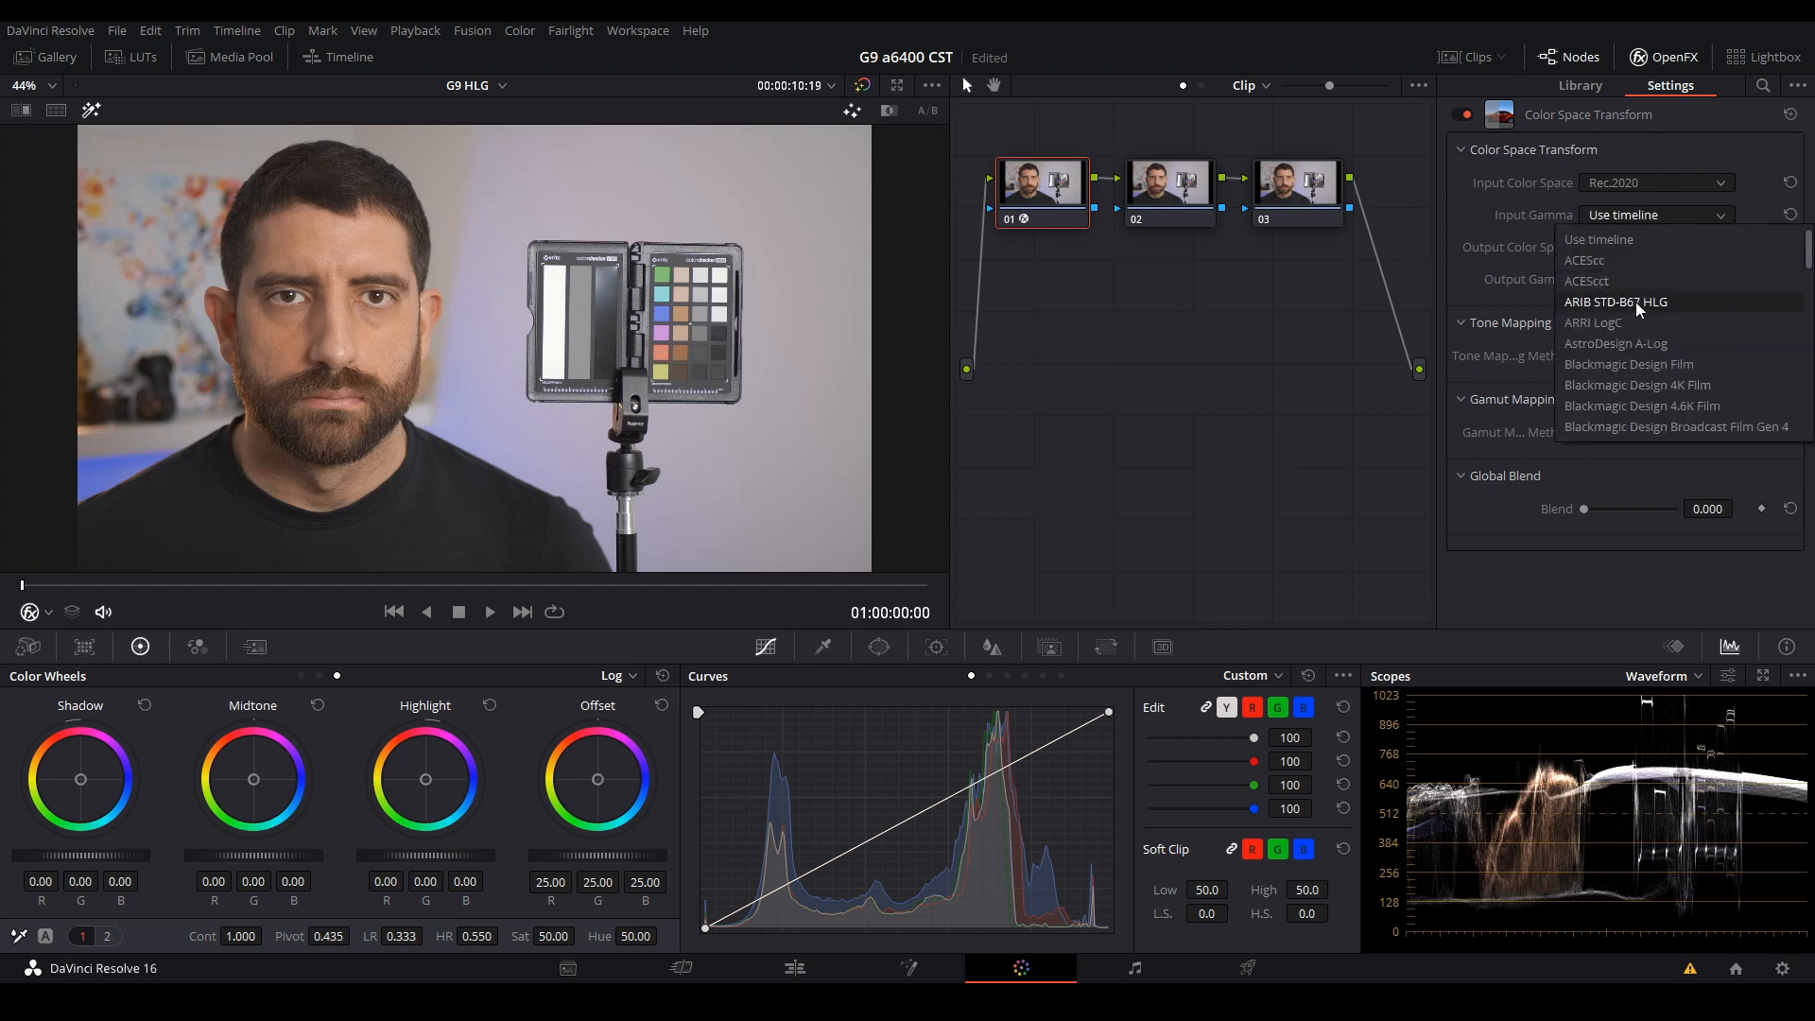
left_click(1617, 300)
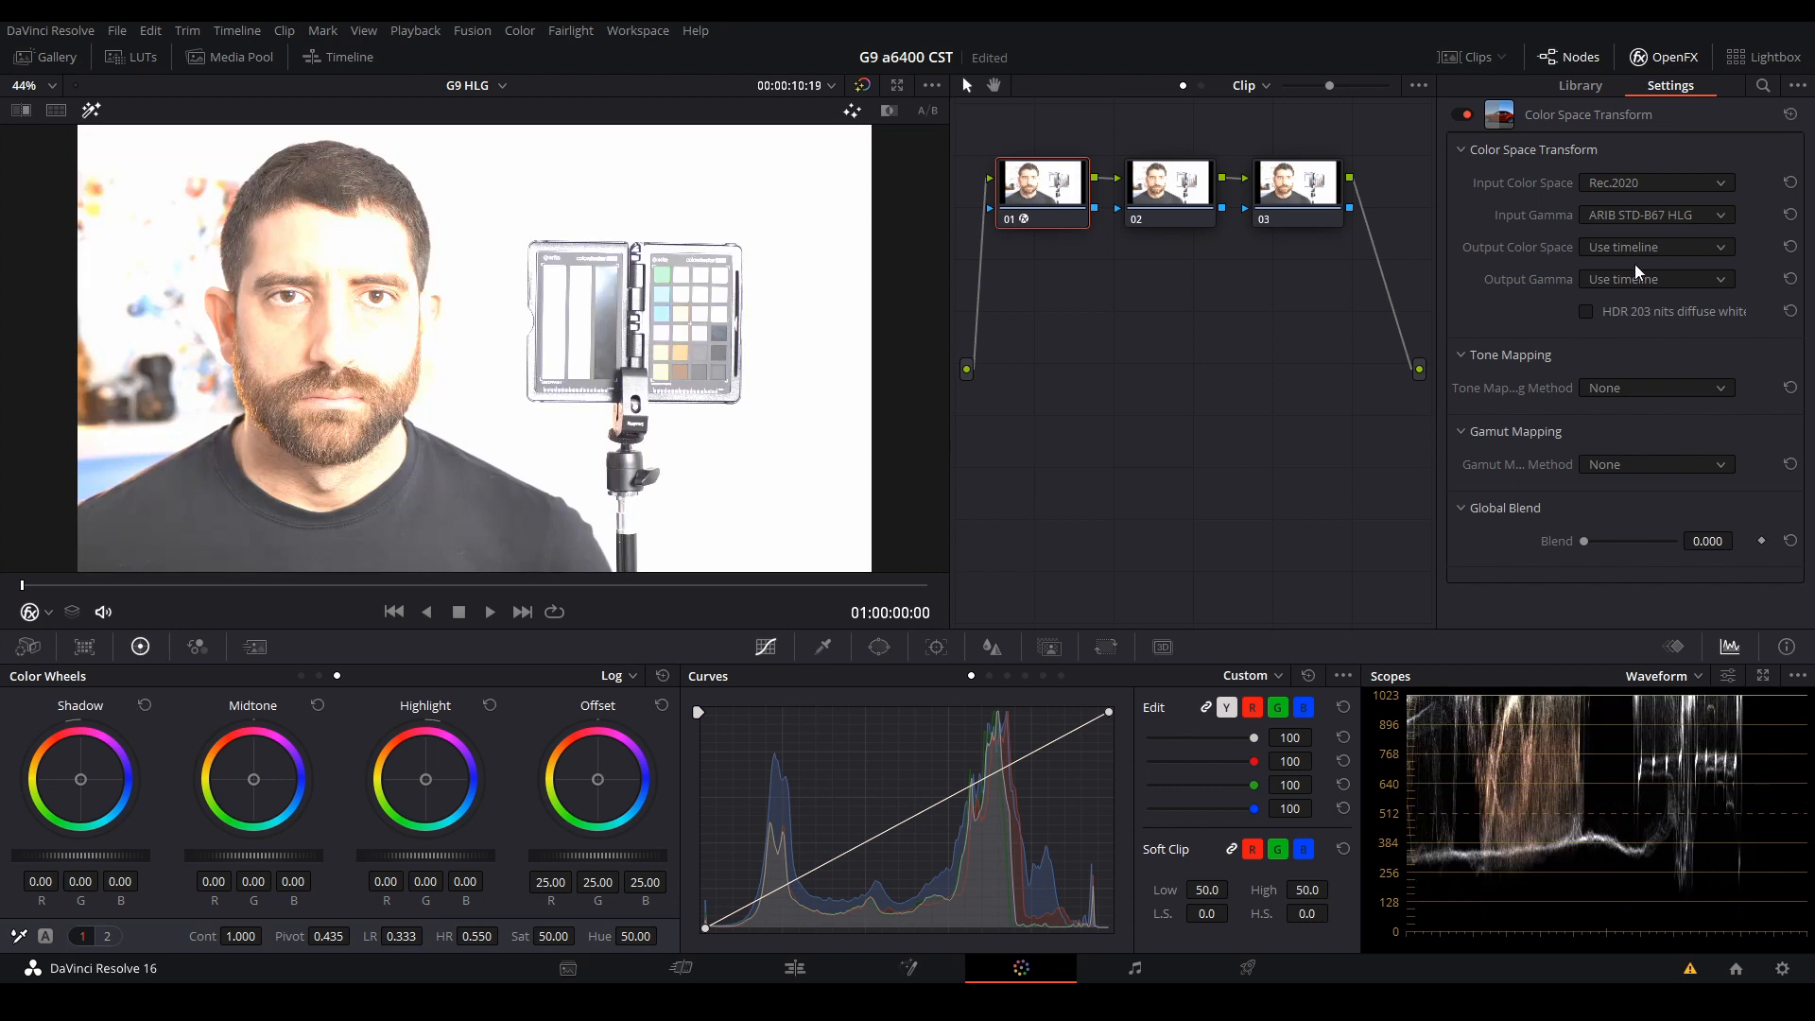
left_click(1656, 246)
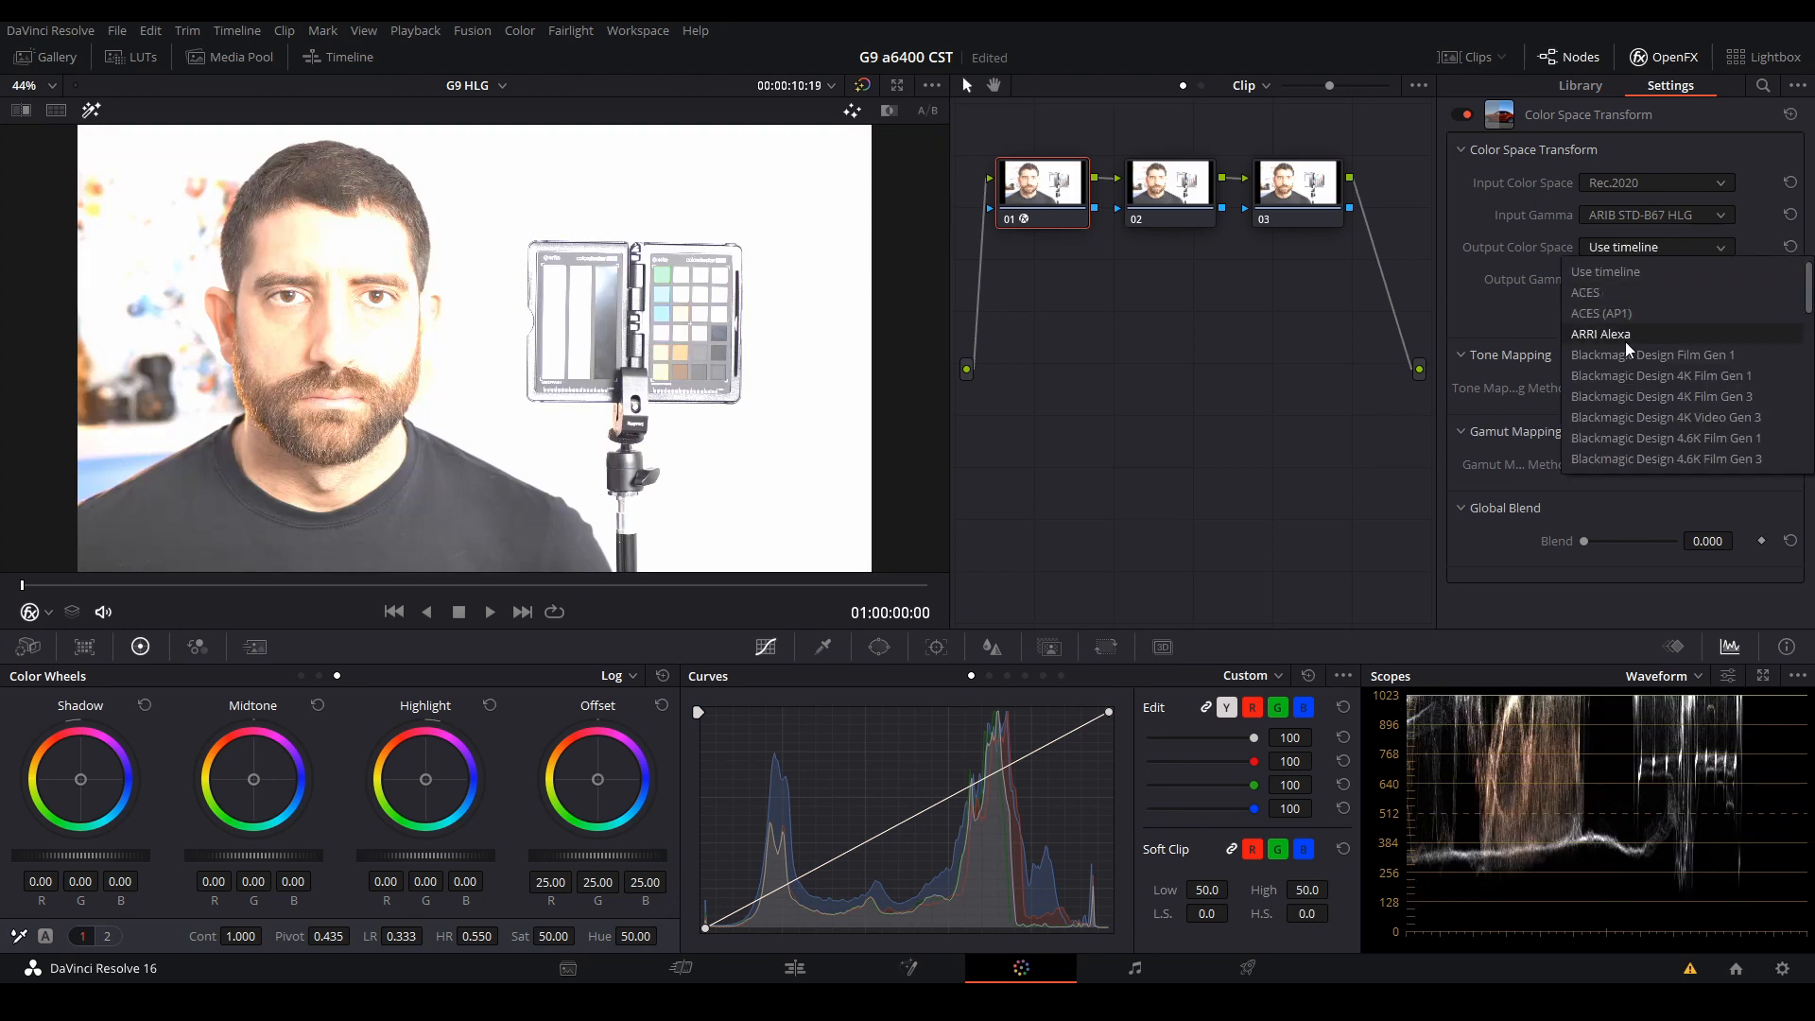
left_click(1599, 333)
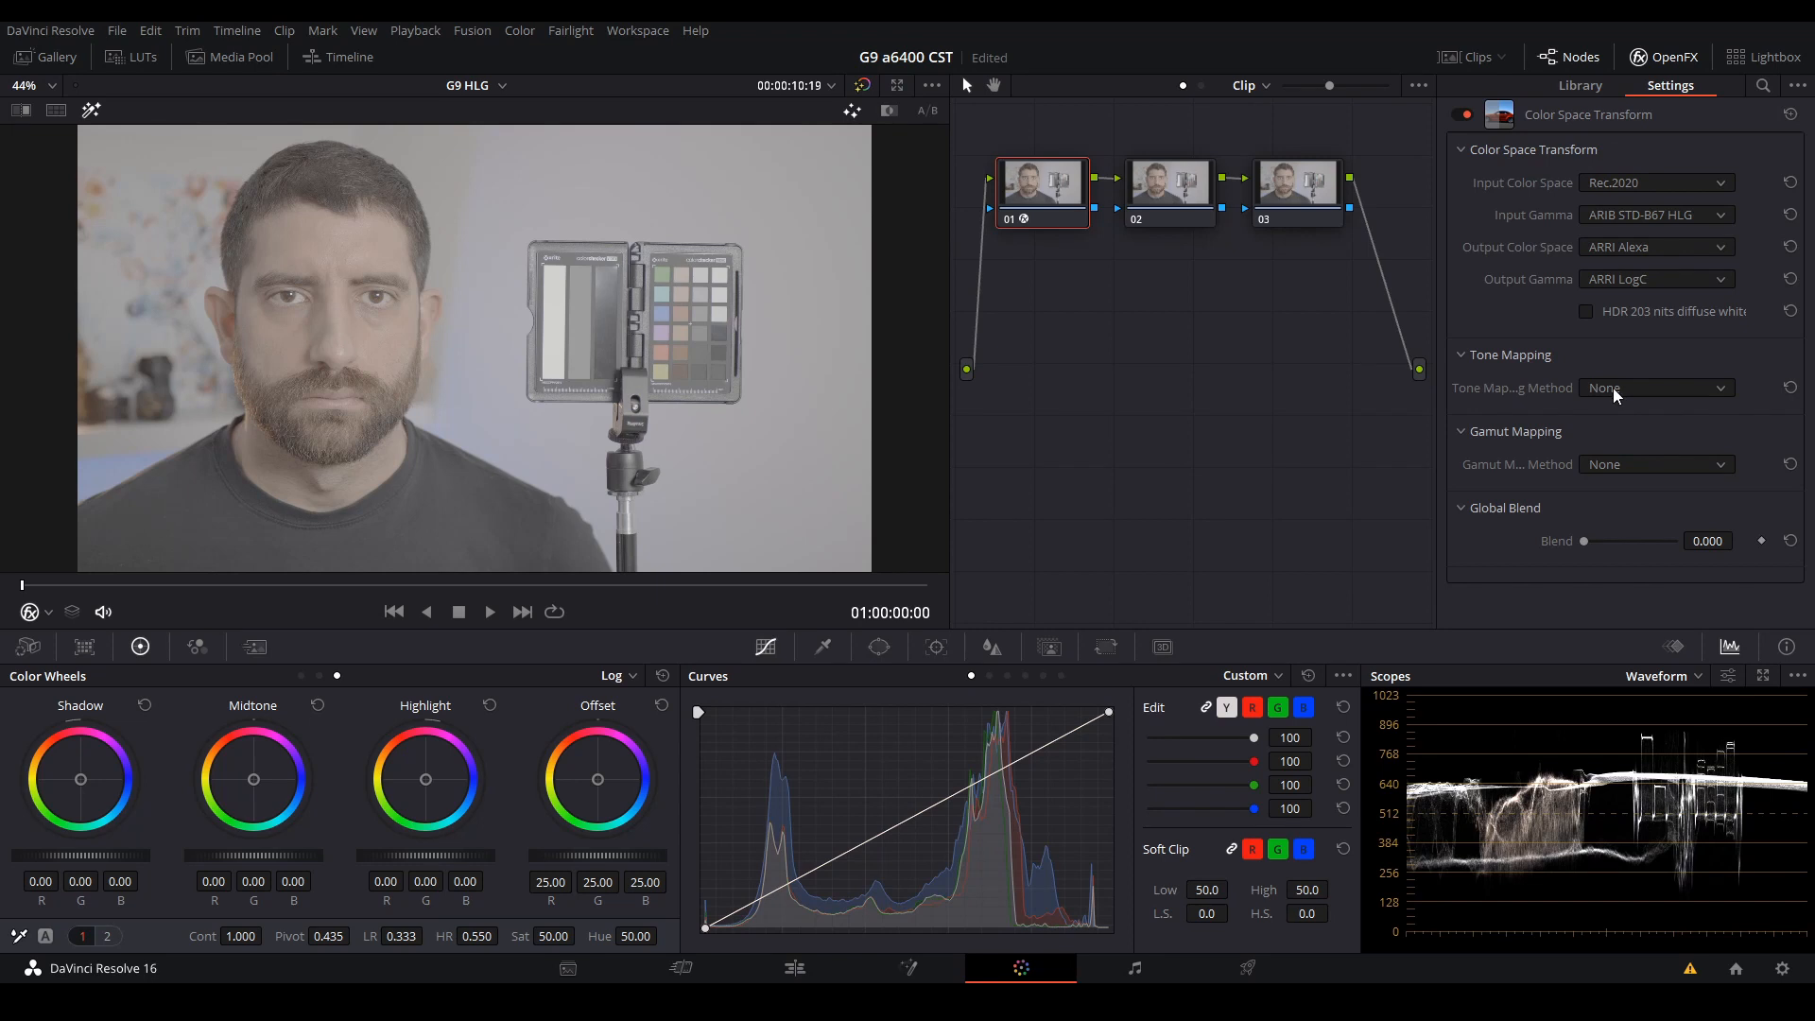
left_click(1656, 387)
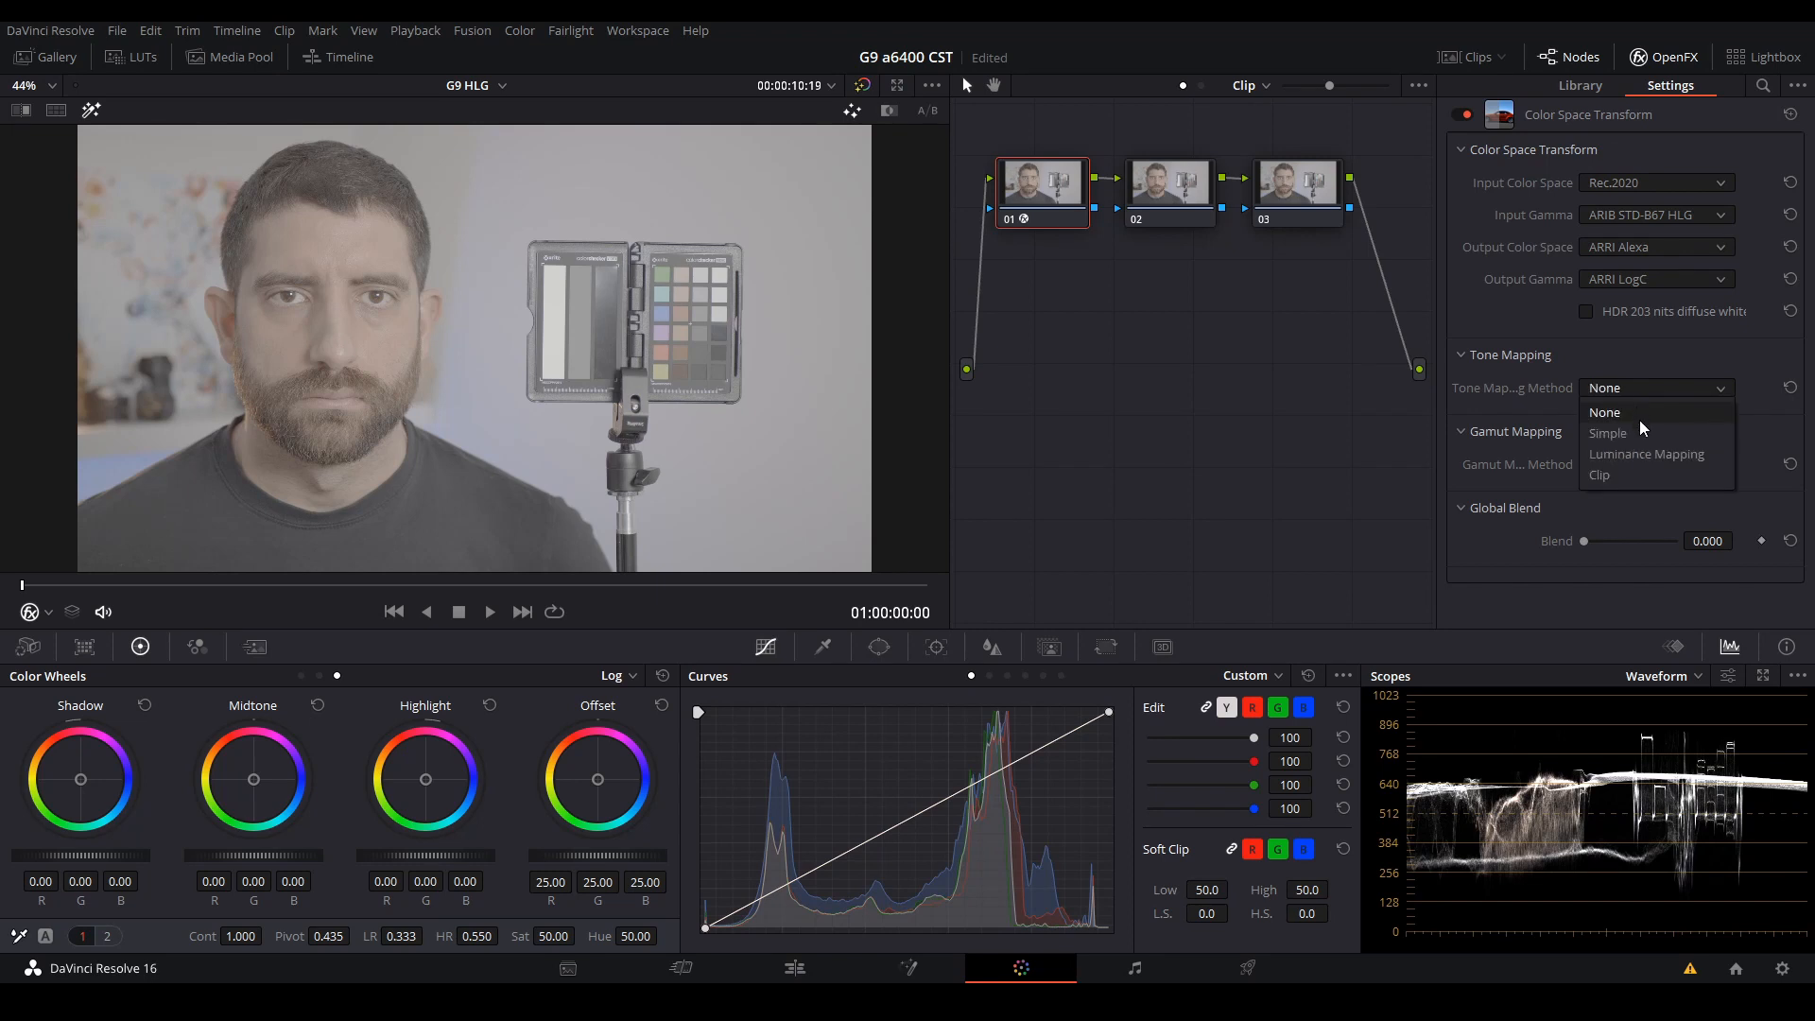
mouse_move(1607, 431)
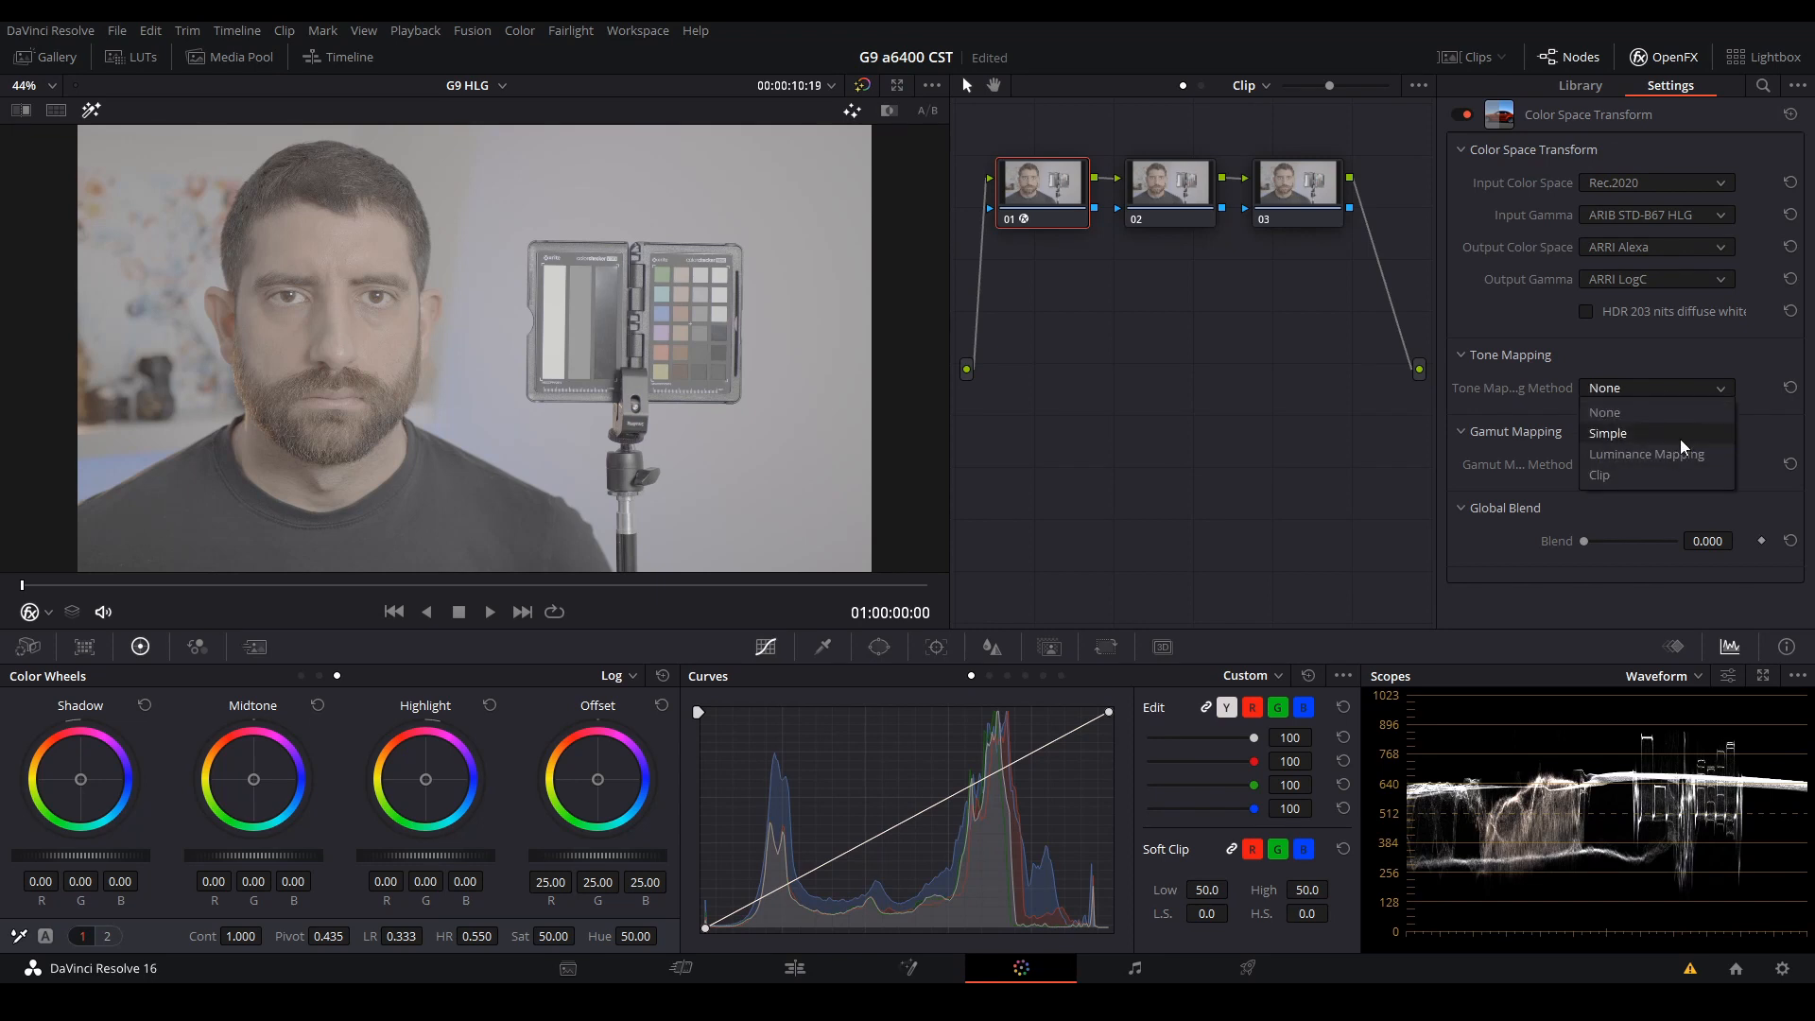
left_click(1646, 451)
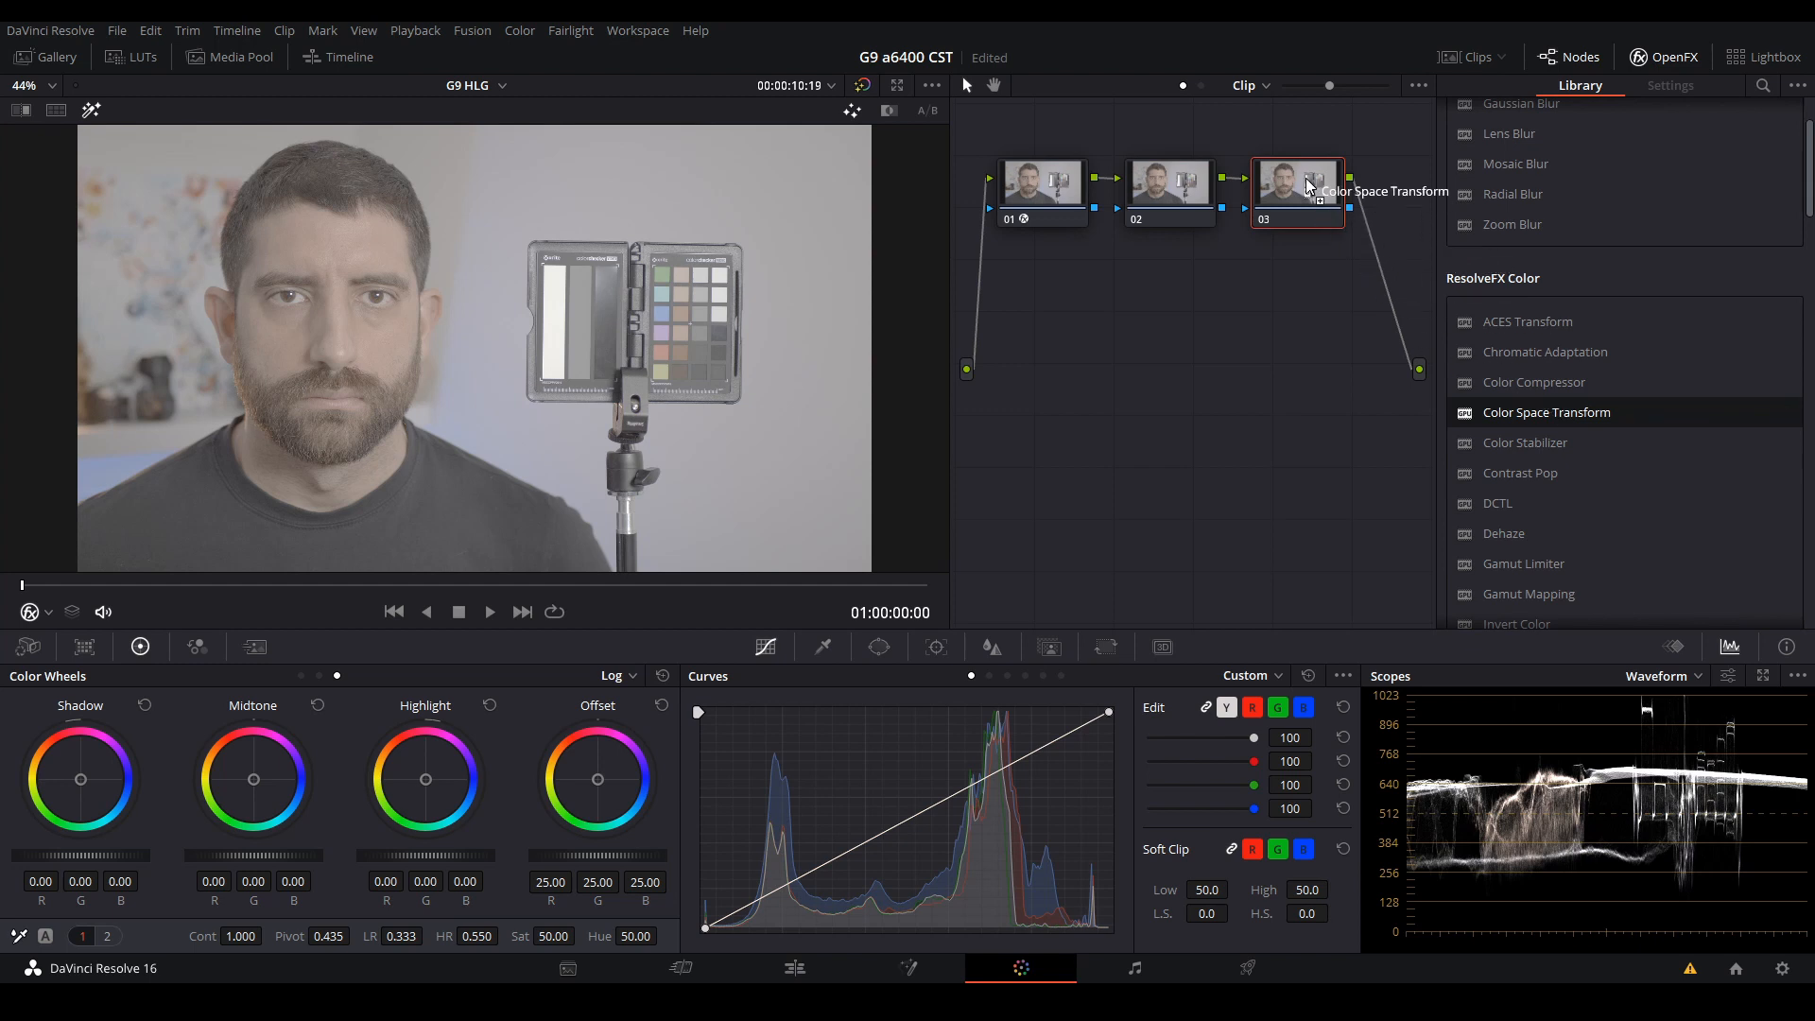
- Set node 03's CST to input ARRI Alexa LogC, output Rec.709 / Rec.709, Luminance Mapping
left_click(1648, 184)
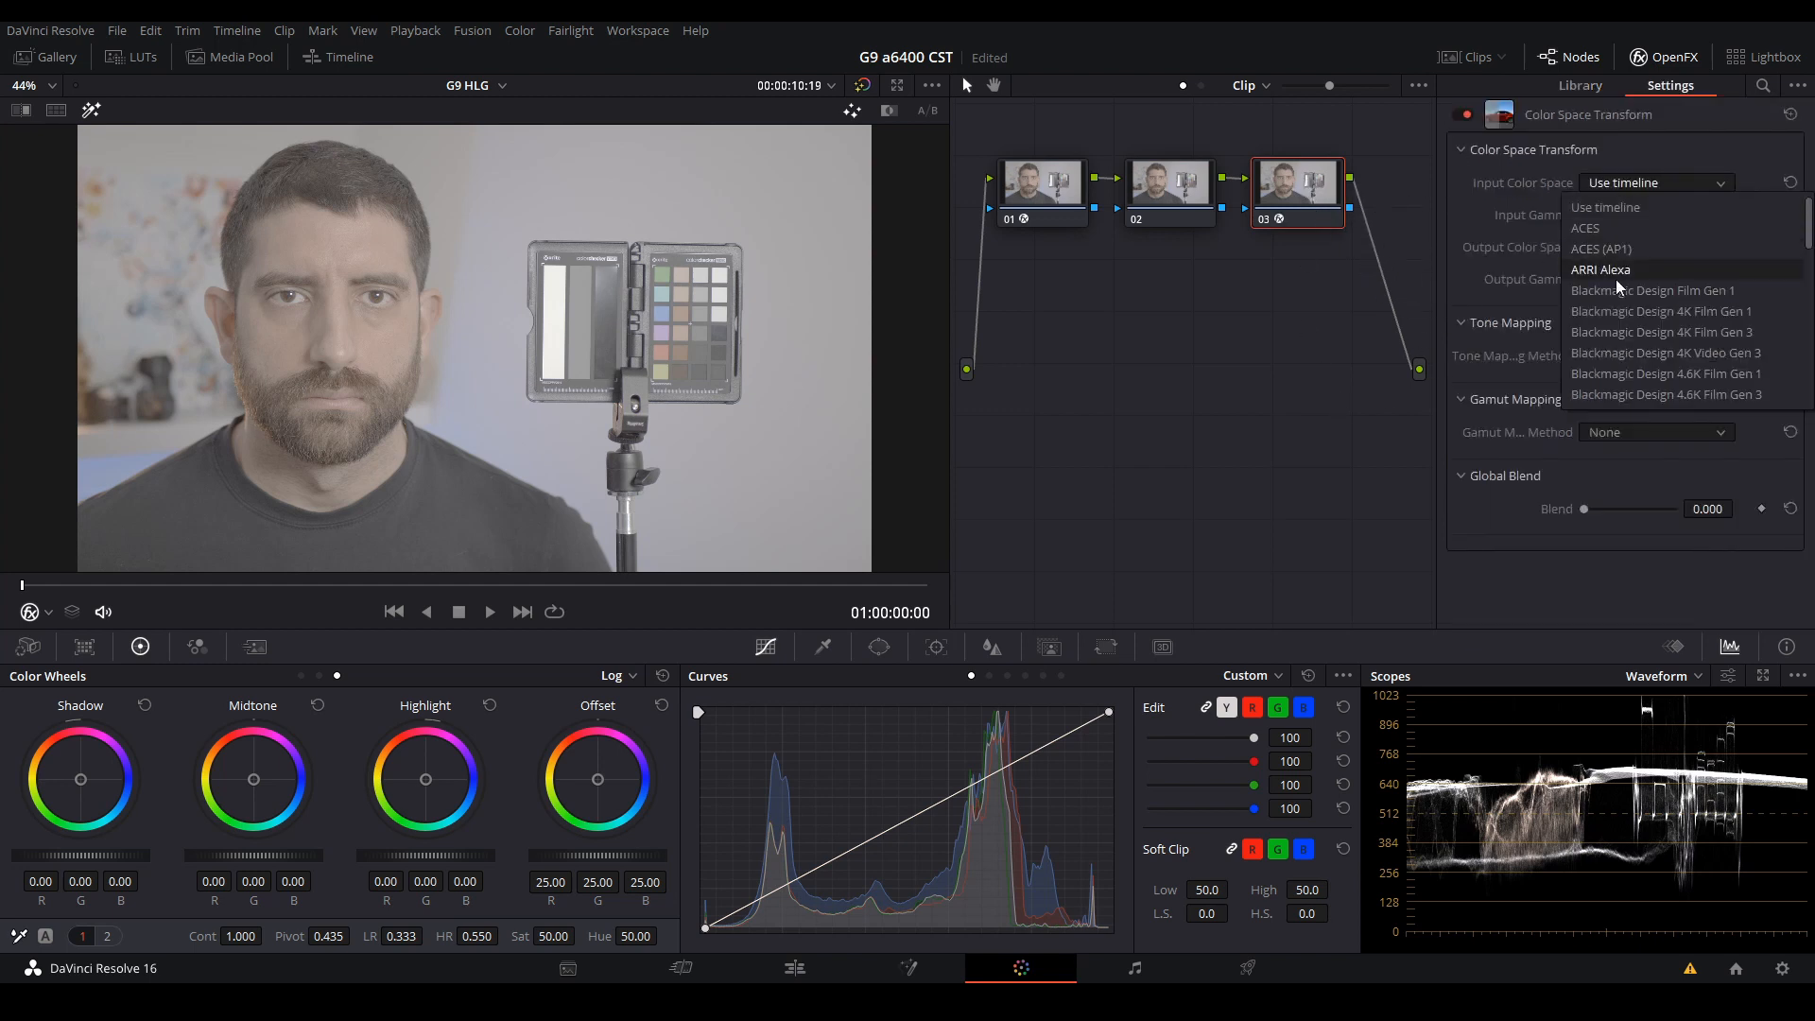
left_click(1601, 270)
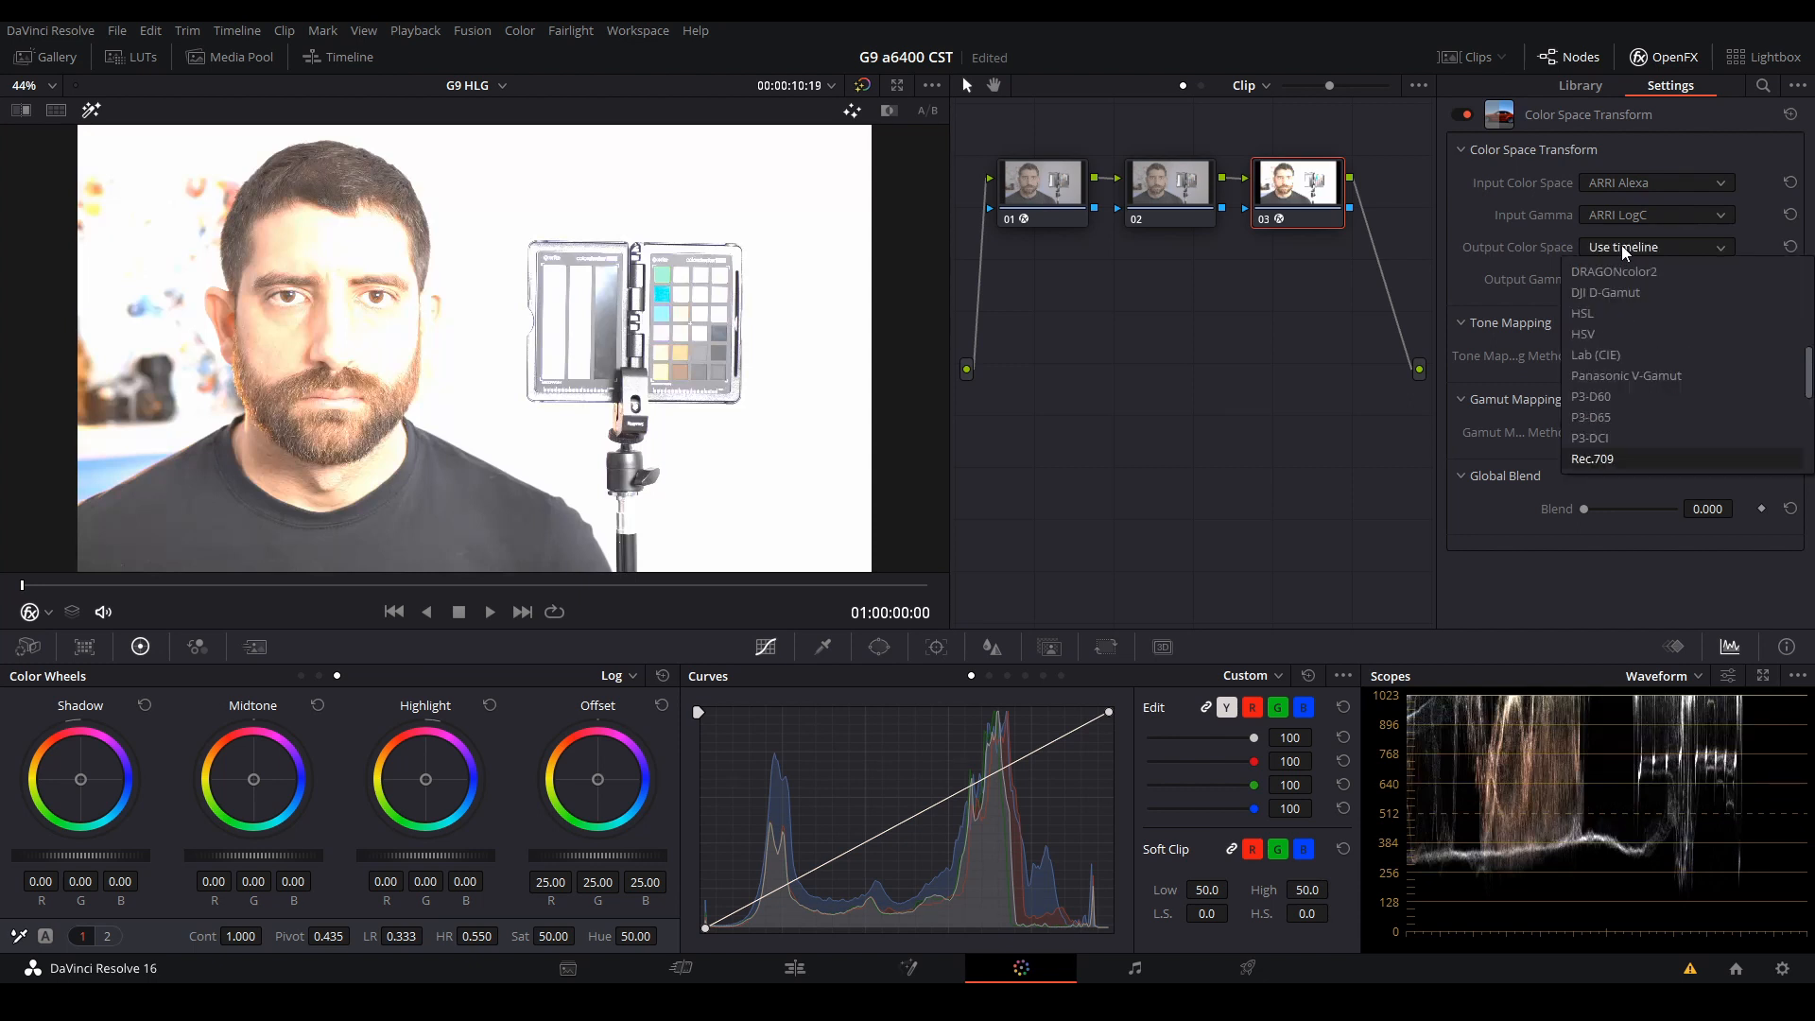
left_click(1592, 457)
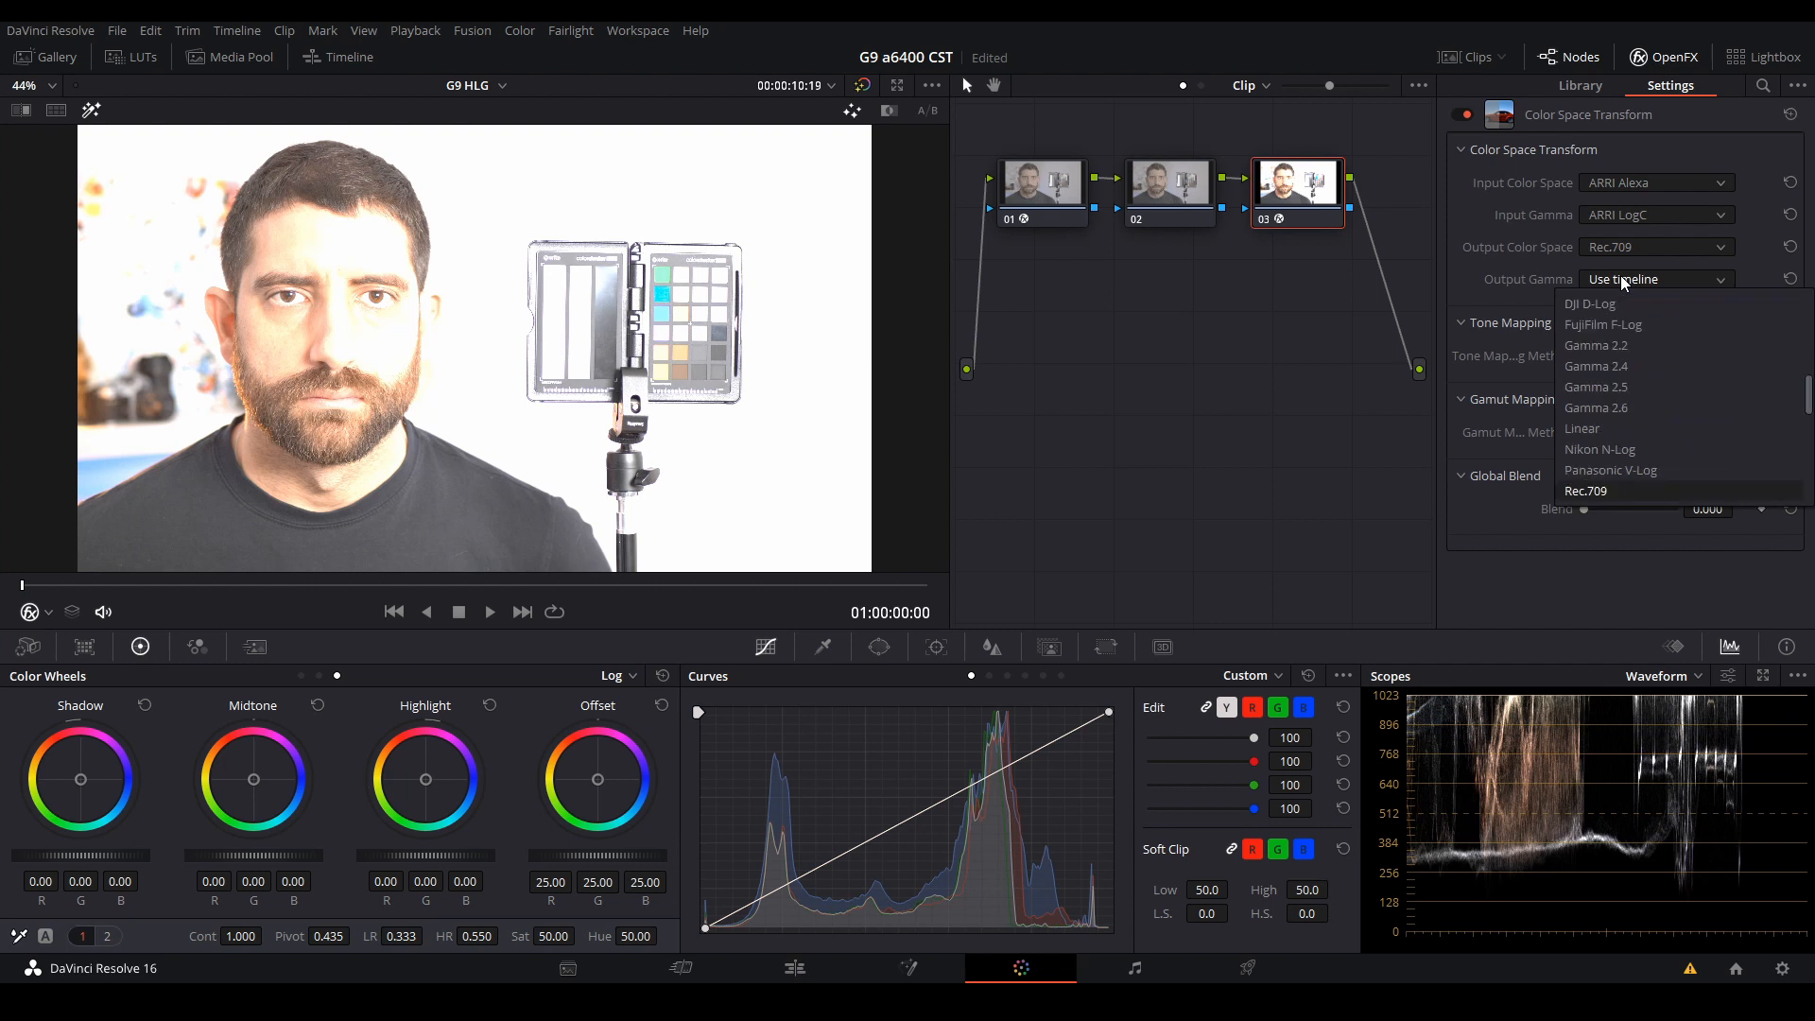
left_click(1585, 490)
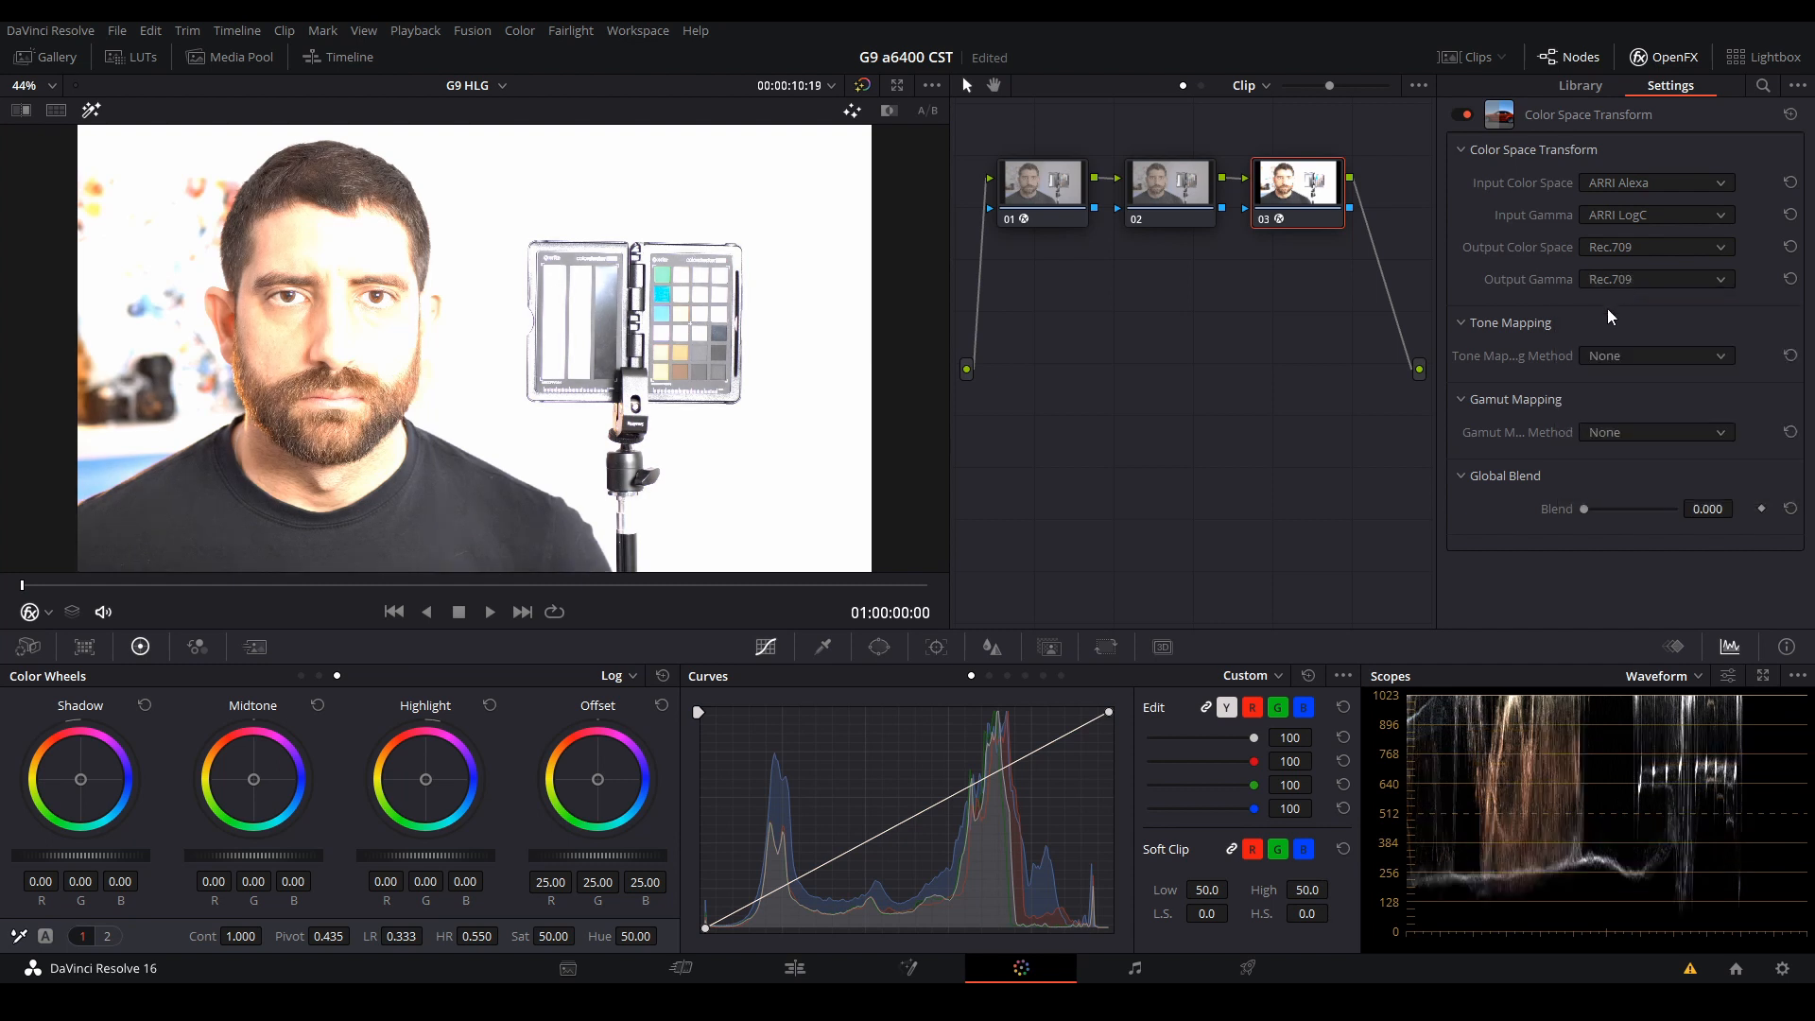
left_click(1656, 355)
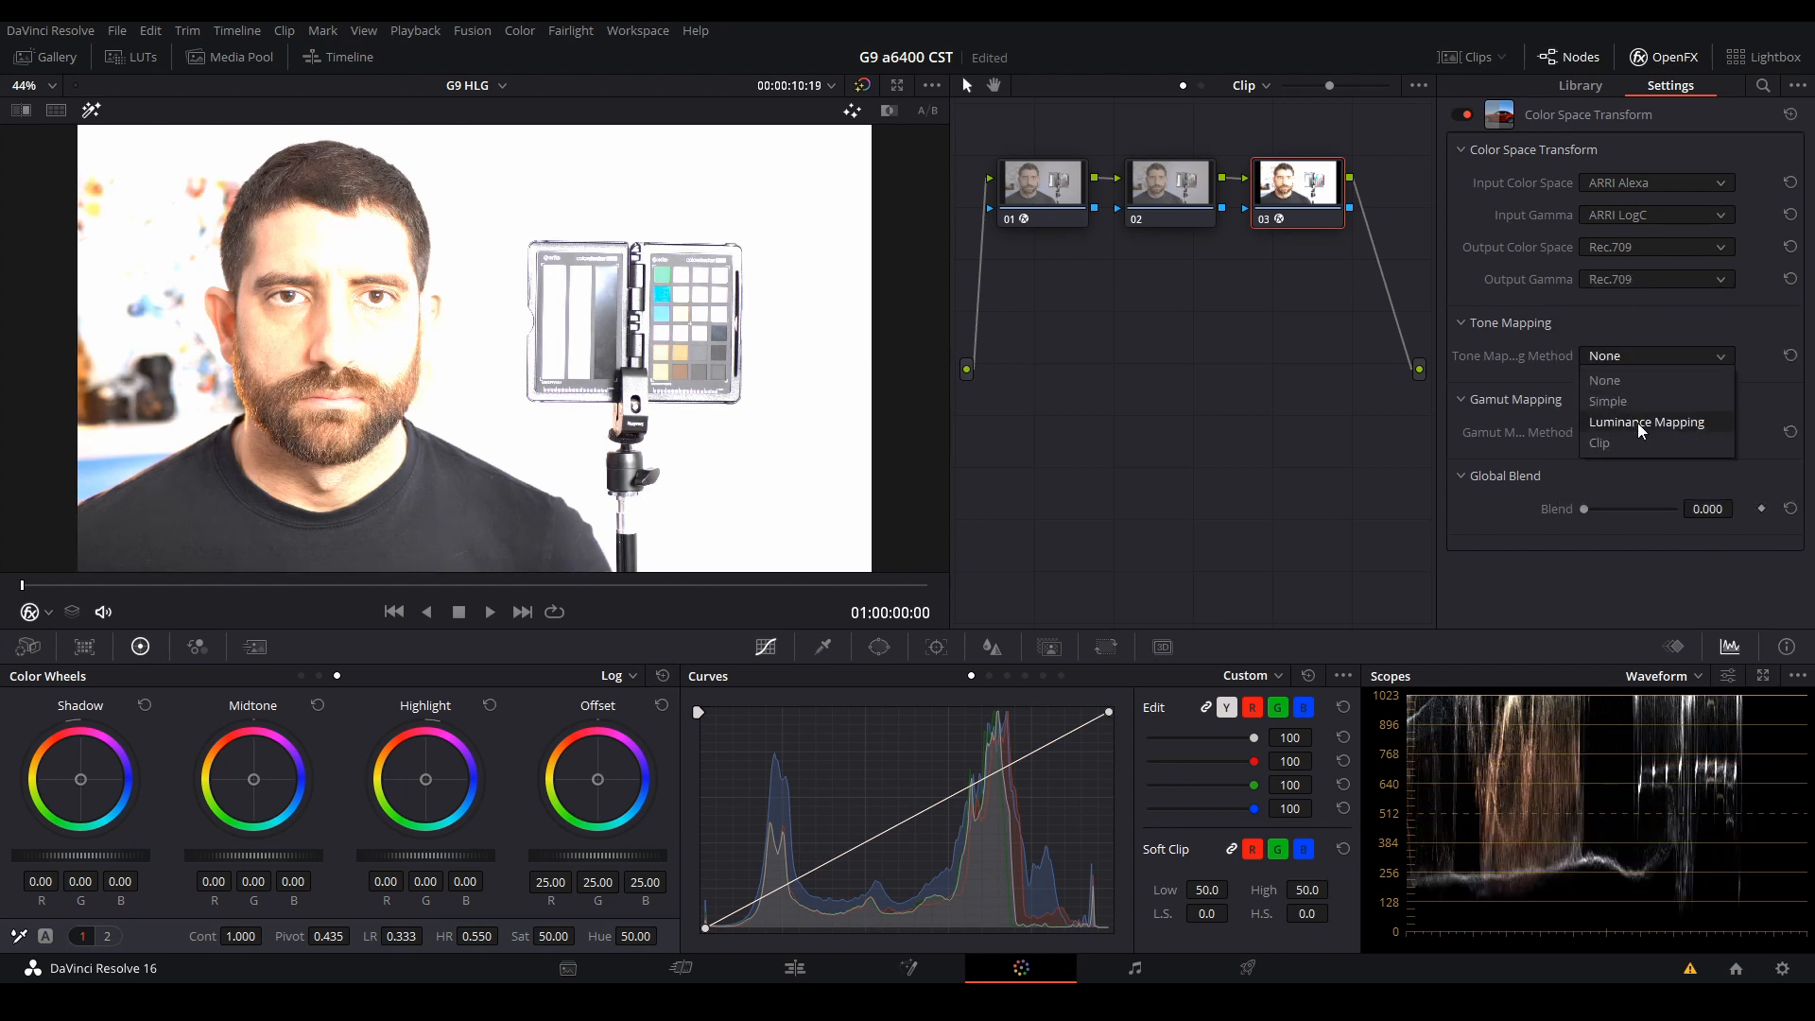
left_click(1644, 422)
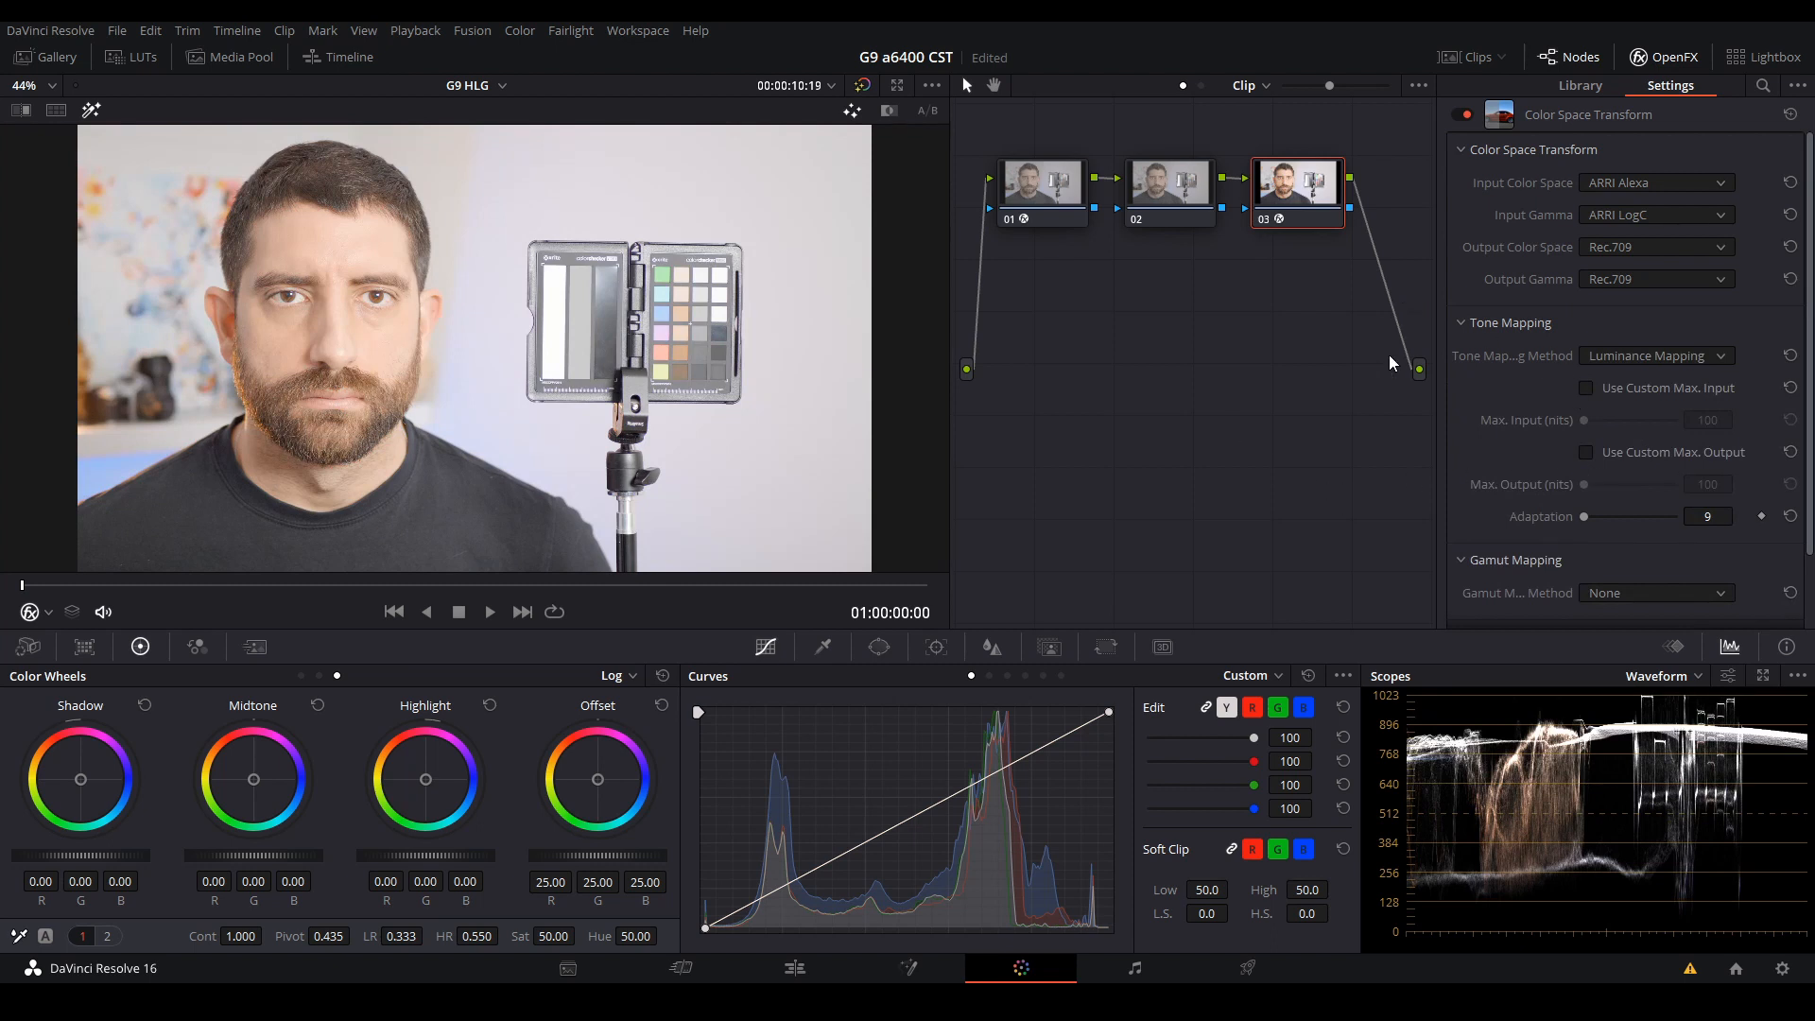
mouse_move(231, 458)
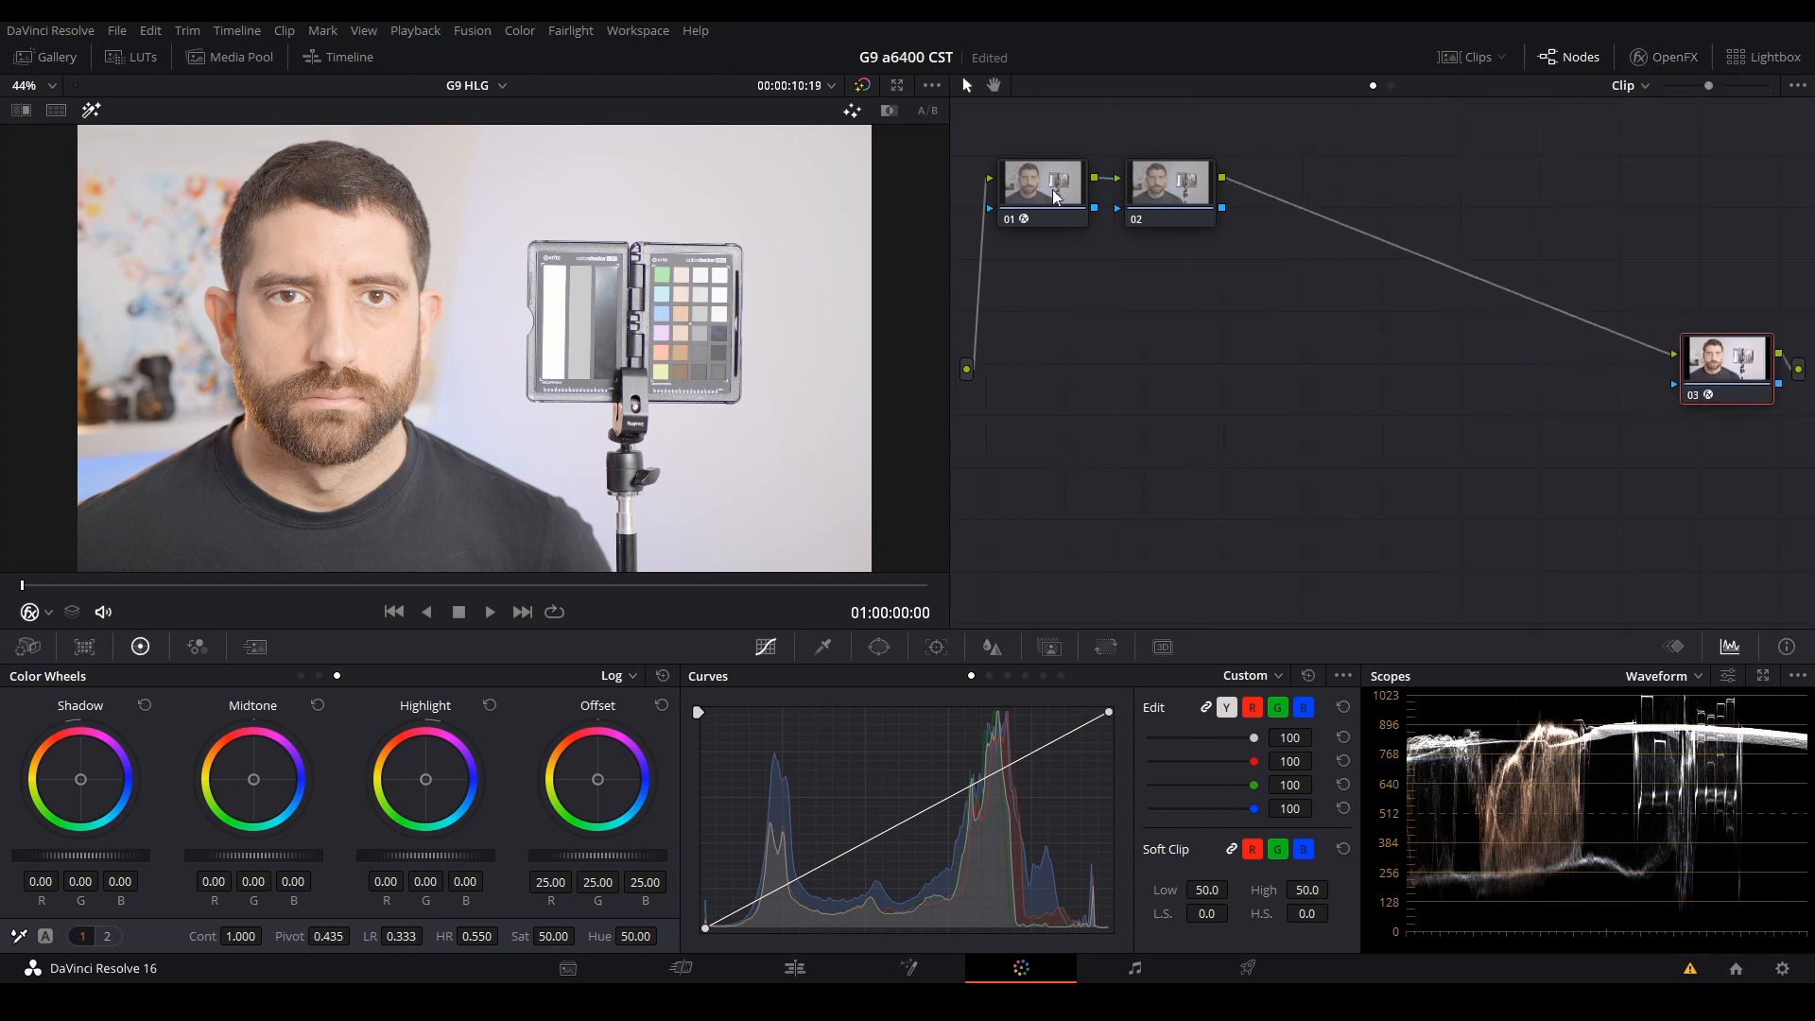
- On node 02 lower the Offset wheel to about 11.60 to darken the image
left_click(1168, 182)
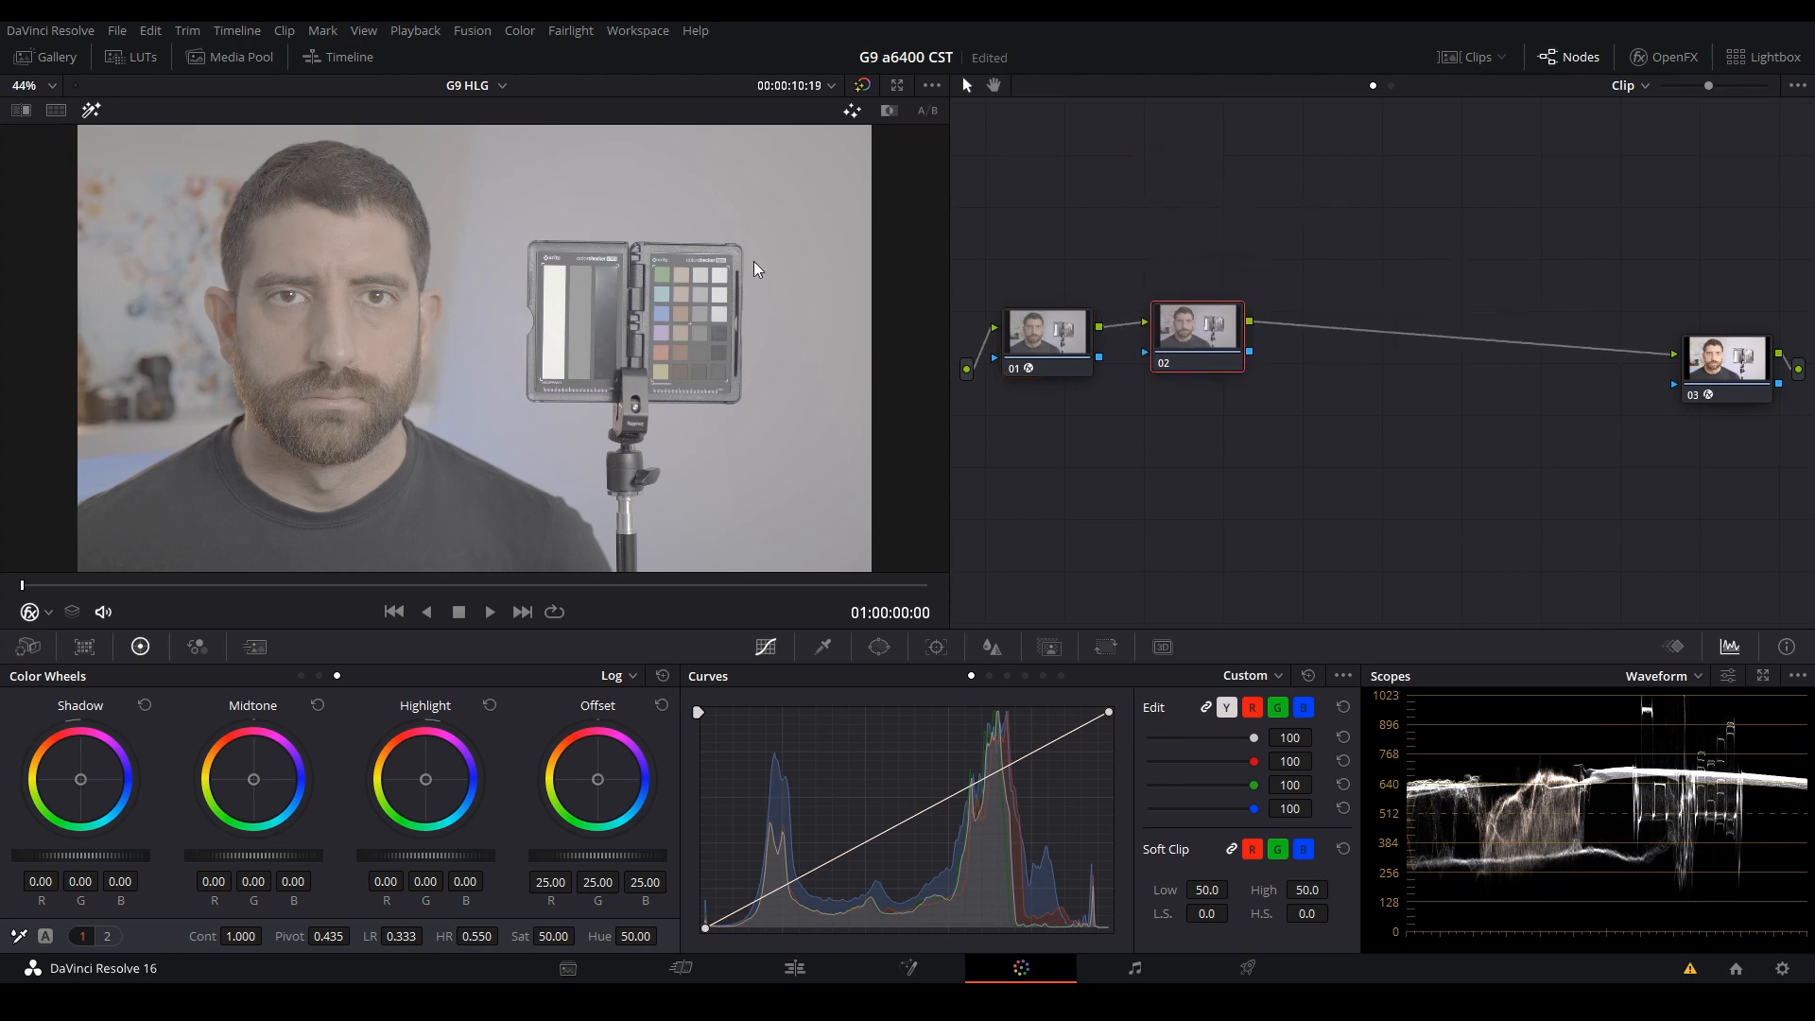
left_click(1195, 336)
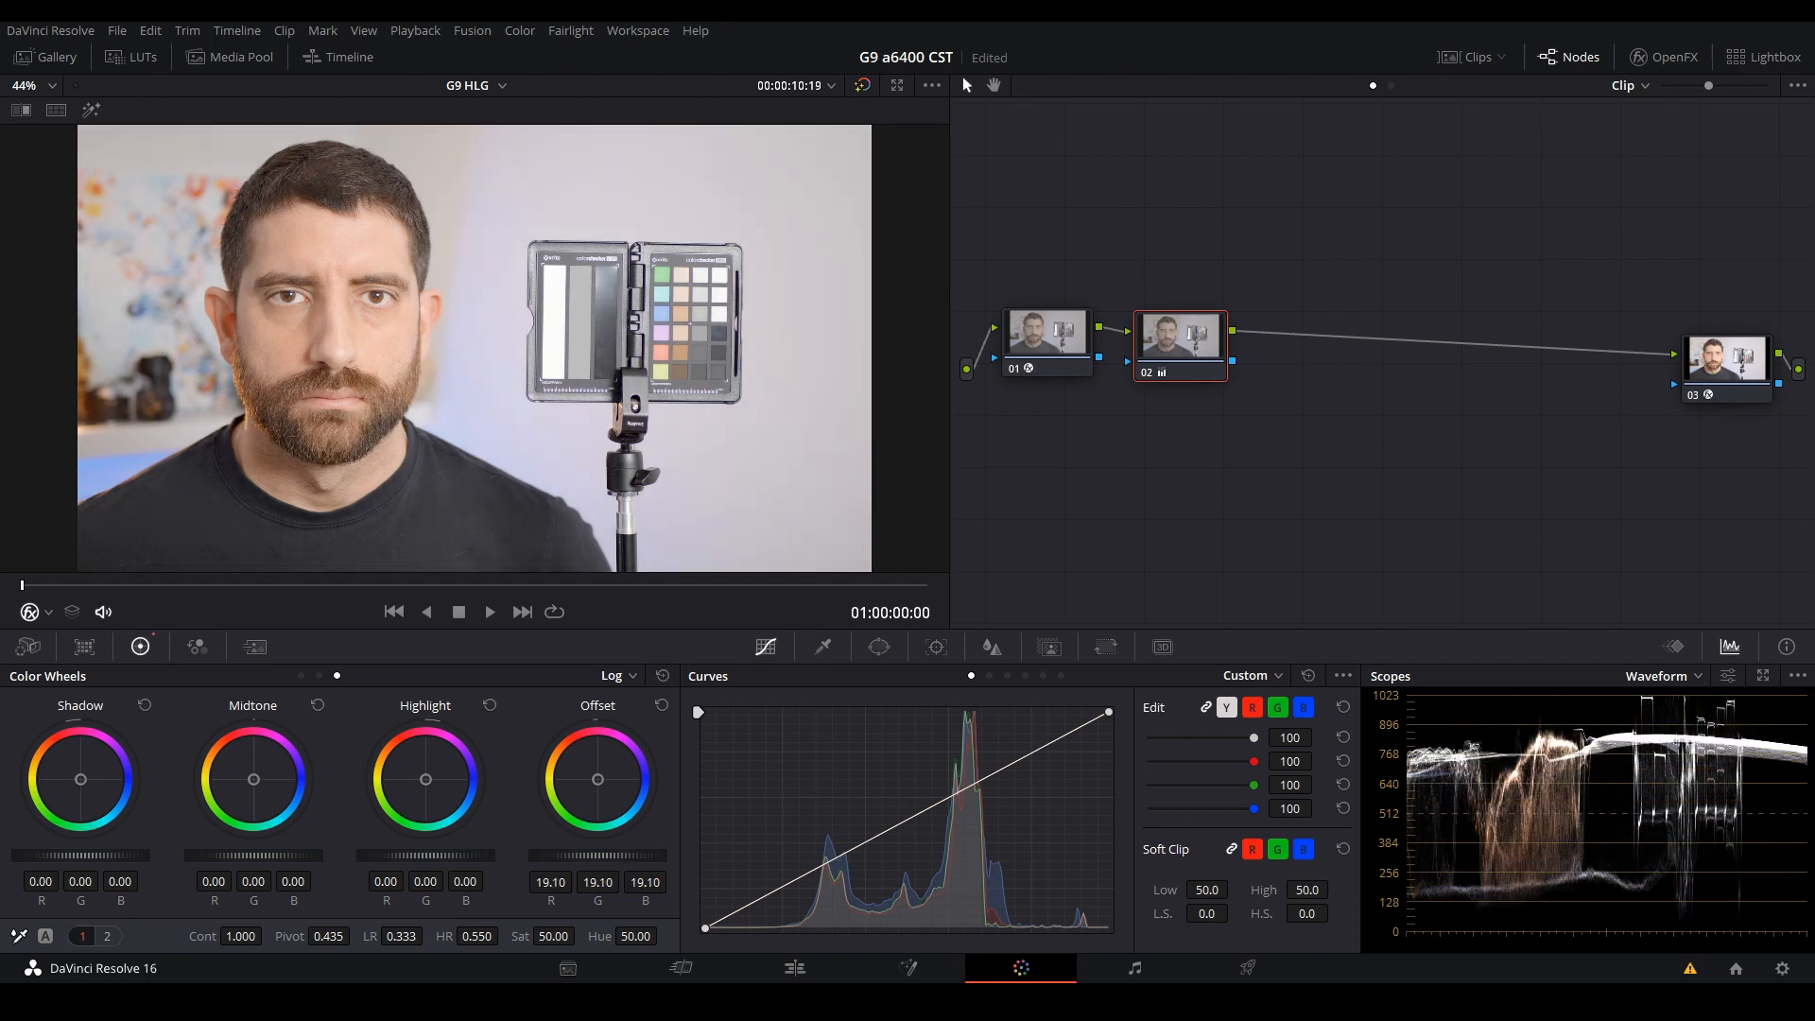
left_click_drag(597, 779, 597, 792)
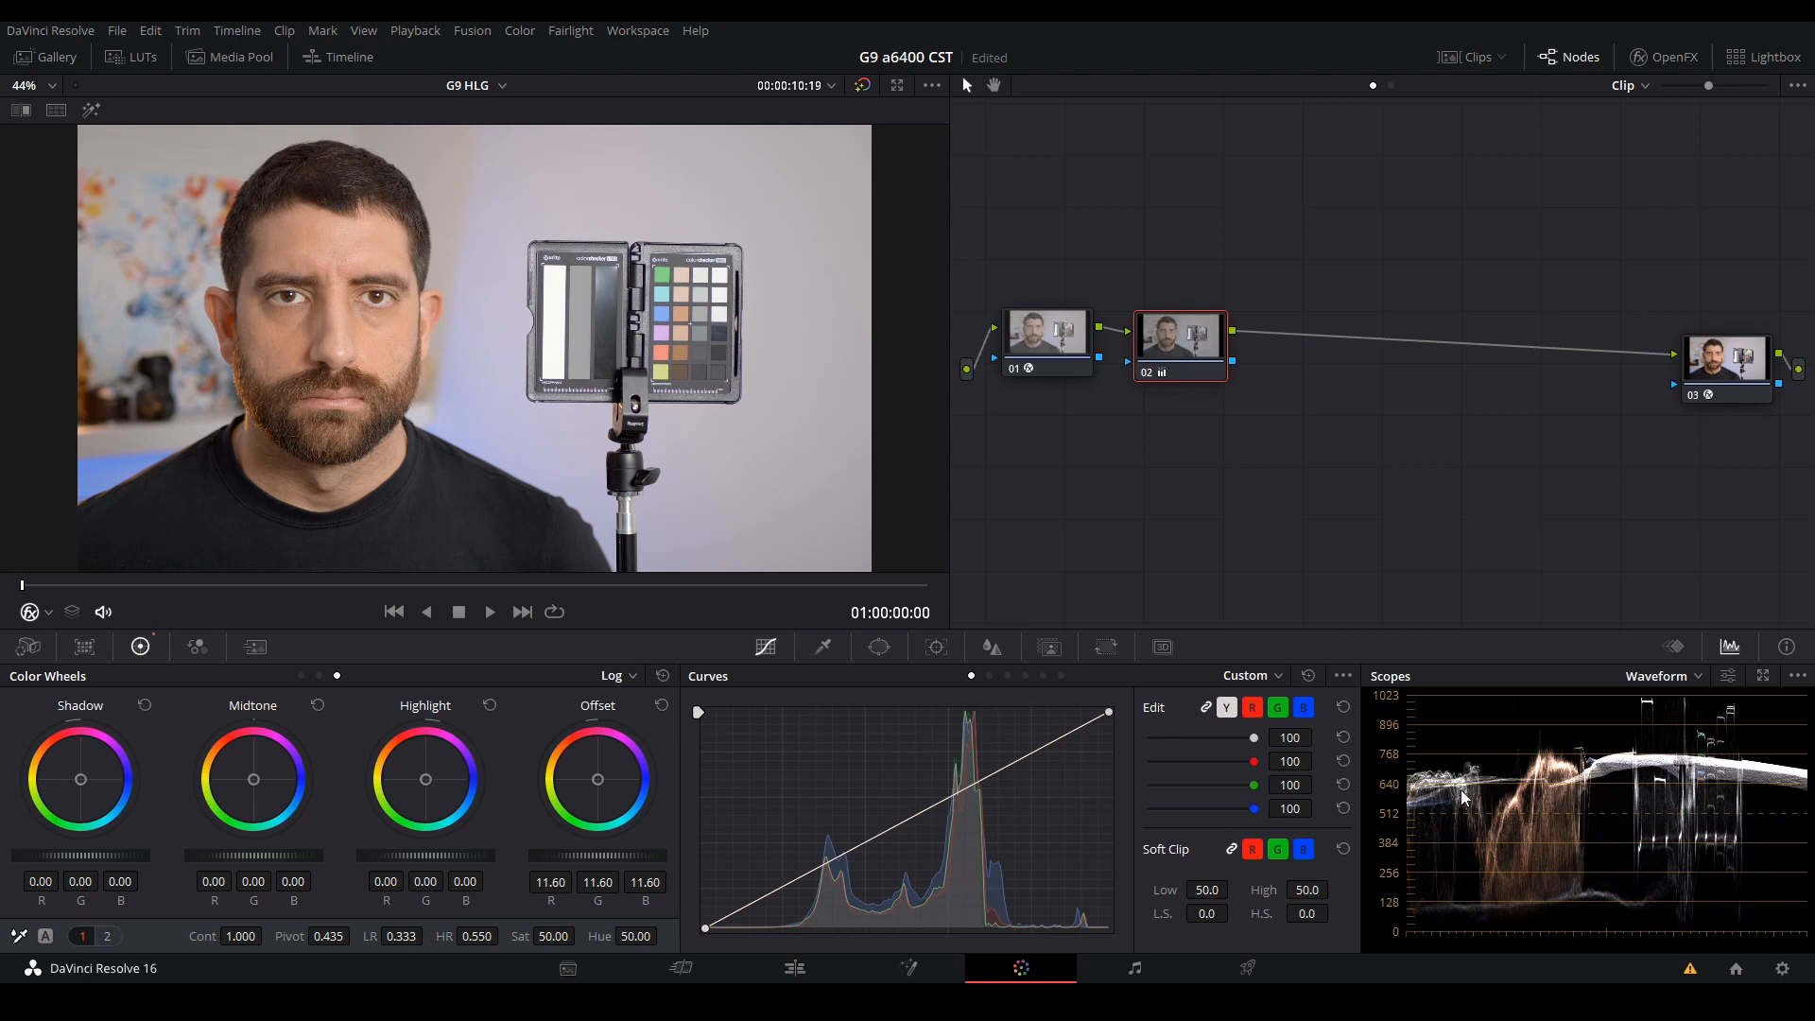
mouse_move(1710, 374)
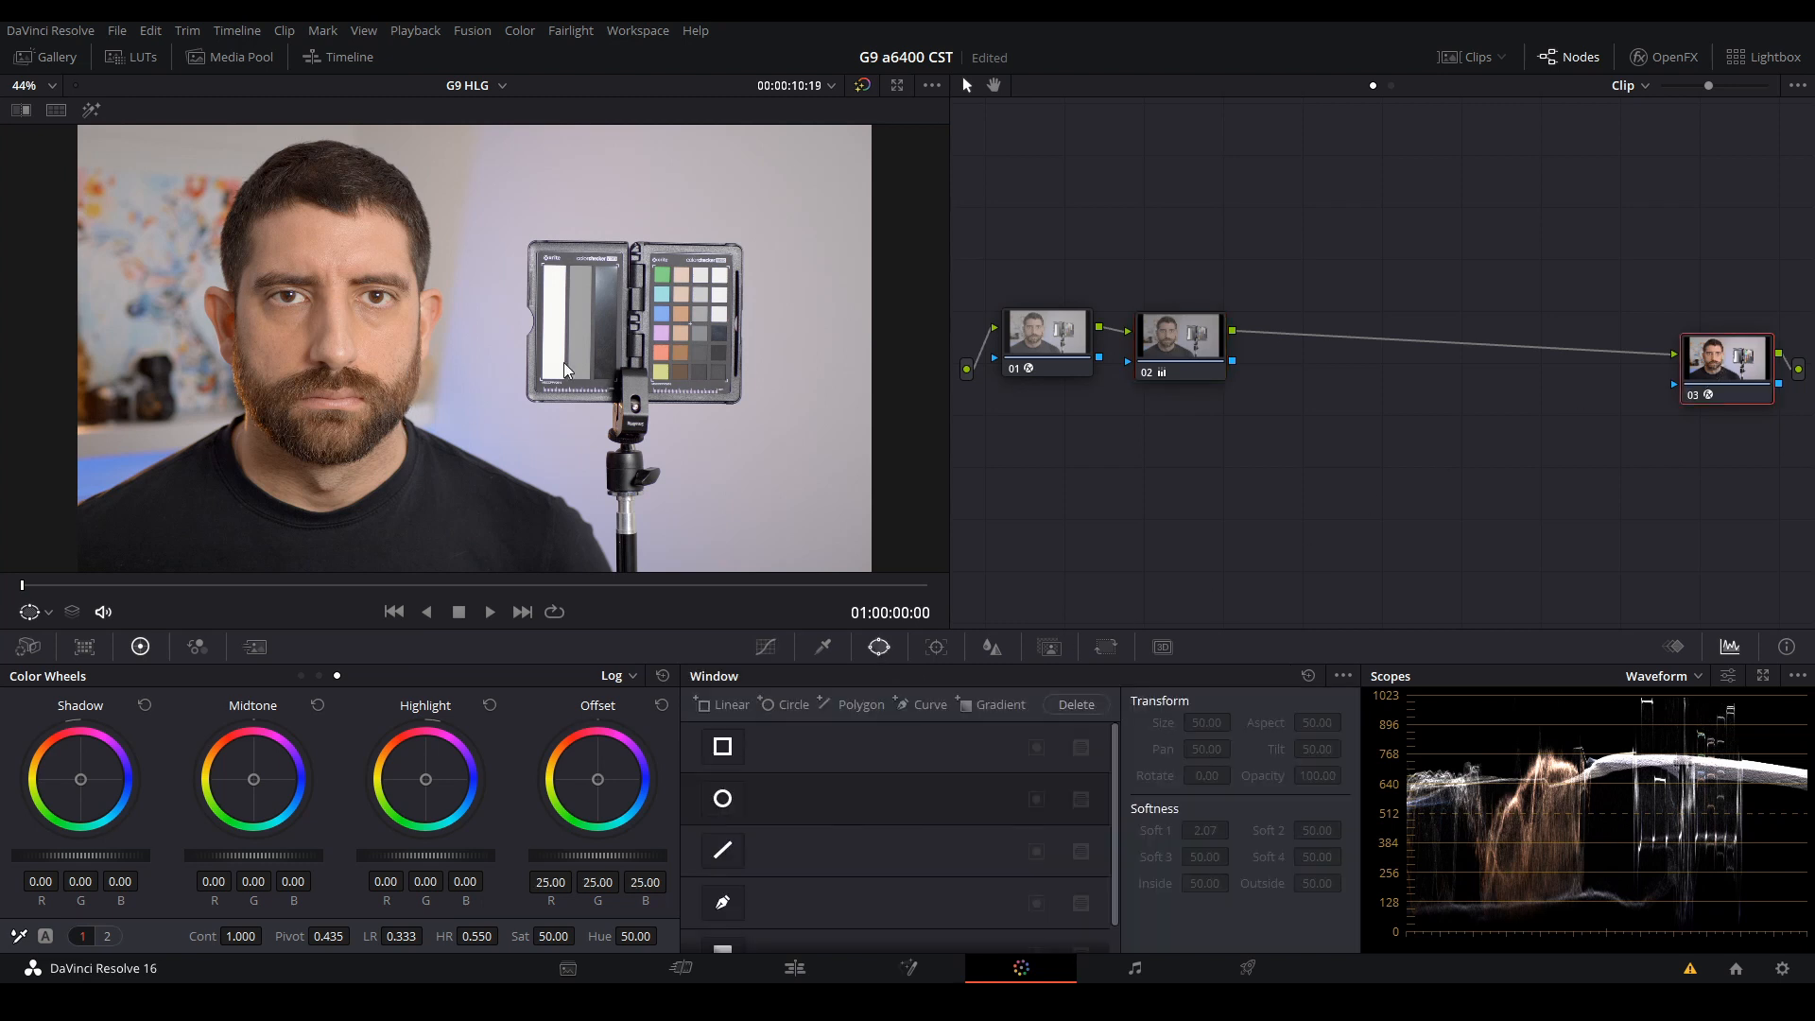
- Place a Circle window over the face, check it highlighted on the vectorscope, then return to the waveform
left_click(722, 798)
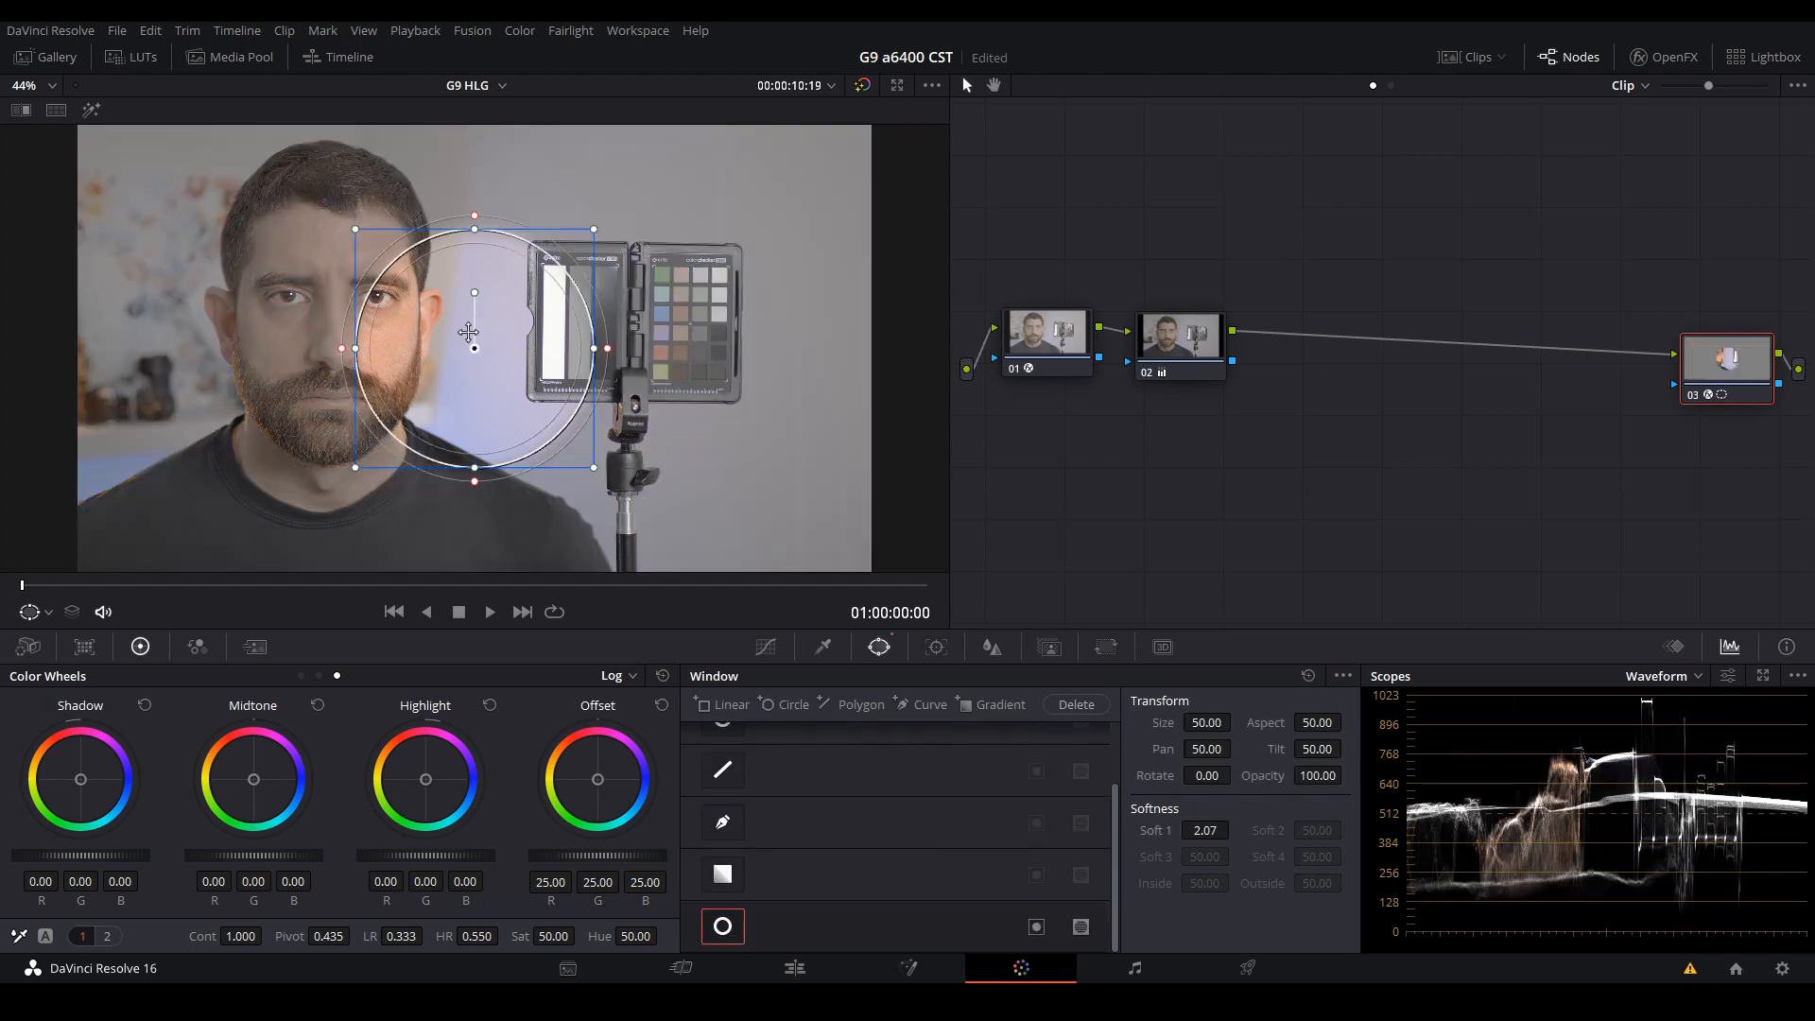
left_click_drag(472, 333, 321, 293)
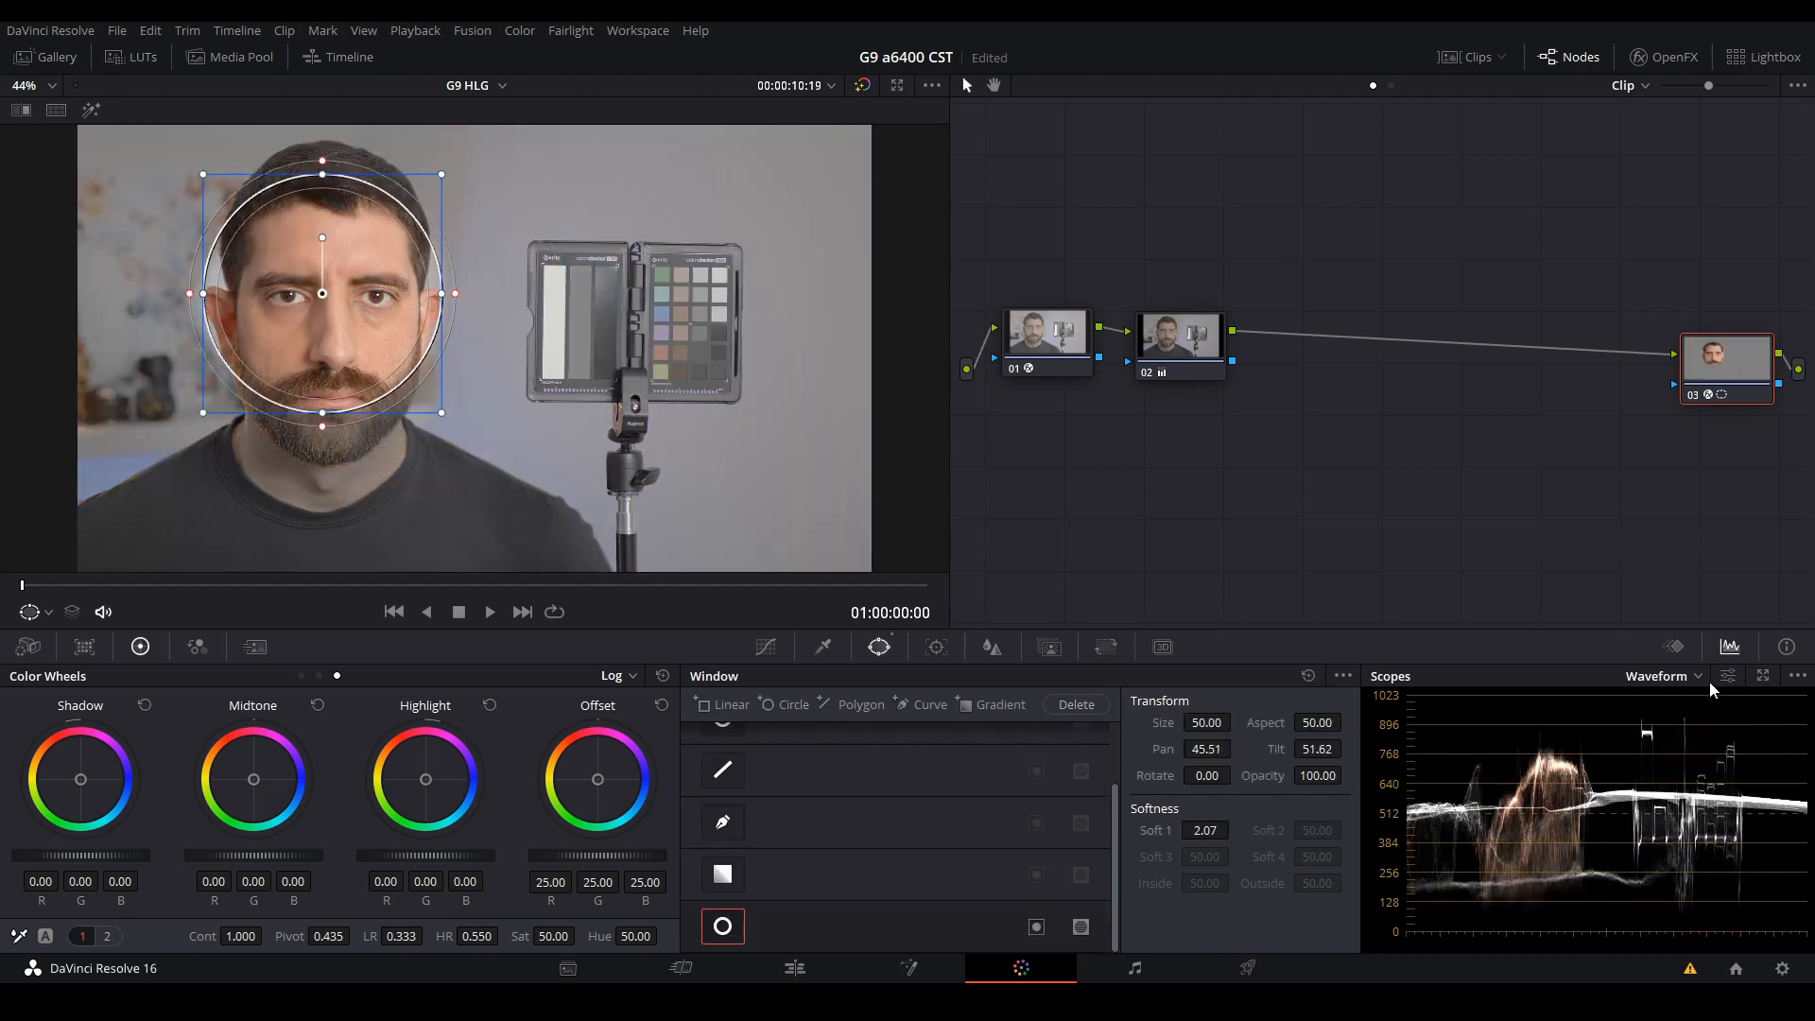
left_click(1692, 675)
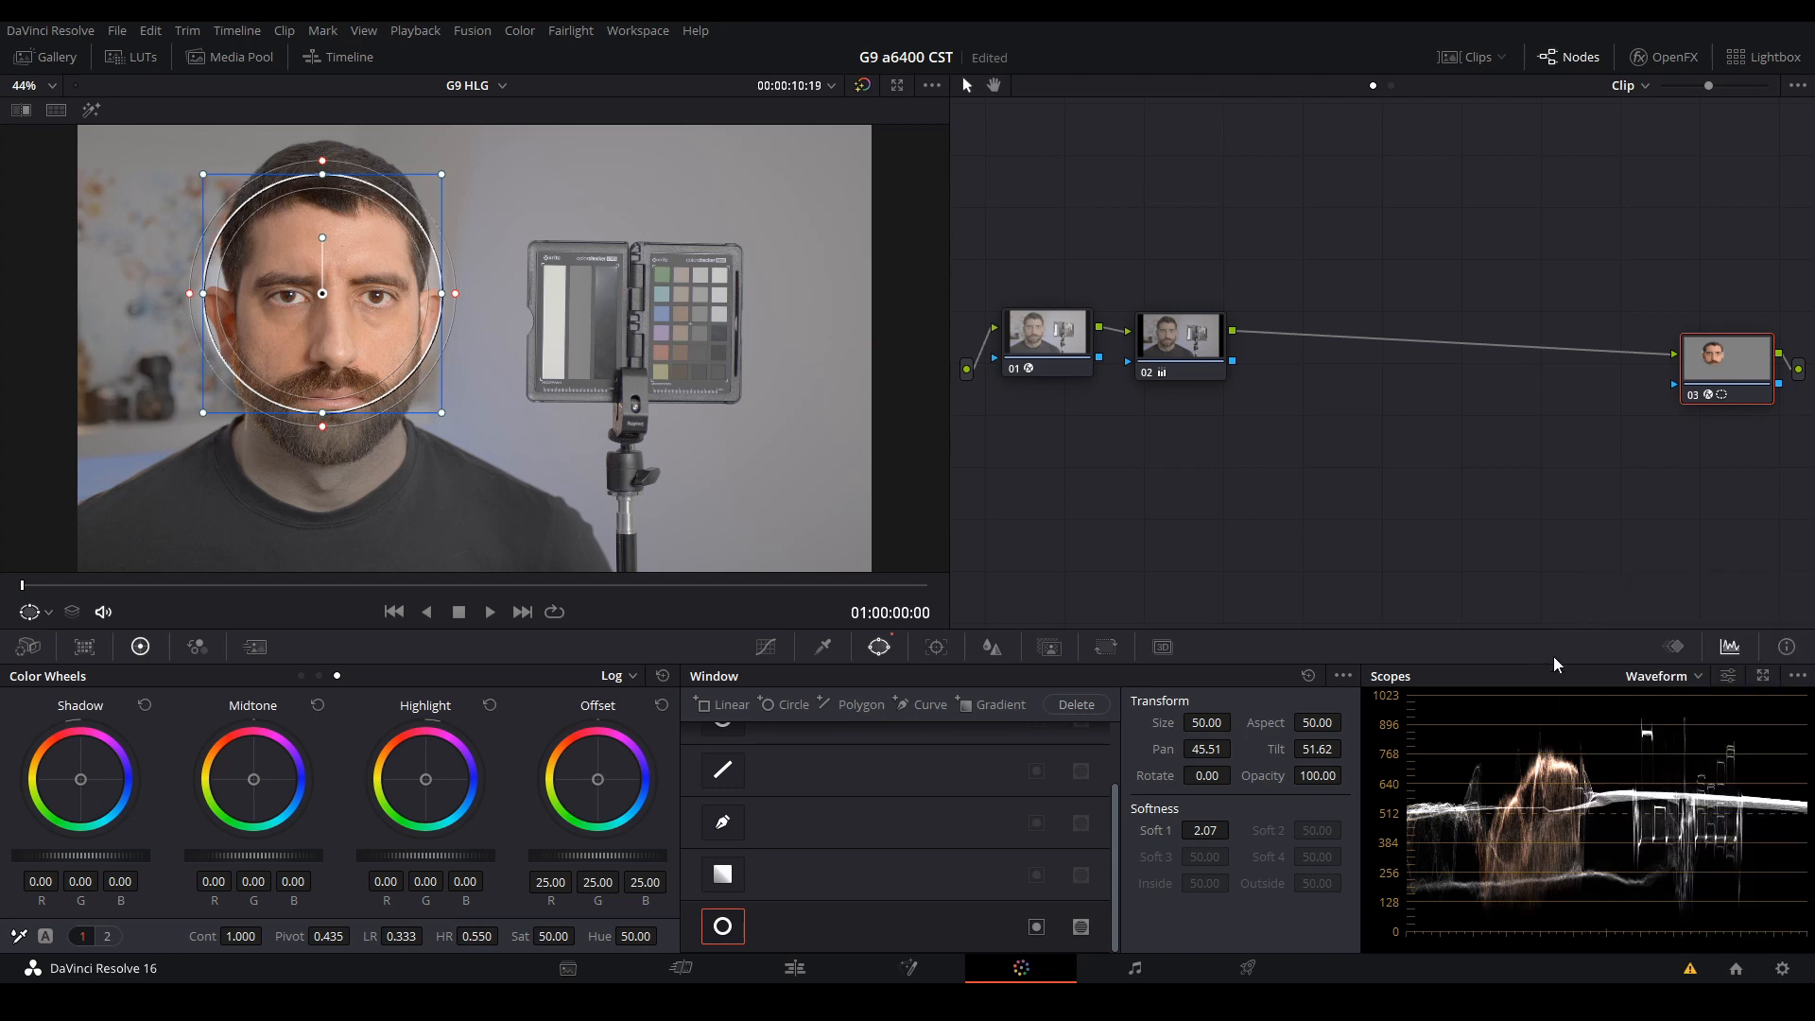
left_click(1658, 677)
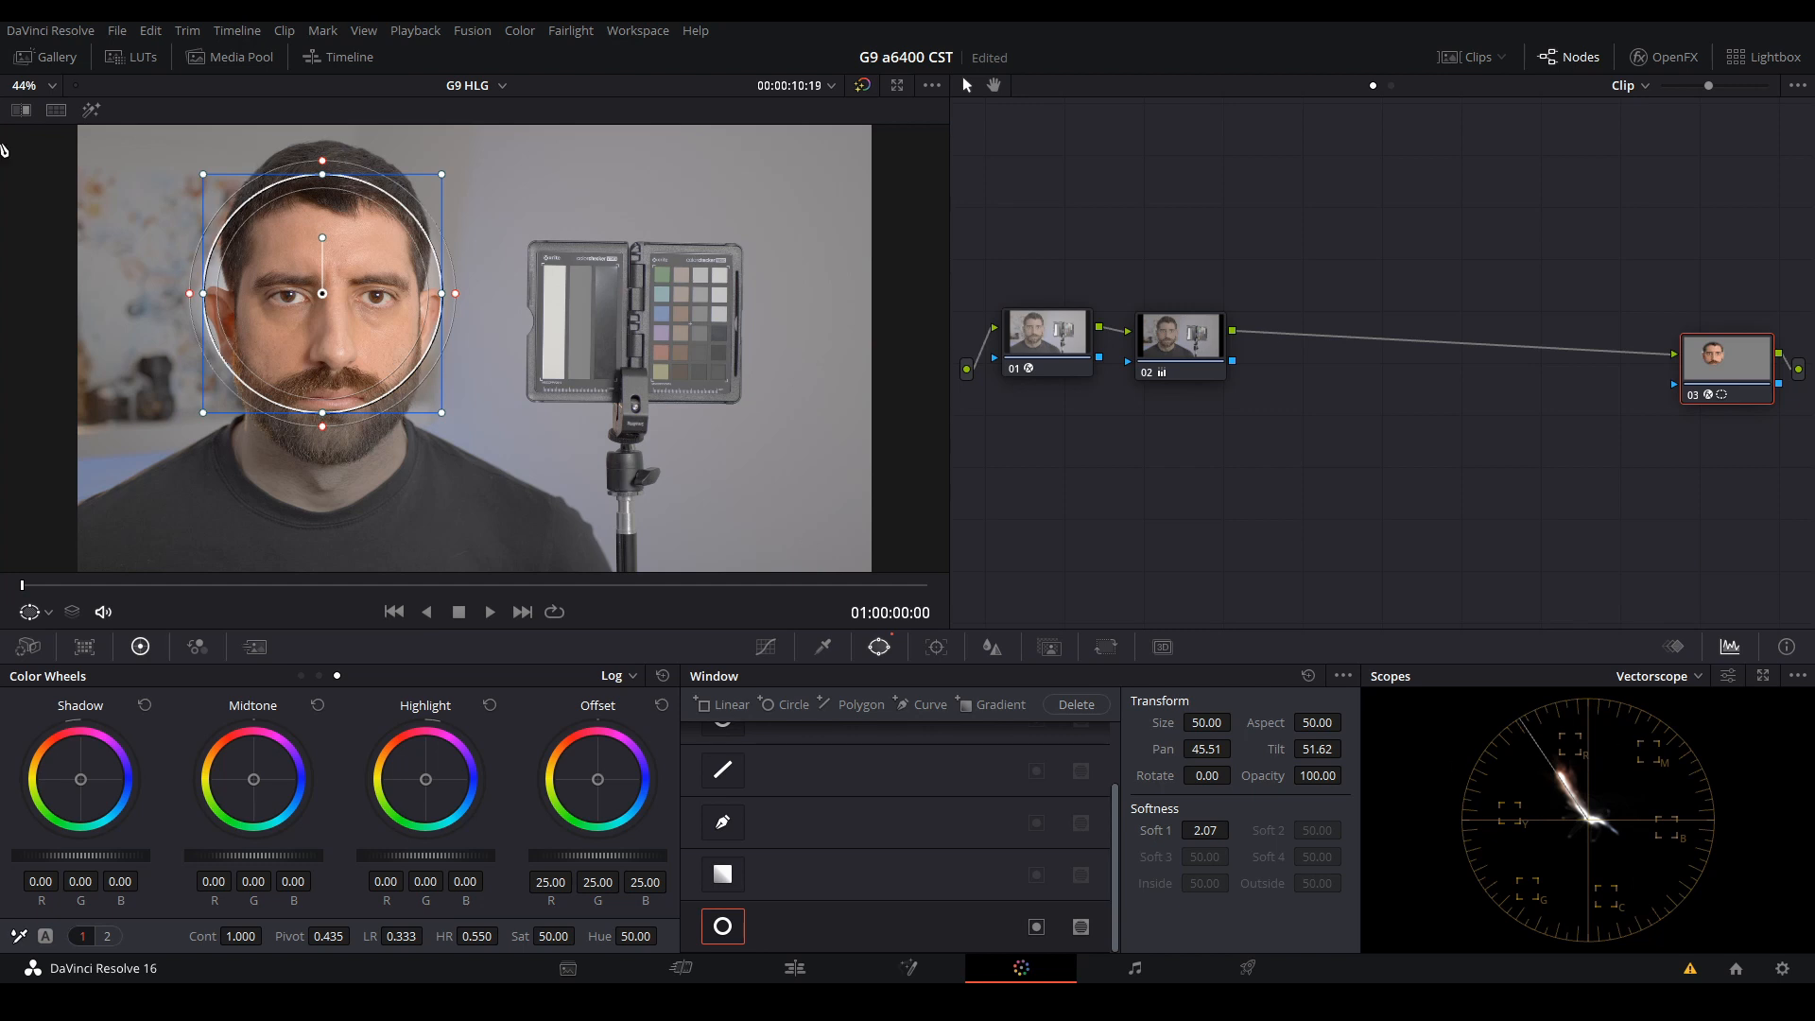
left_click(91, 110)
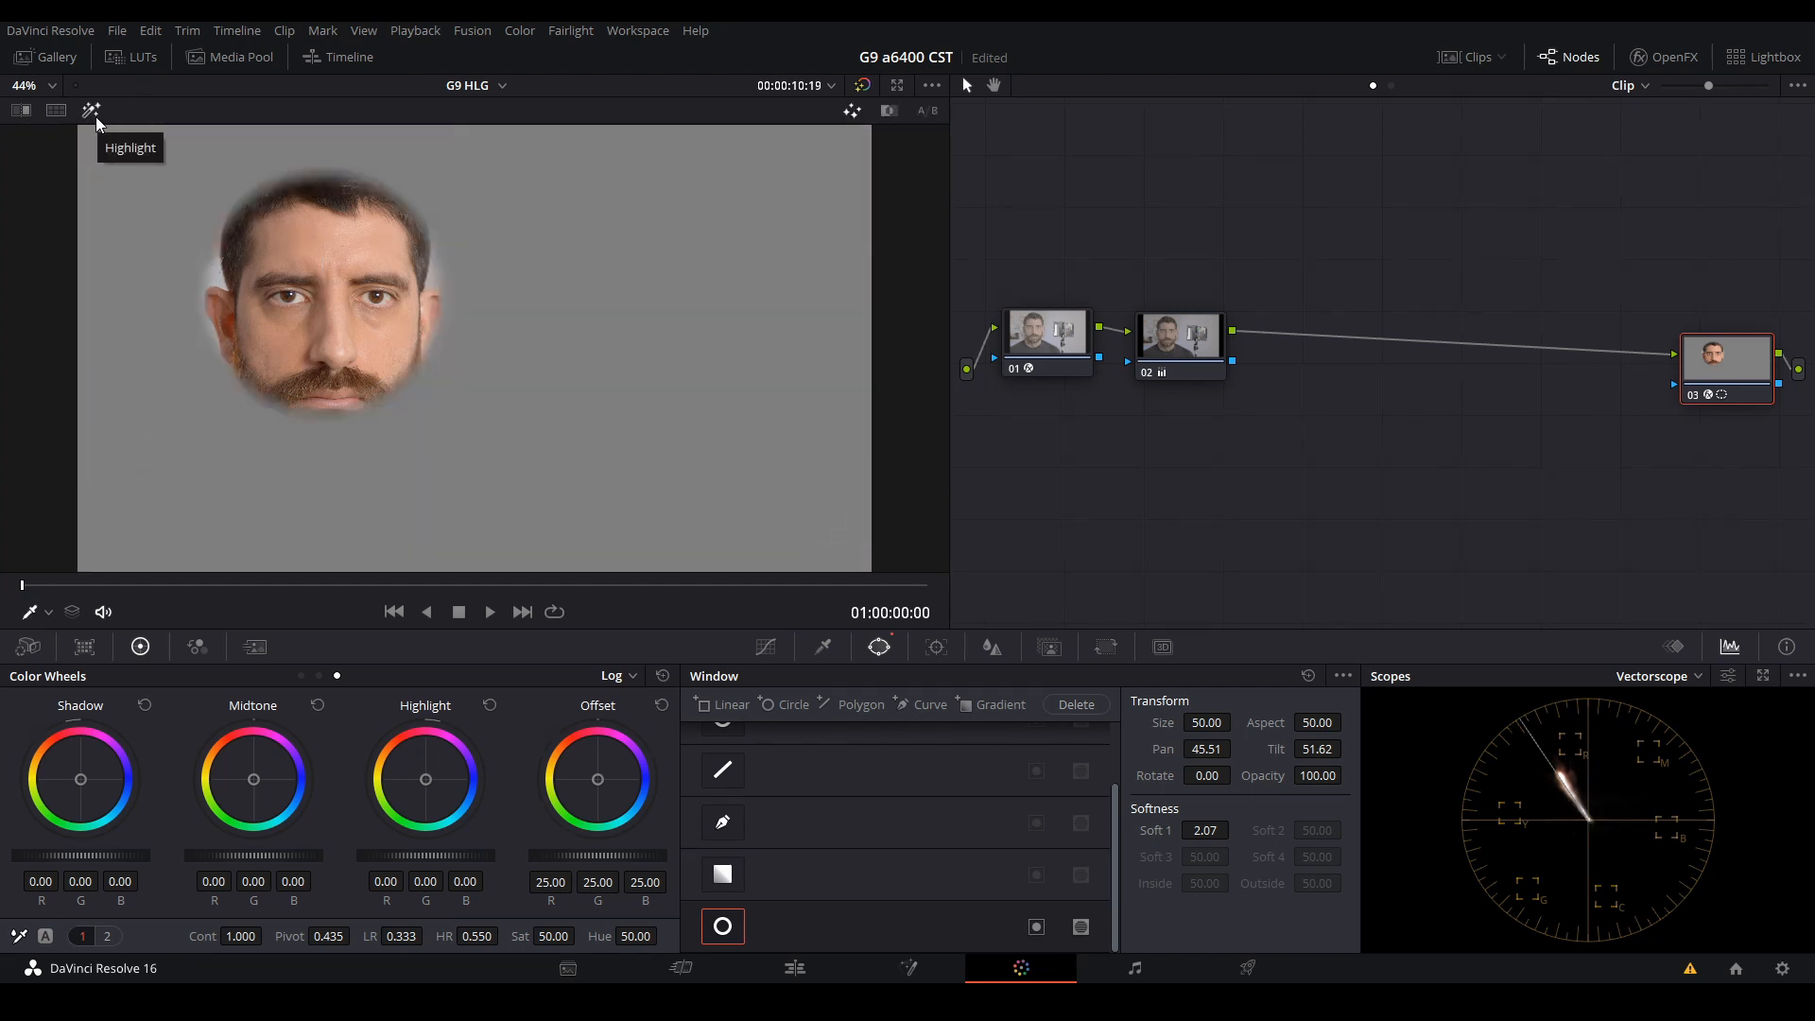
left_click(1656, 675)
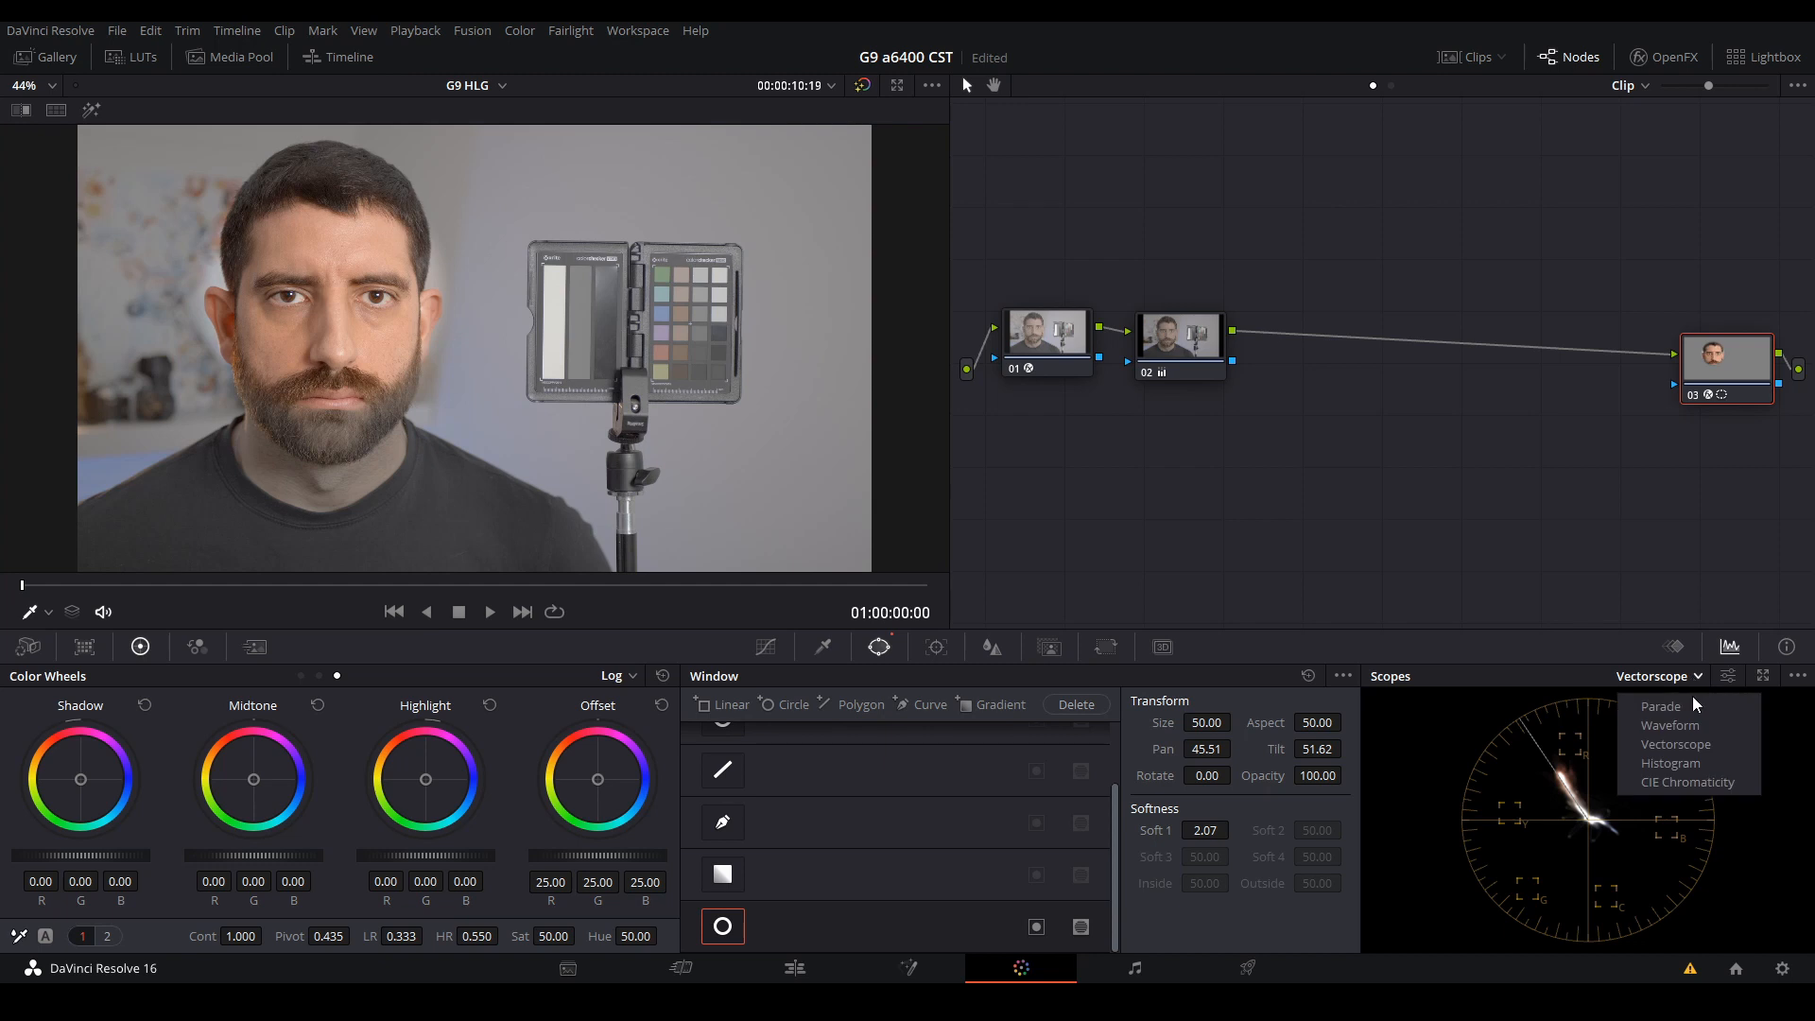
left_click(1667, 724)
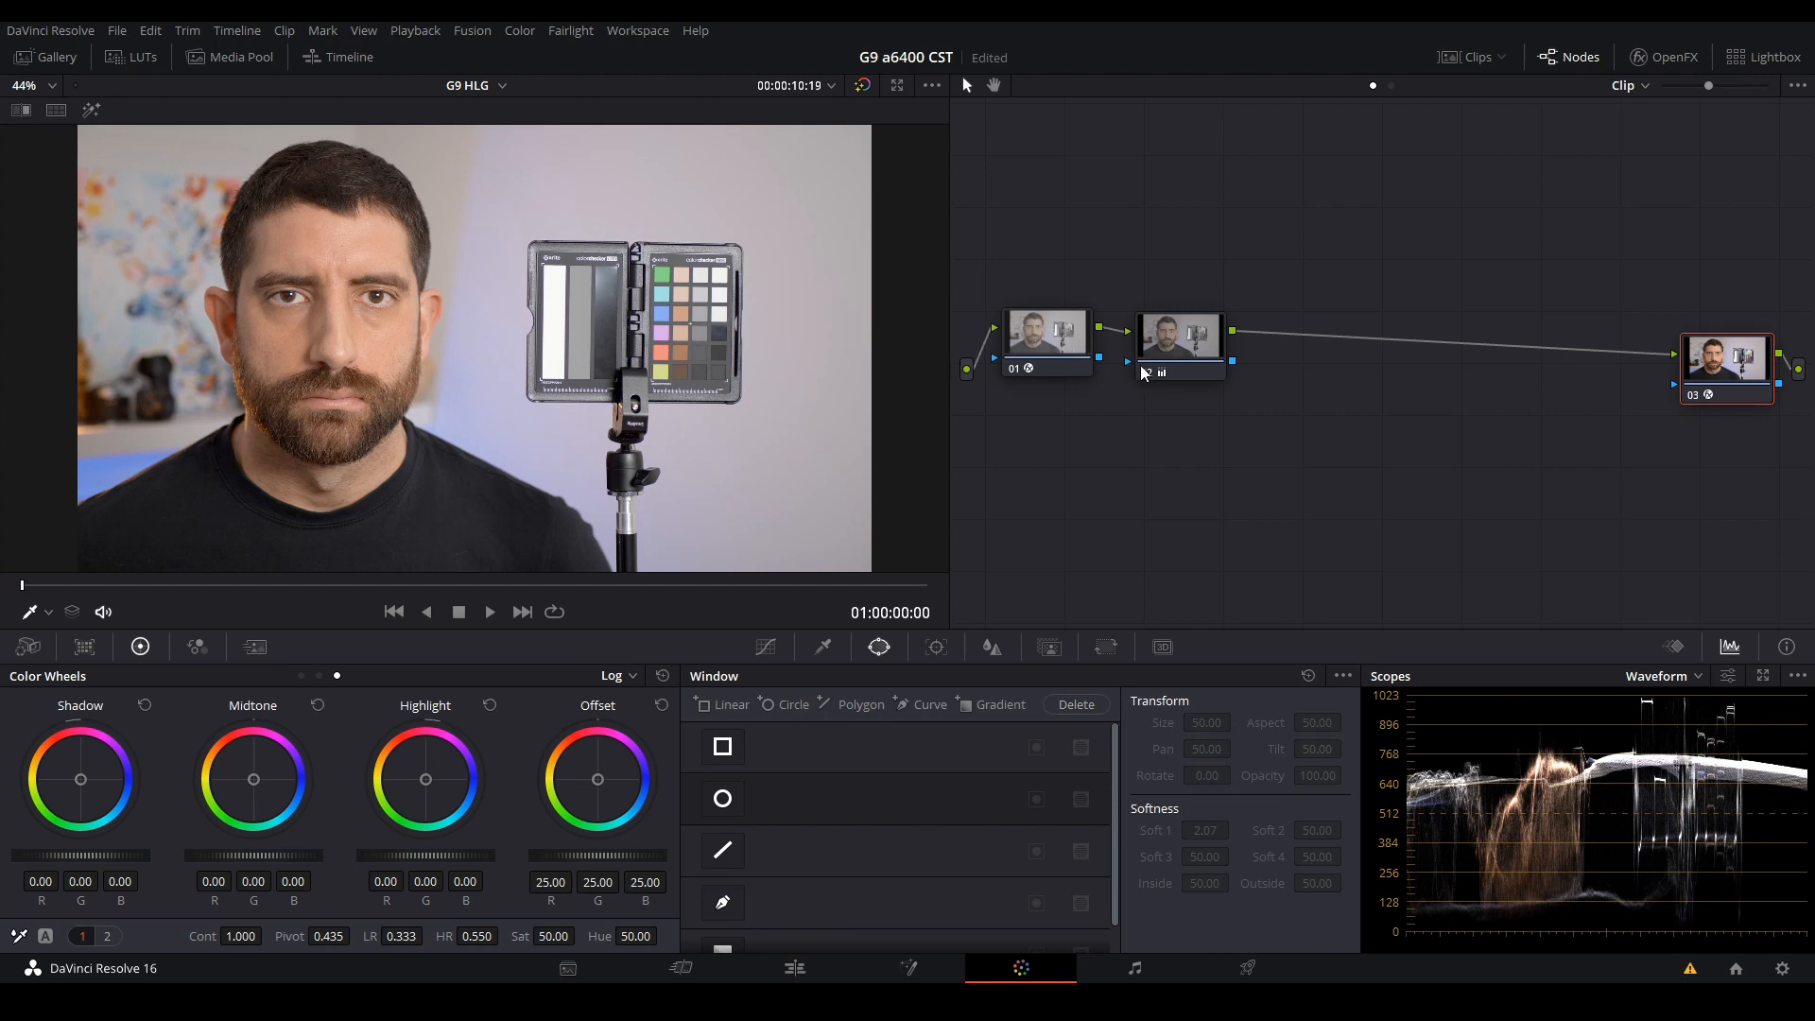
left_click(1195, 339)
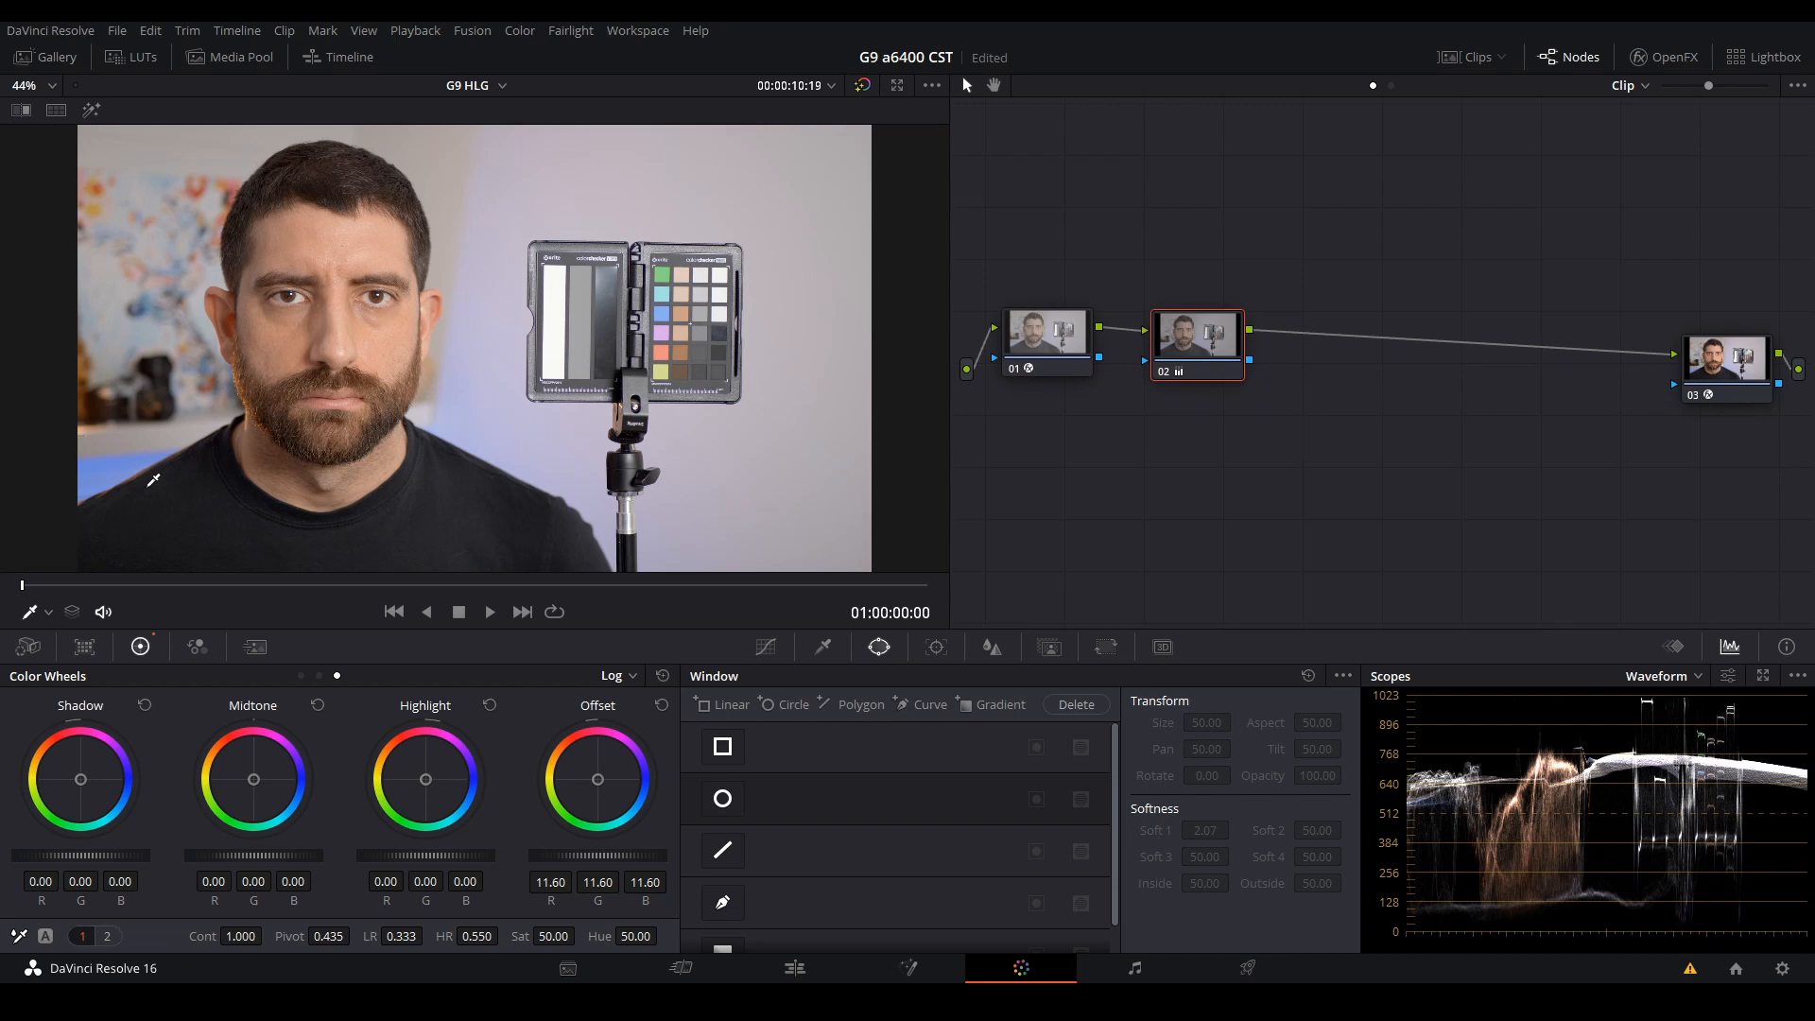
mouse_move(110, 456)
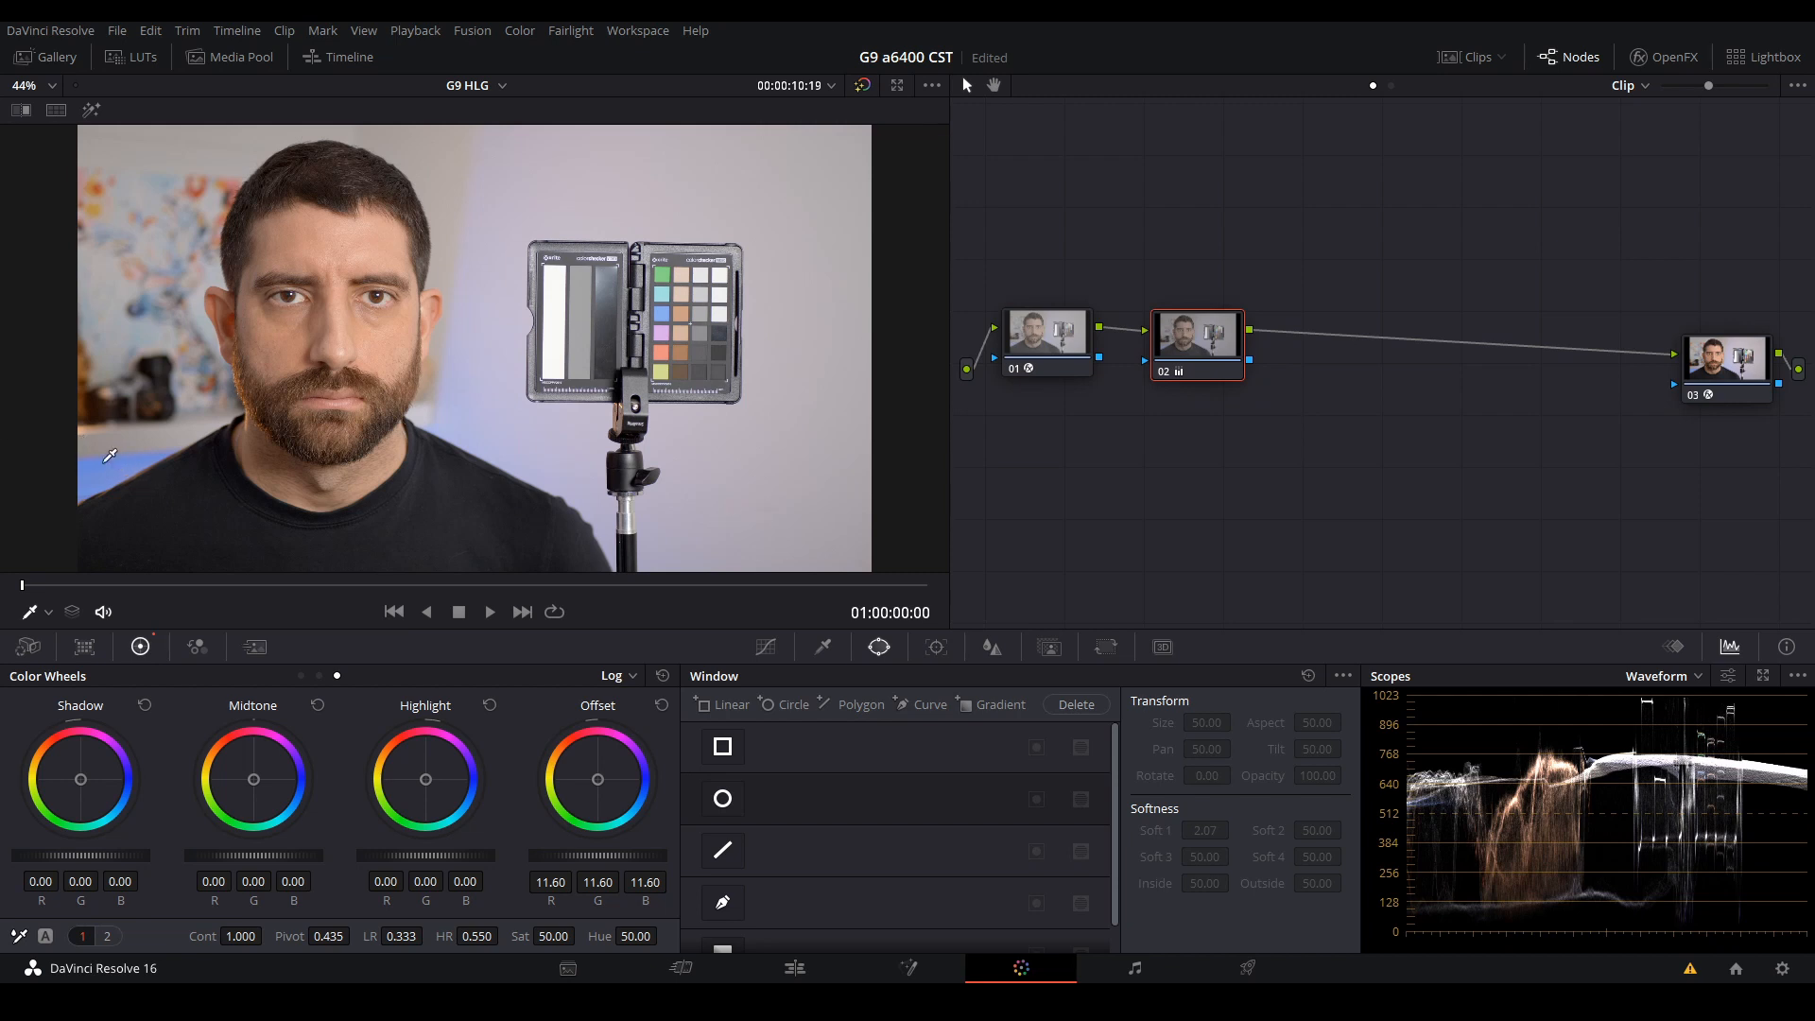
mouse_move(646, 529)
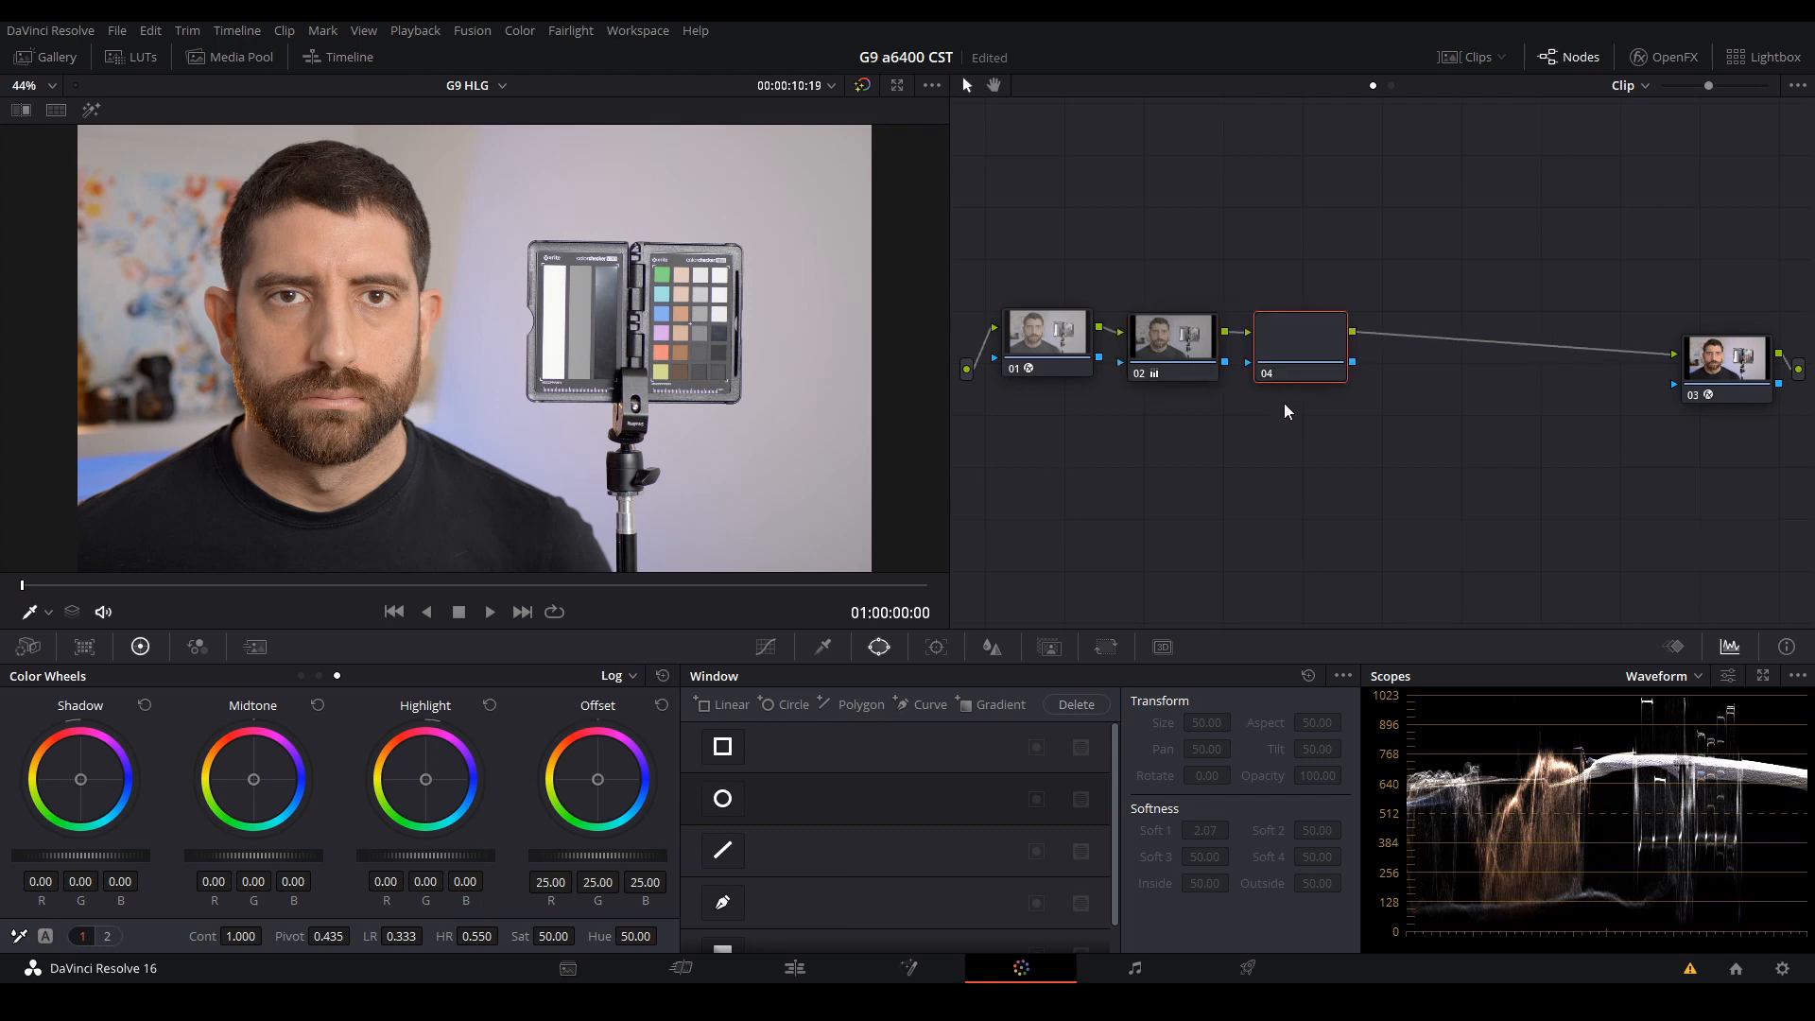
- On the new node push the highlights toward warm orange with the Highlight wheel
left_click(1299, 344)
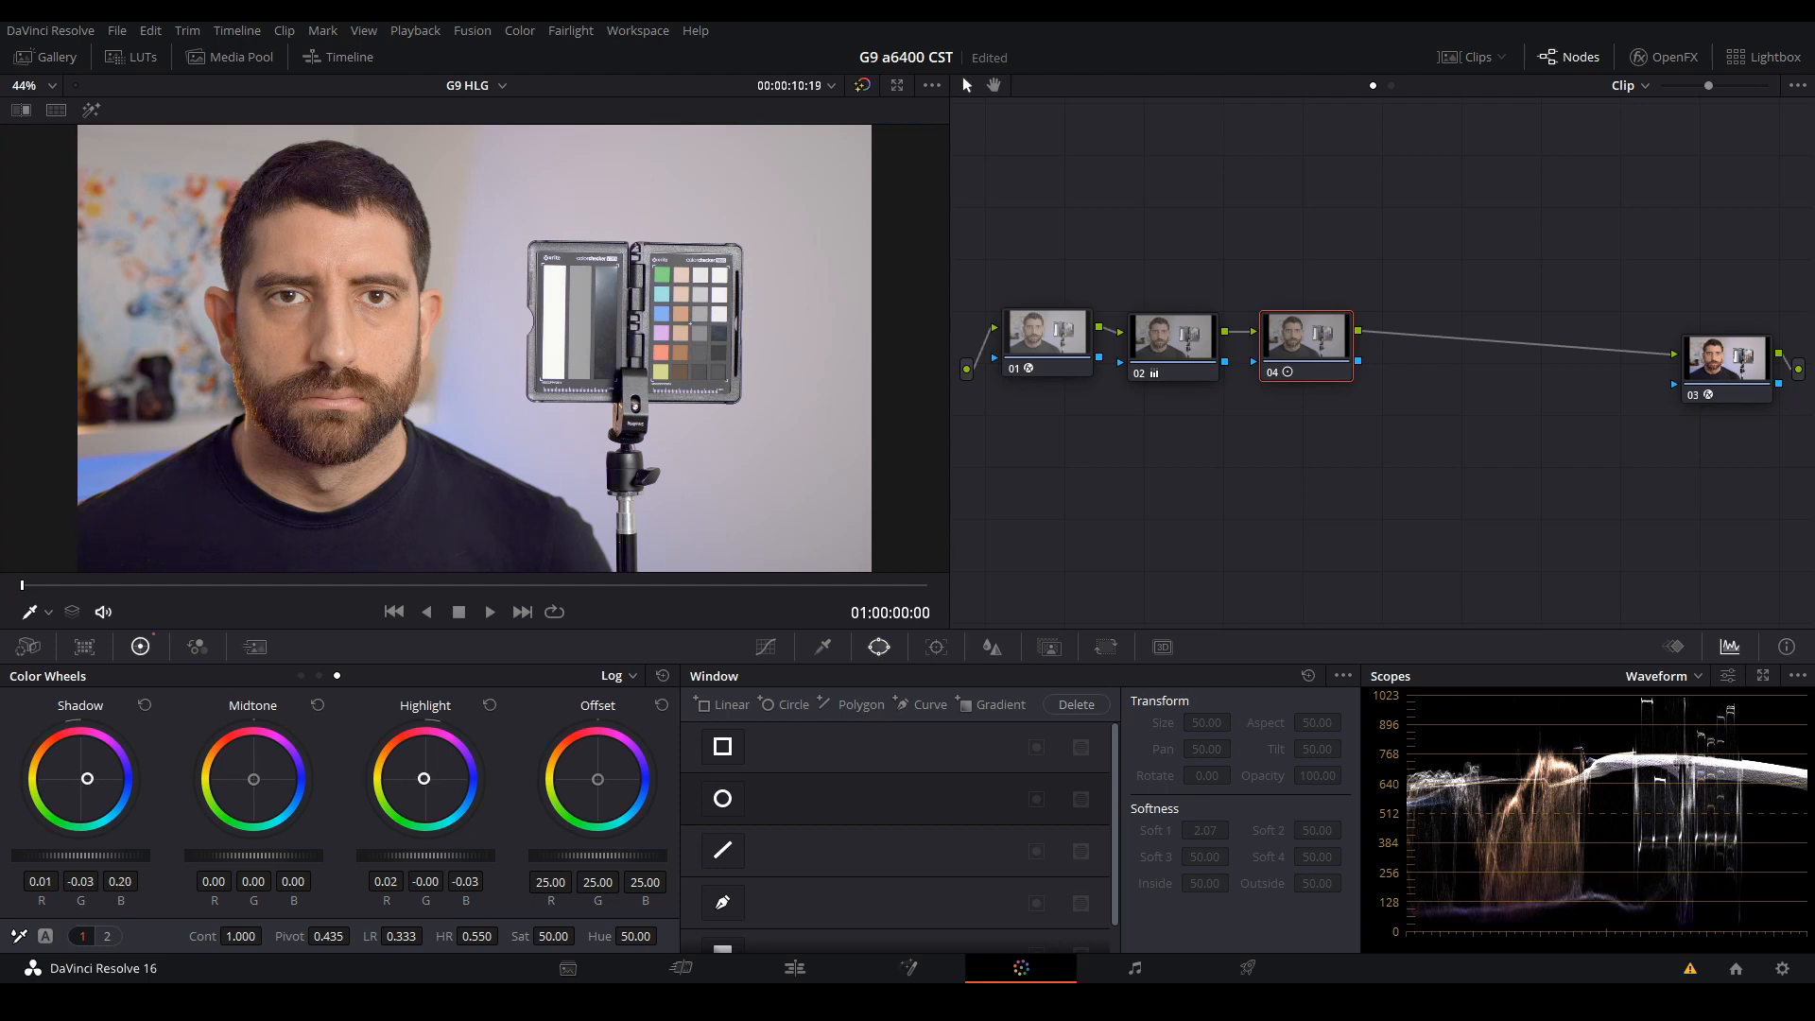
left_click_drag(423, 777, 420, 811)
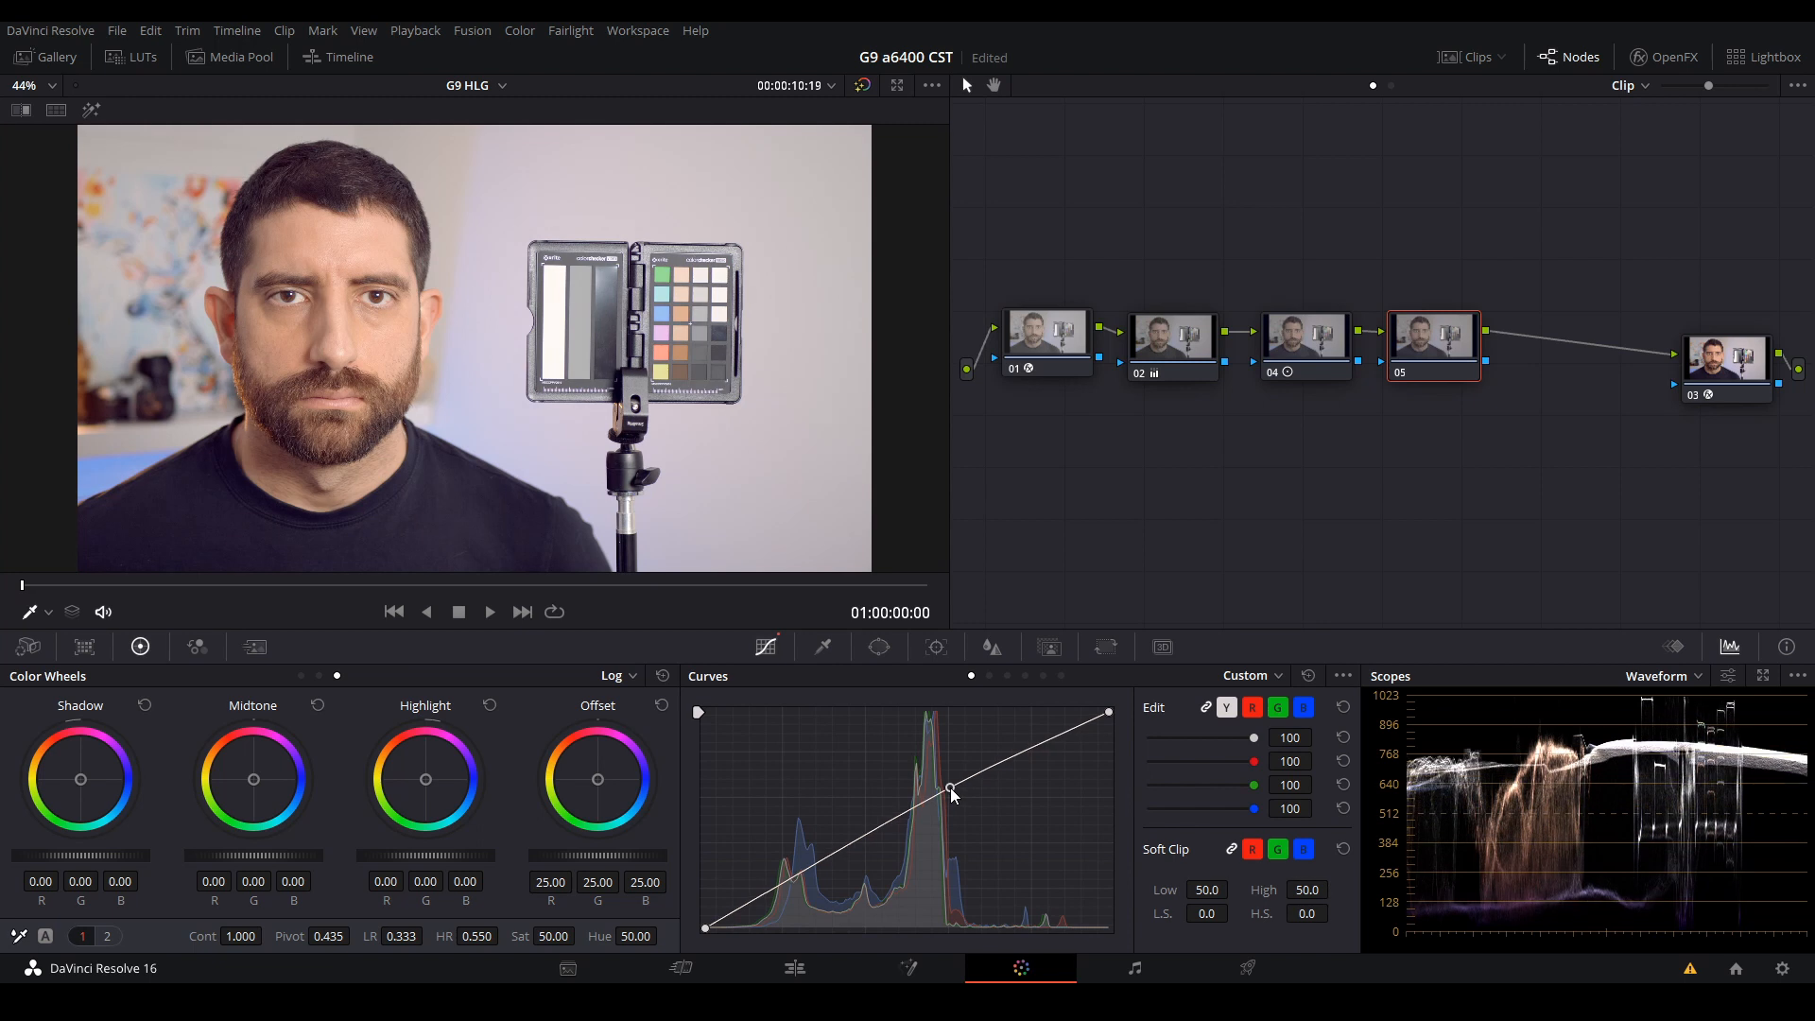
- Shape an S-curve in Curves, pulling shadows down and lifting the upper midtones
left_click_drag(949, 796, 854, 862)
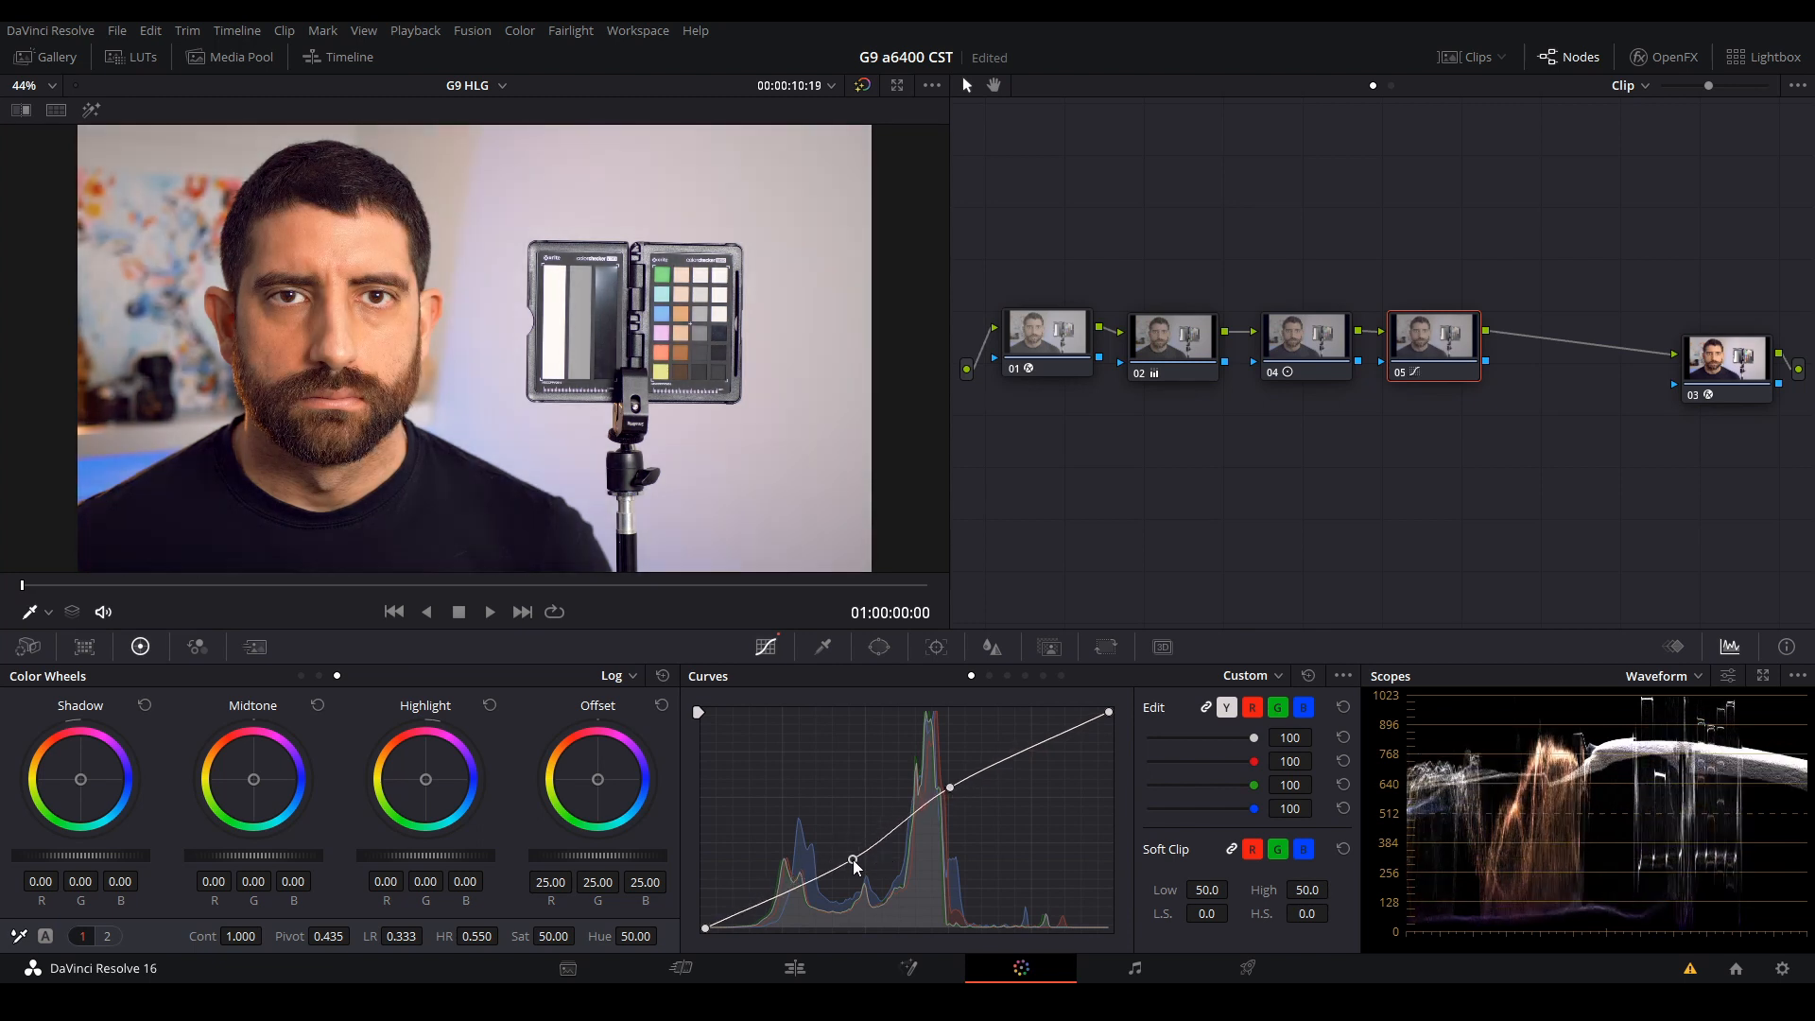
left_click_drag(855, 862, 949, 801)
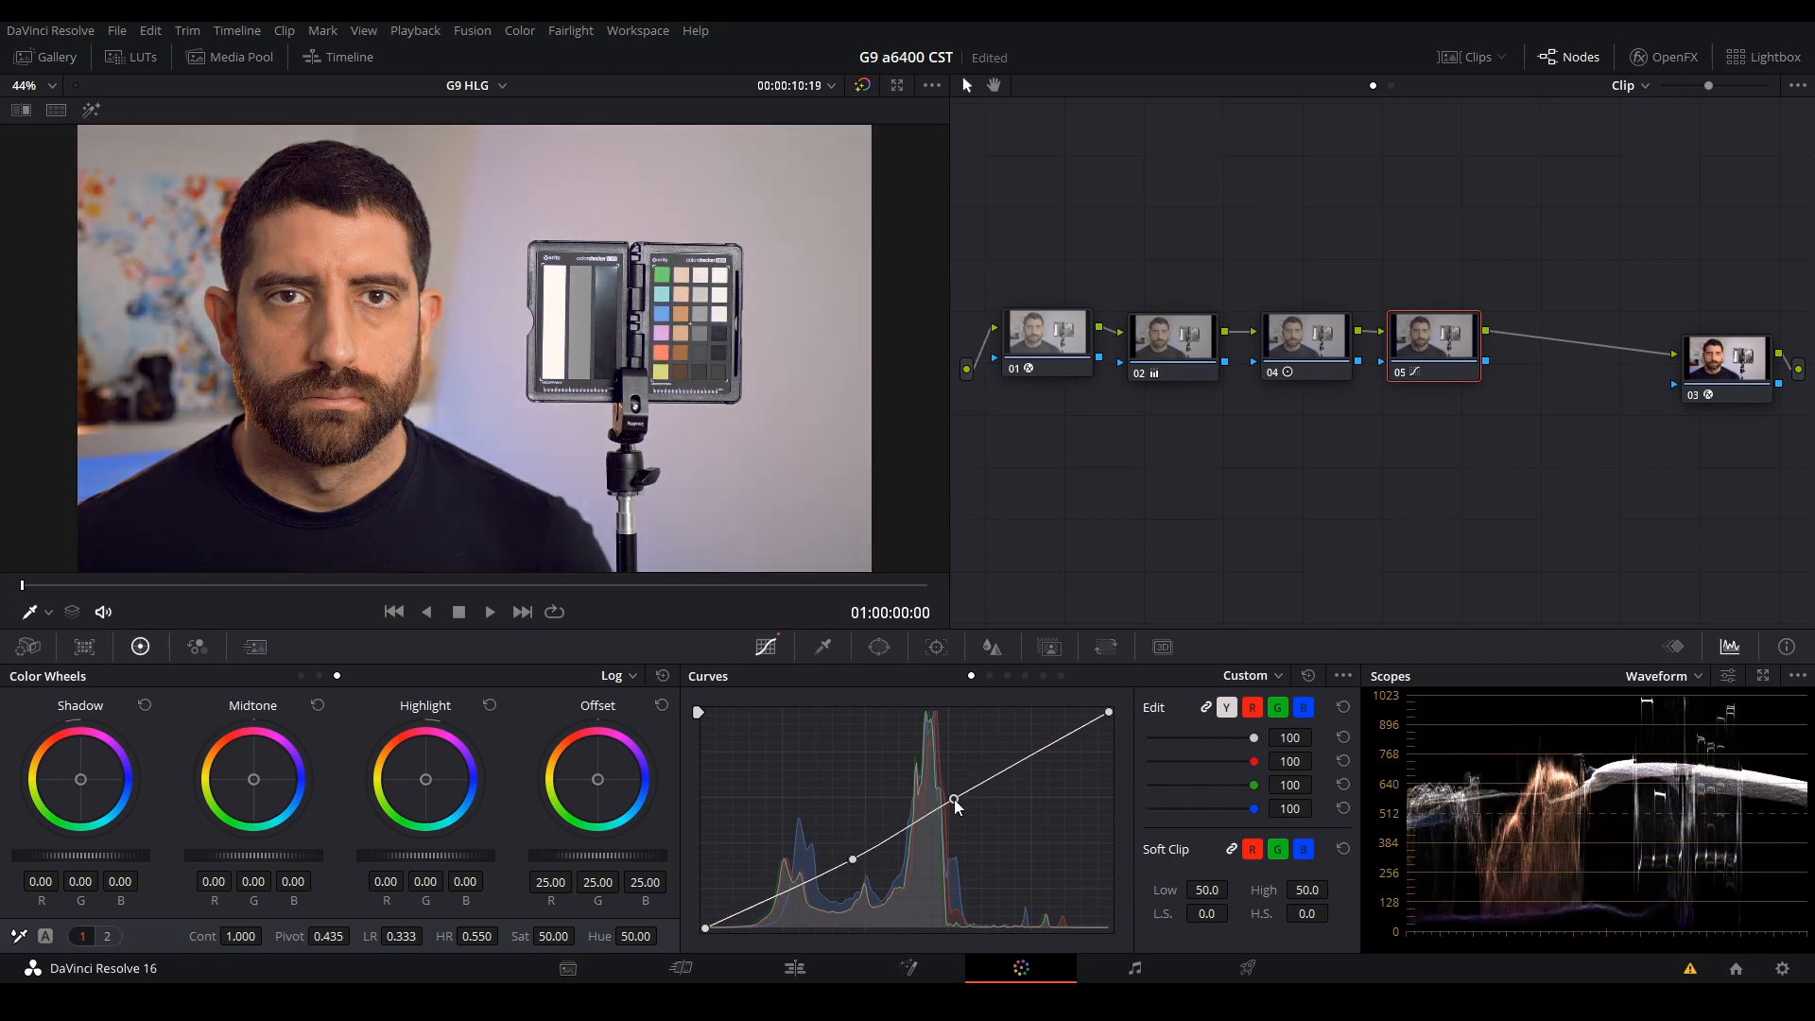
left_click_drag(955, 801, 955, 796)
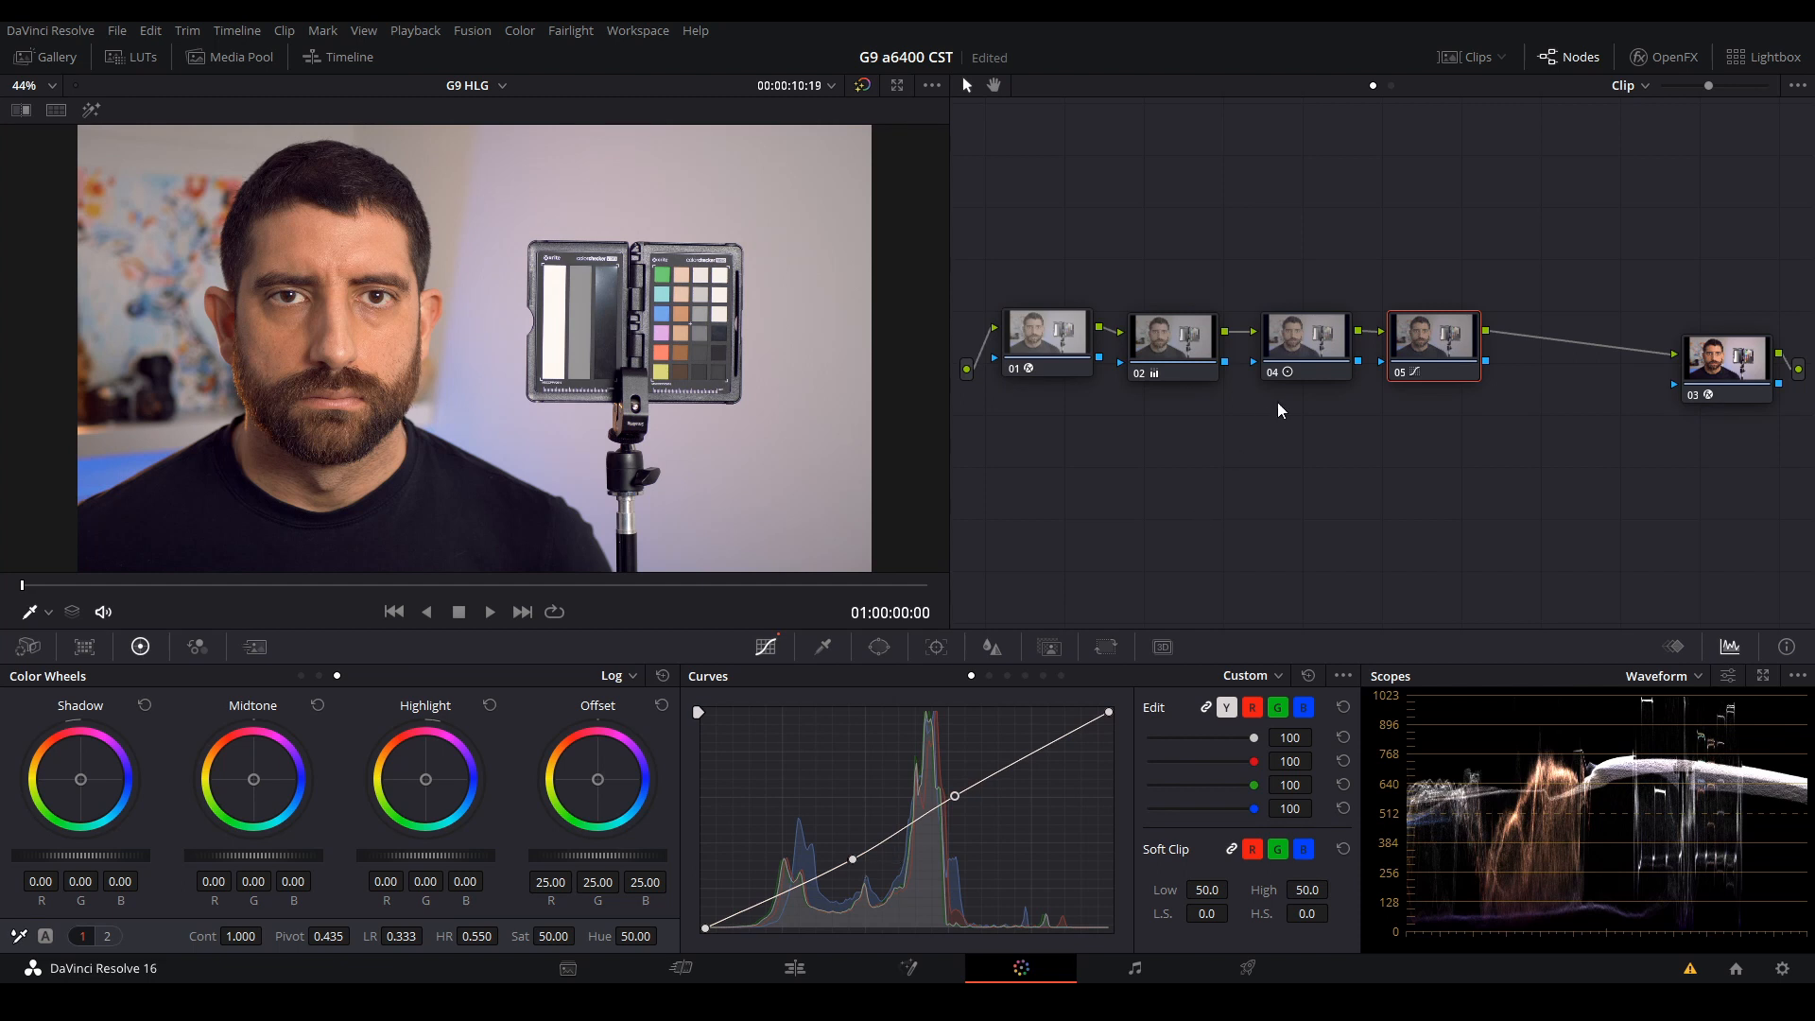
mouse_move(1289, 414)
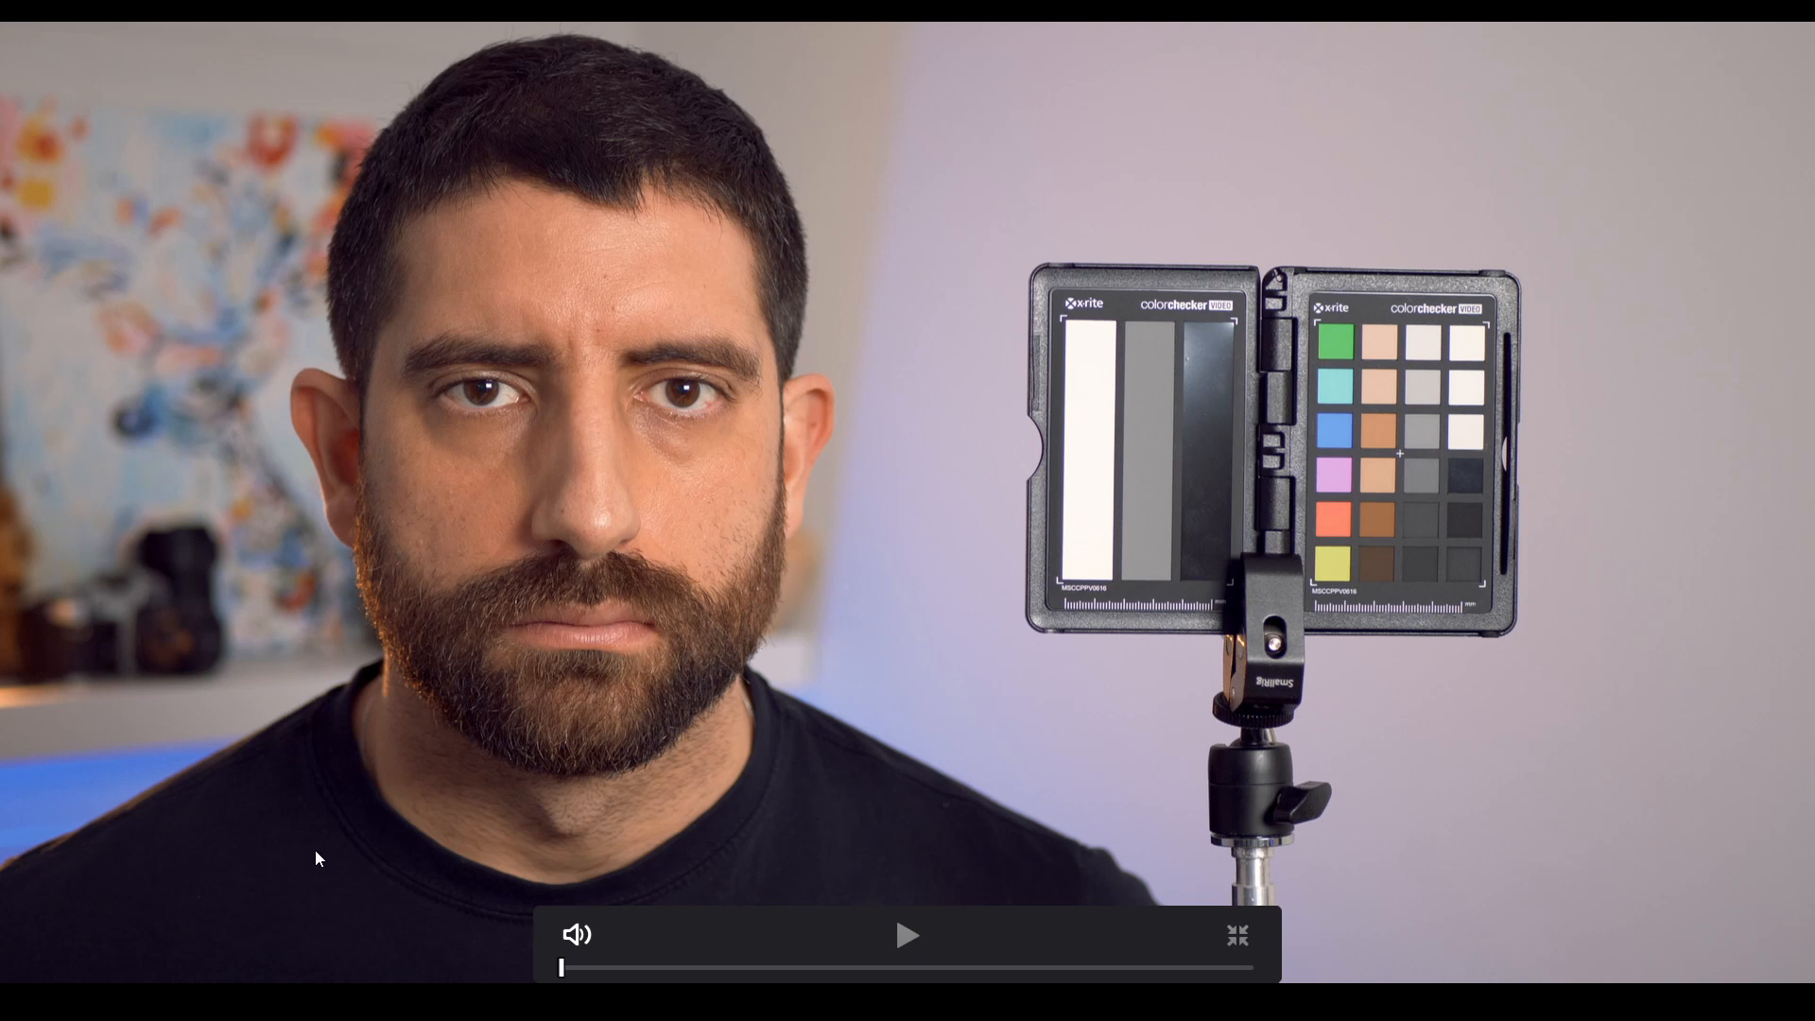
left_click(1237, 936)
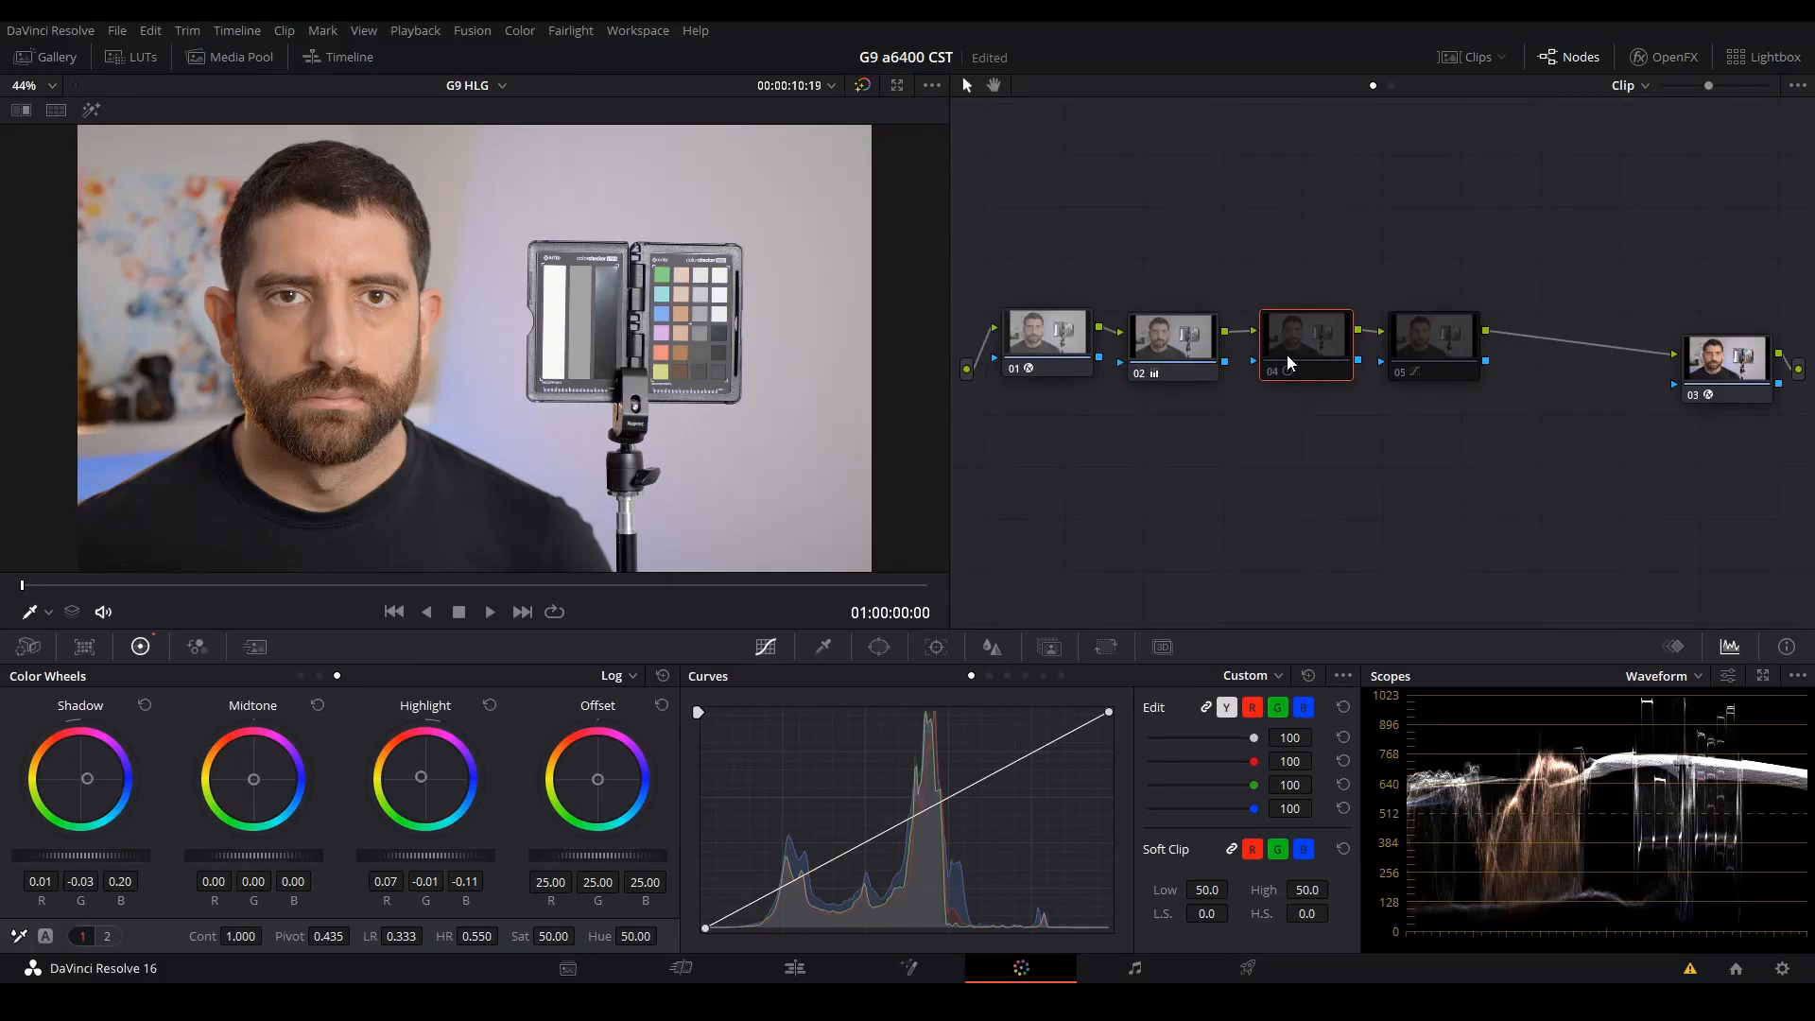